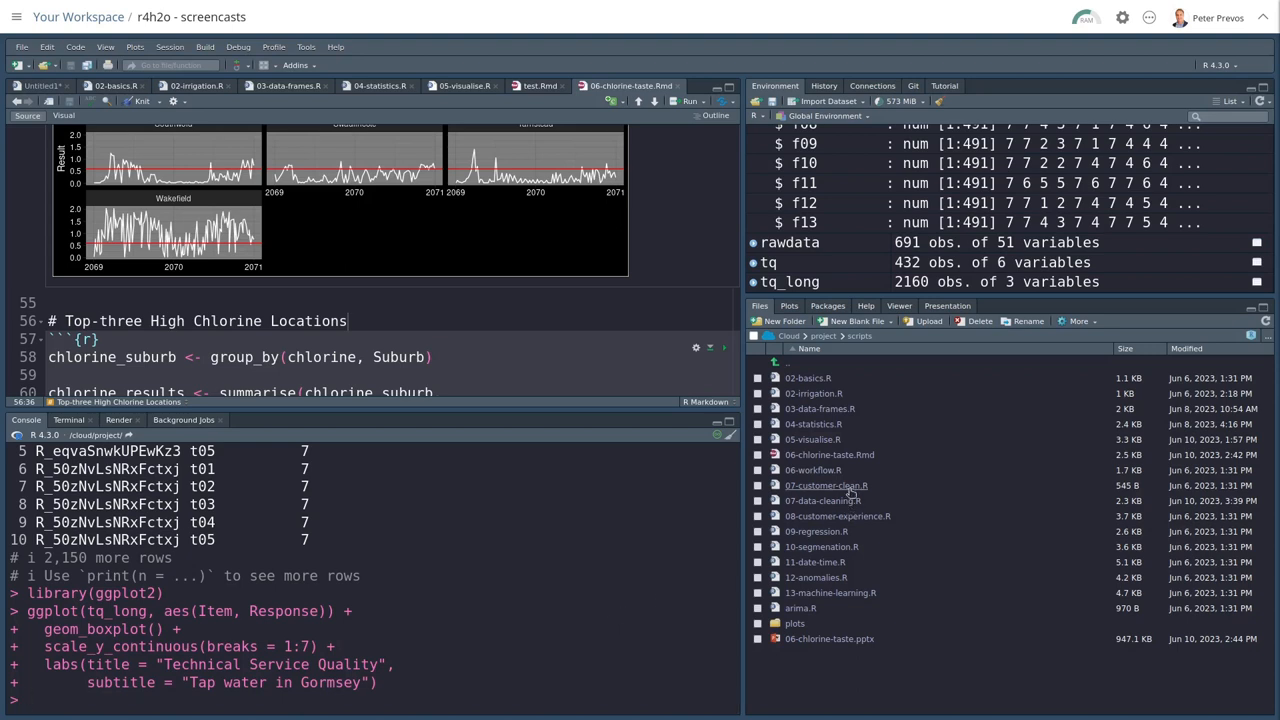
pyautogui.moveTo(823, 500)
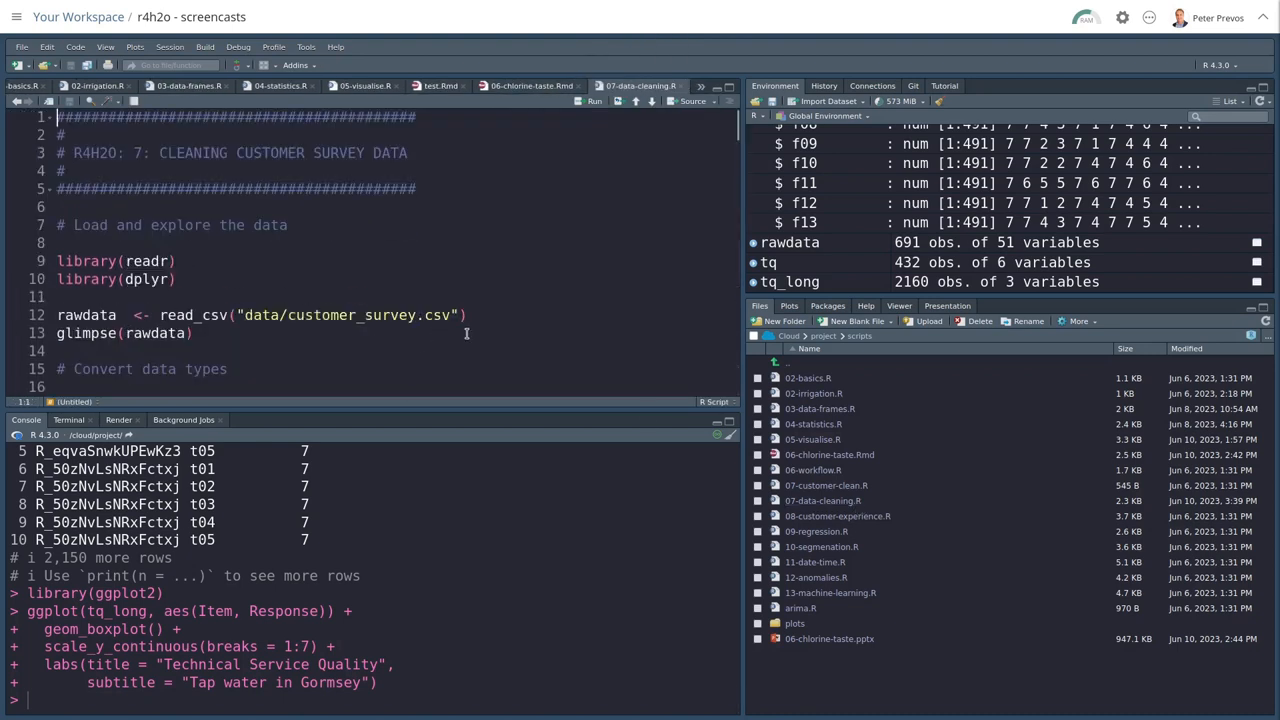
# - Remove all objects from the Environment with the broom and confirm the clearing
pyautogui.click(939, 101)
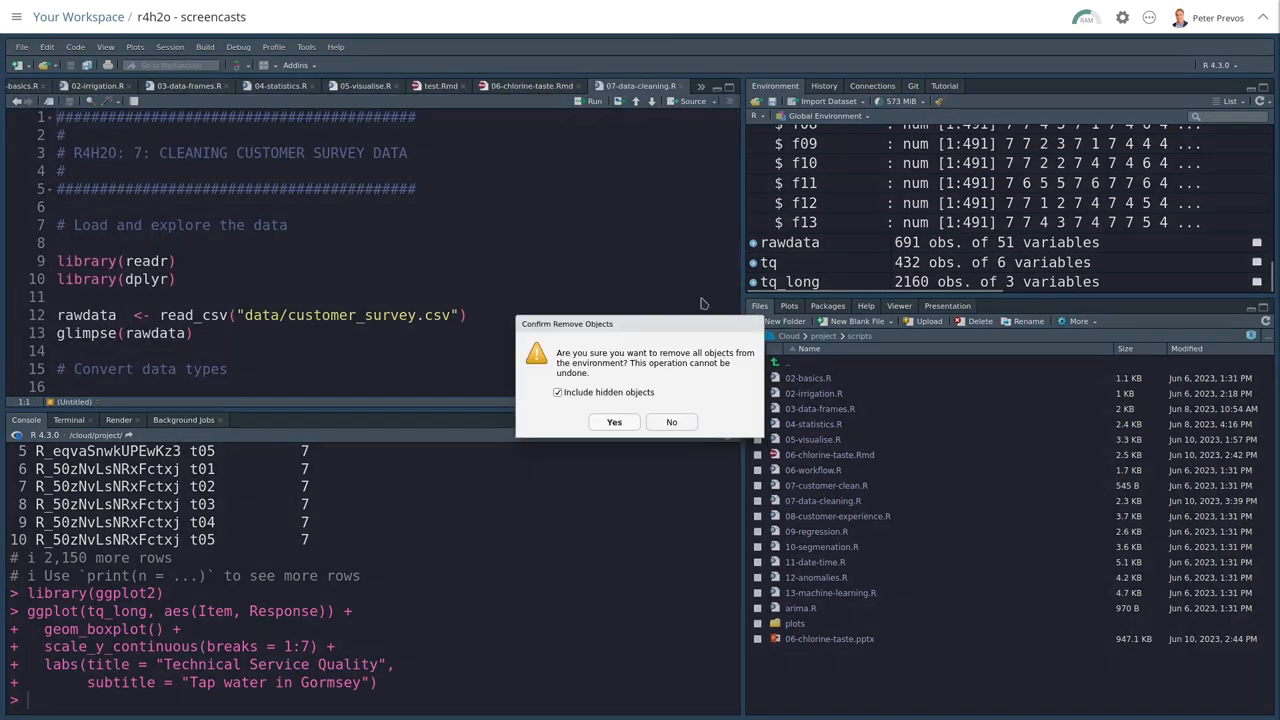
pyautogui.click(614, 421)
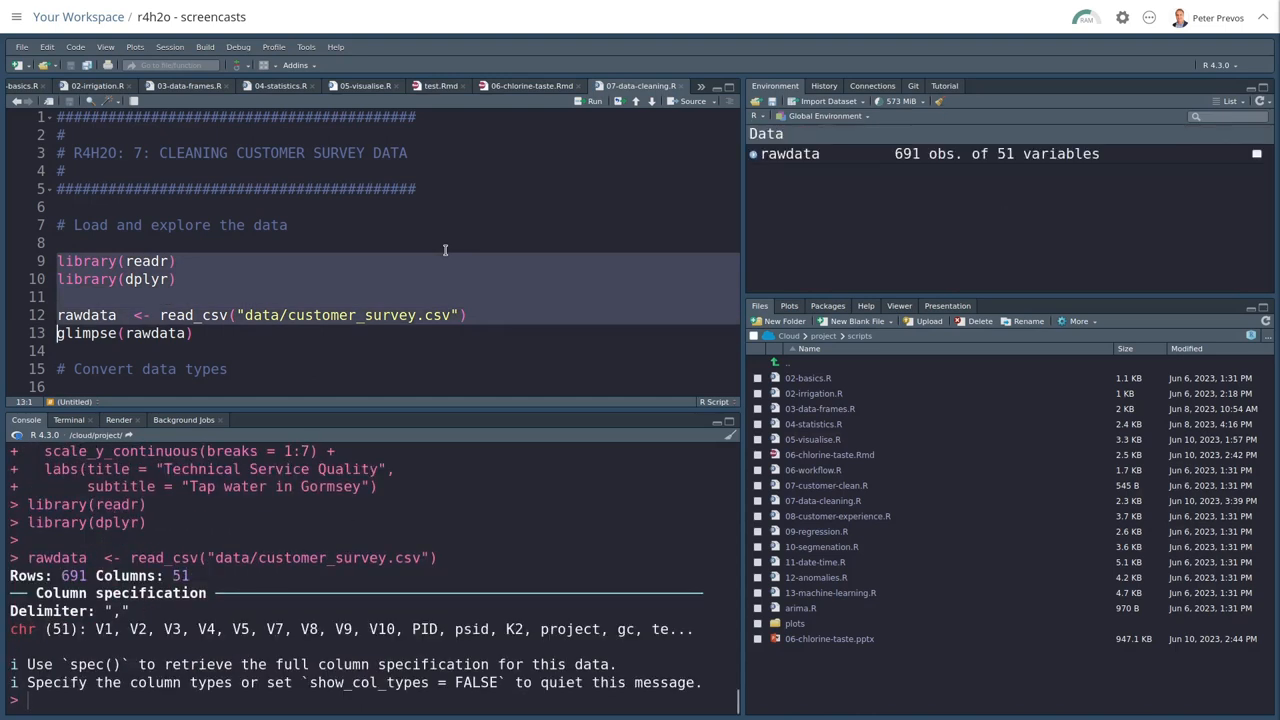
pyautogui.moveTo(335, 313)
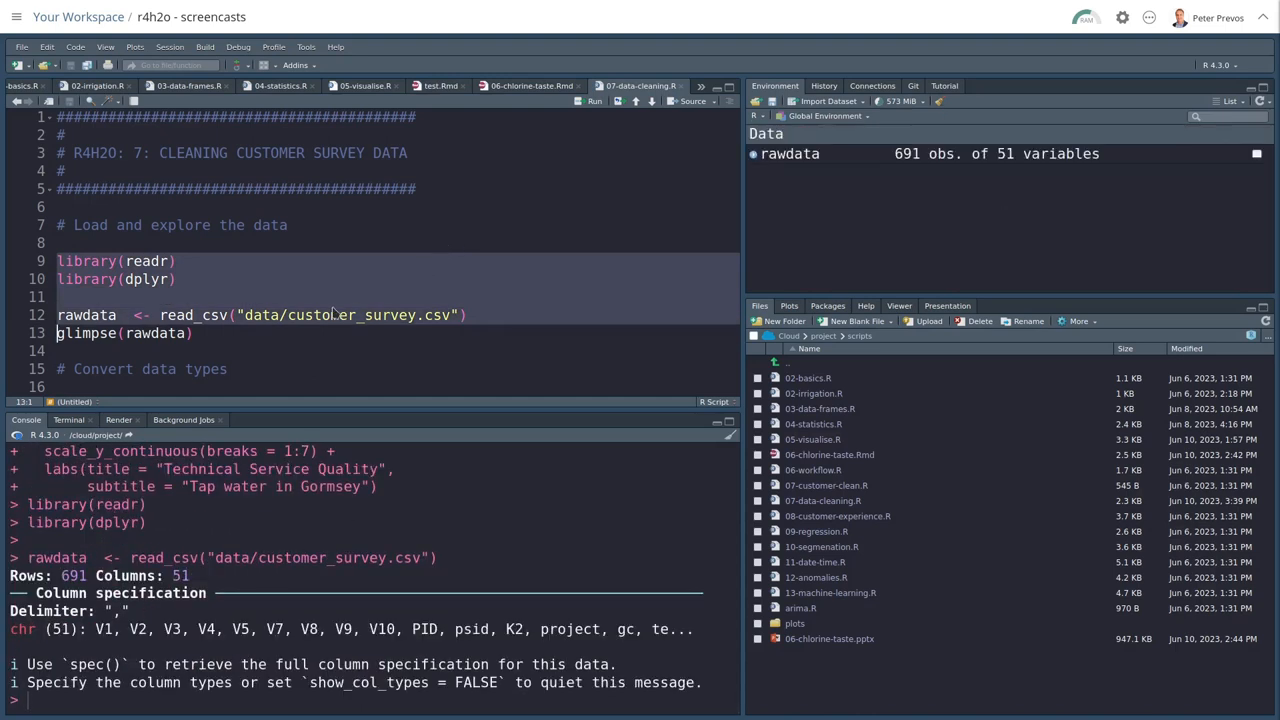
pyautogui.moveTo(488, 268)
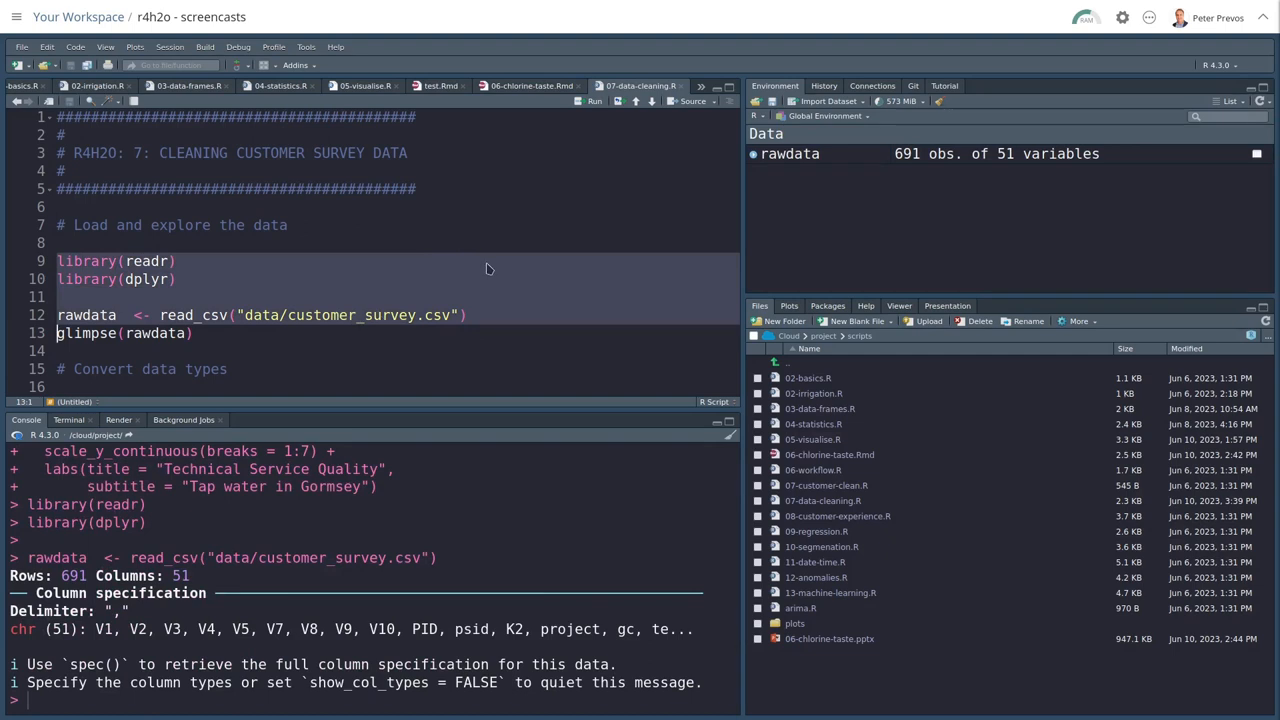
pyautogui.moveTo(900, 163)
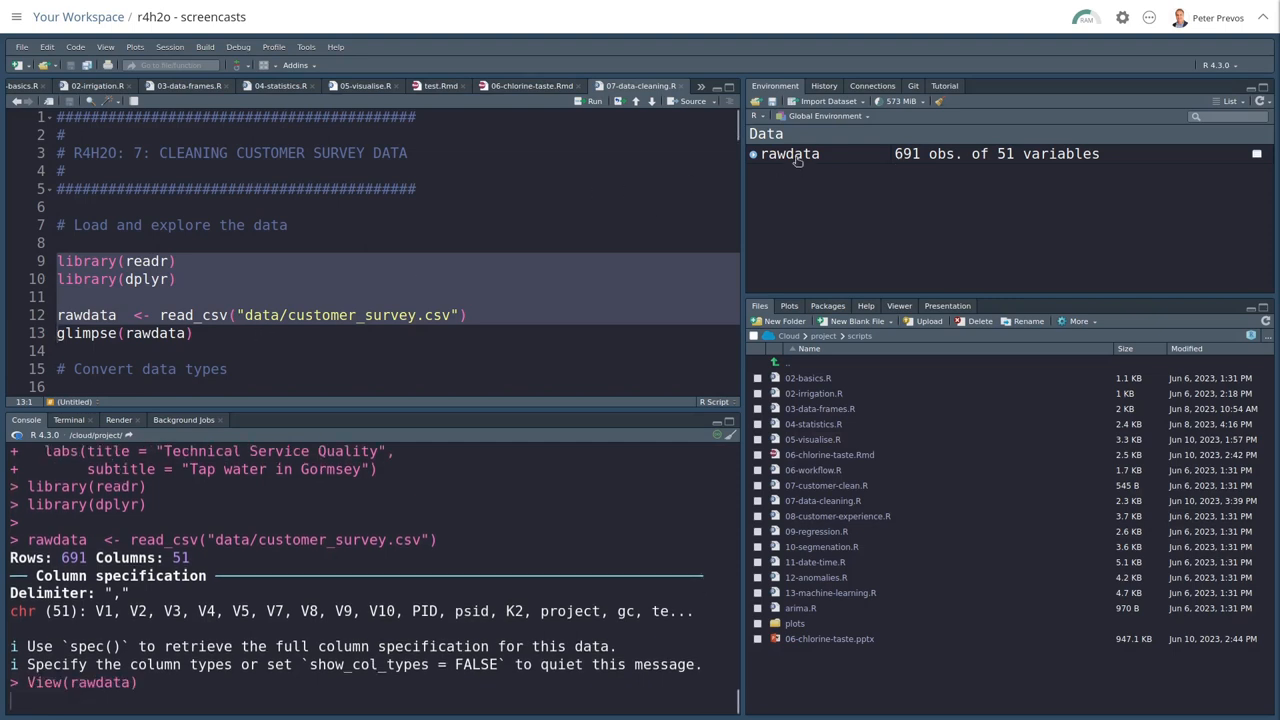
# - Open rawdata in the data viewer and scroll right across its columns toward the rating items
pyautogui.click(790, 153)
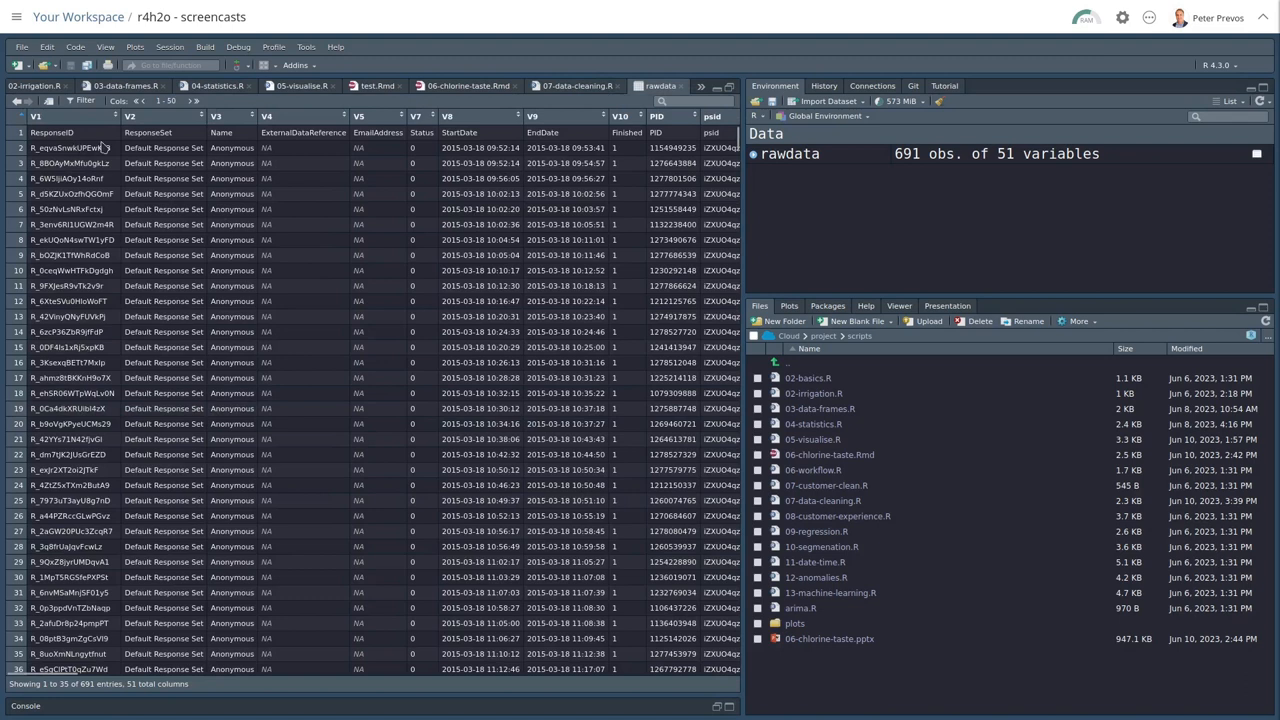
pyautogui.moveTo(456, 179)
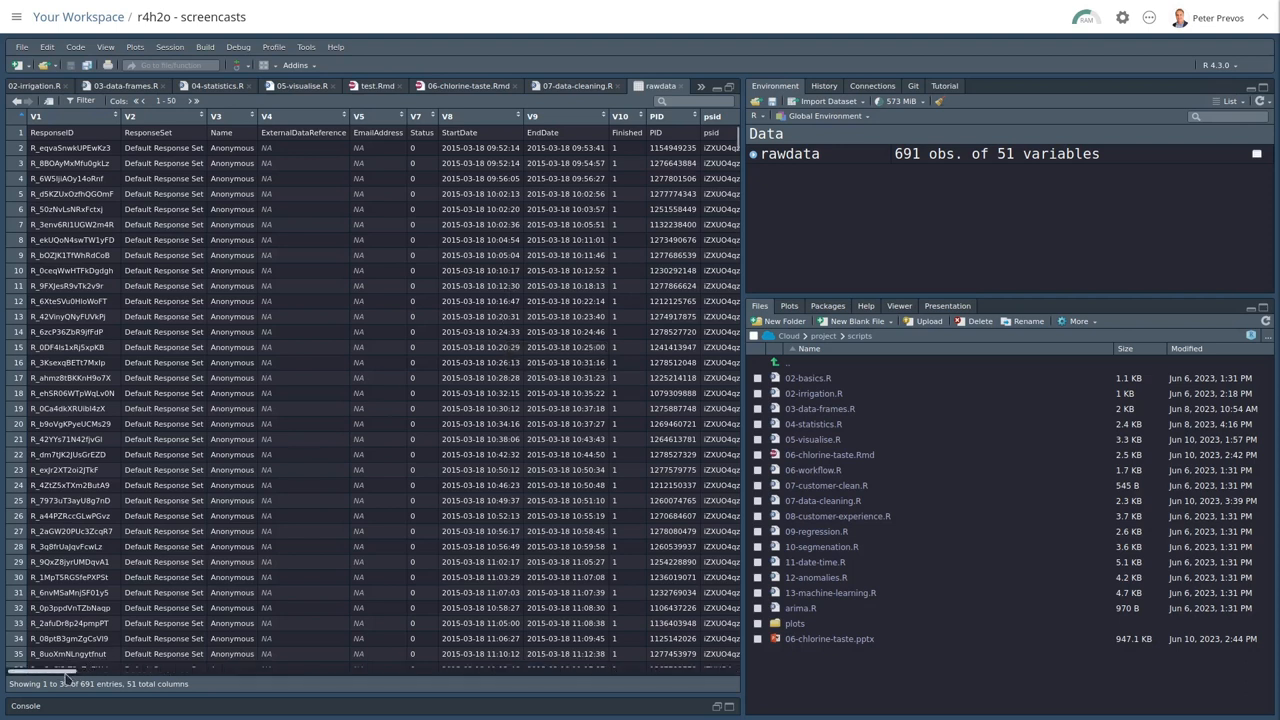
pyautogui.moveTo(40, 673); pyautogui.dragTo(95, 673)
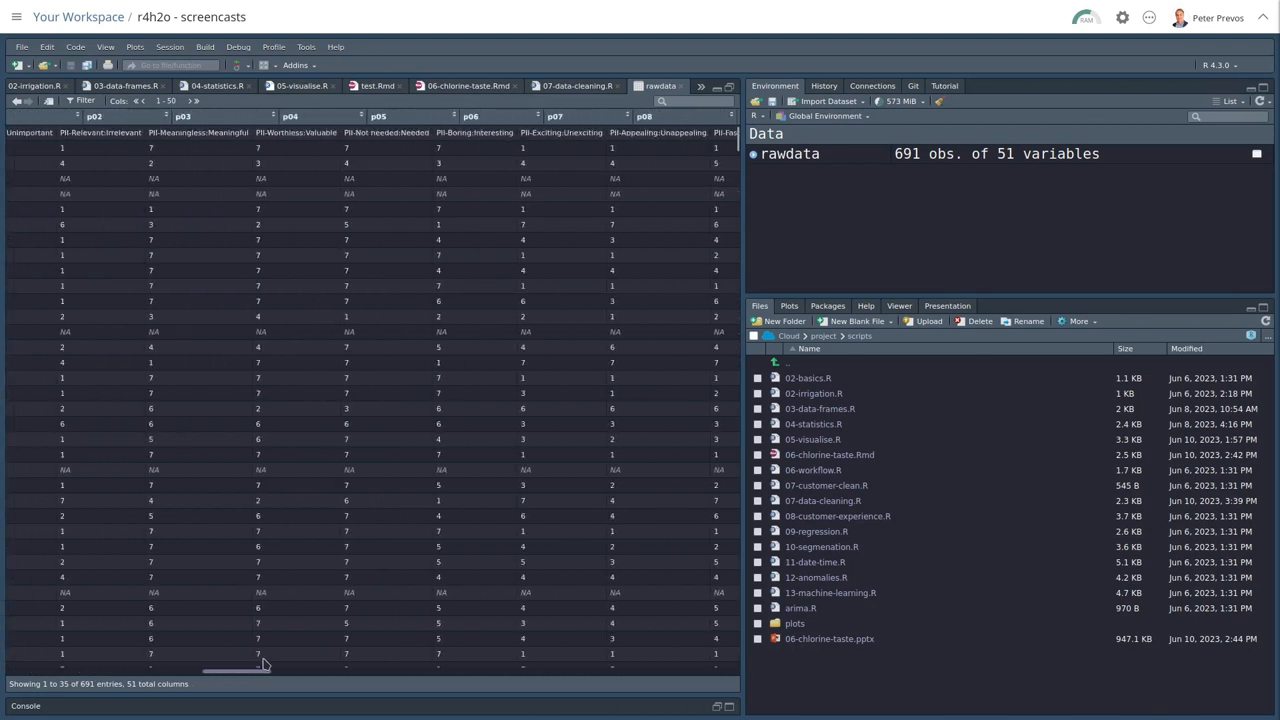
pyautogui.hscroll(3)
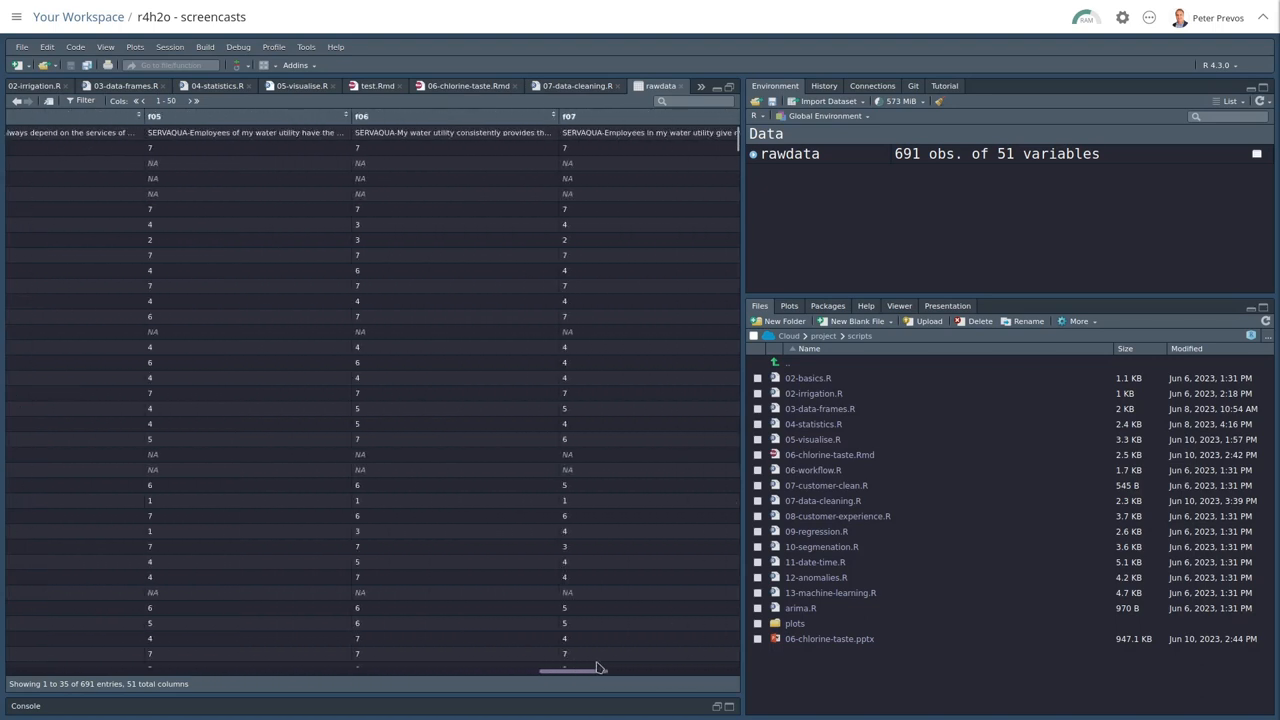
pyautogui.hscroll(3)
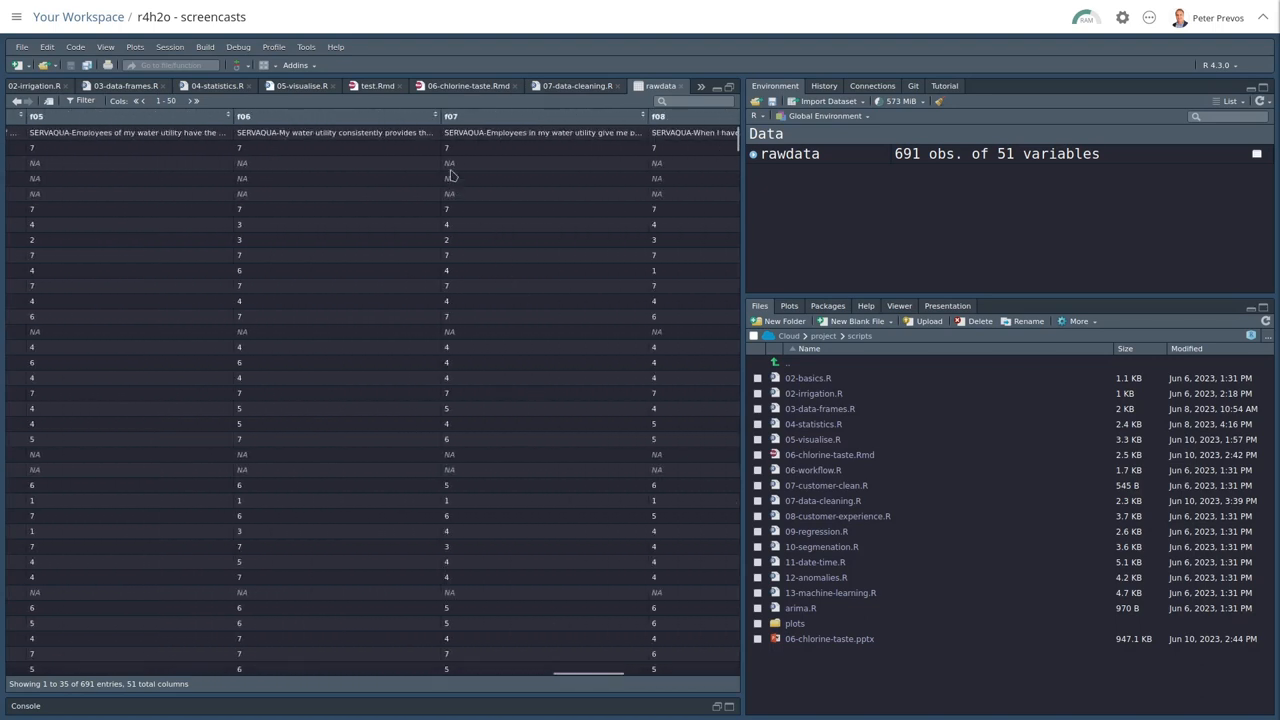
pyautogui.moveTo(479, 207)
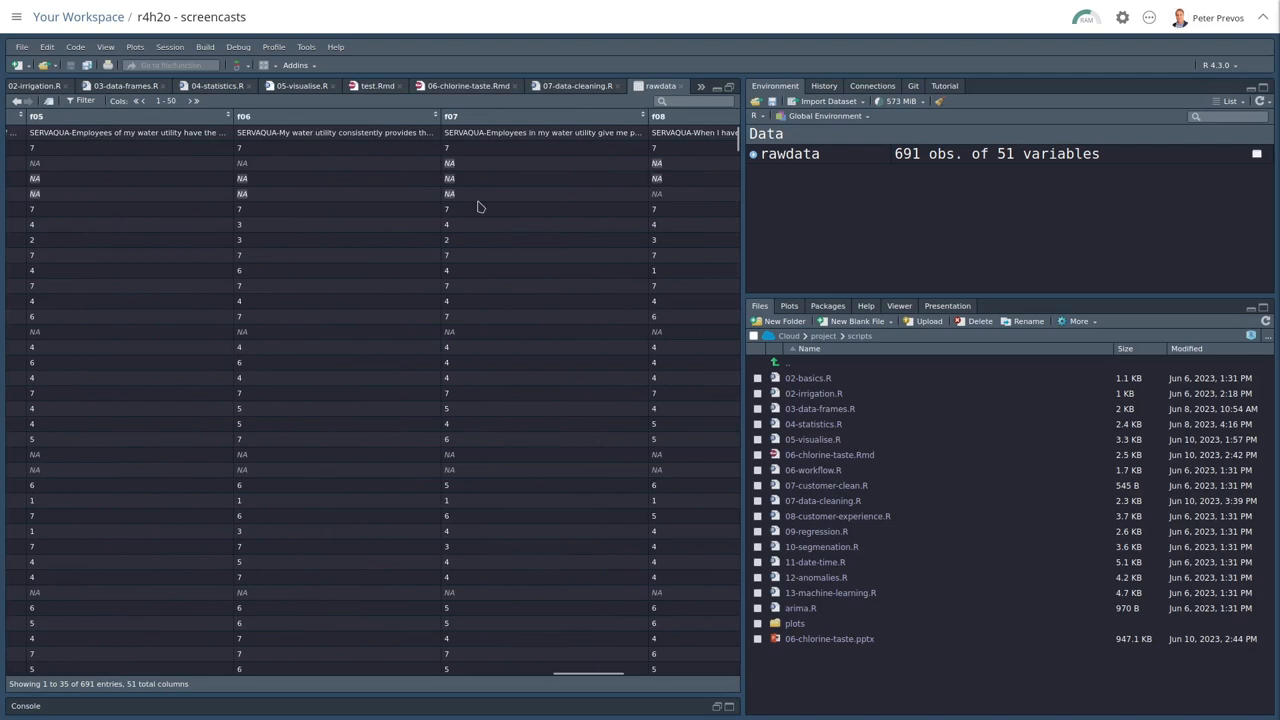
pyautogui.moveTo(495, 333)
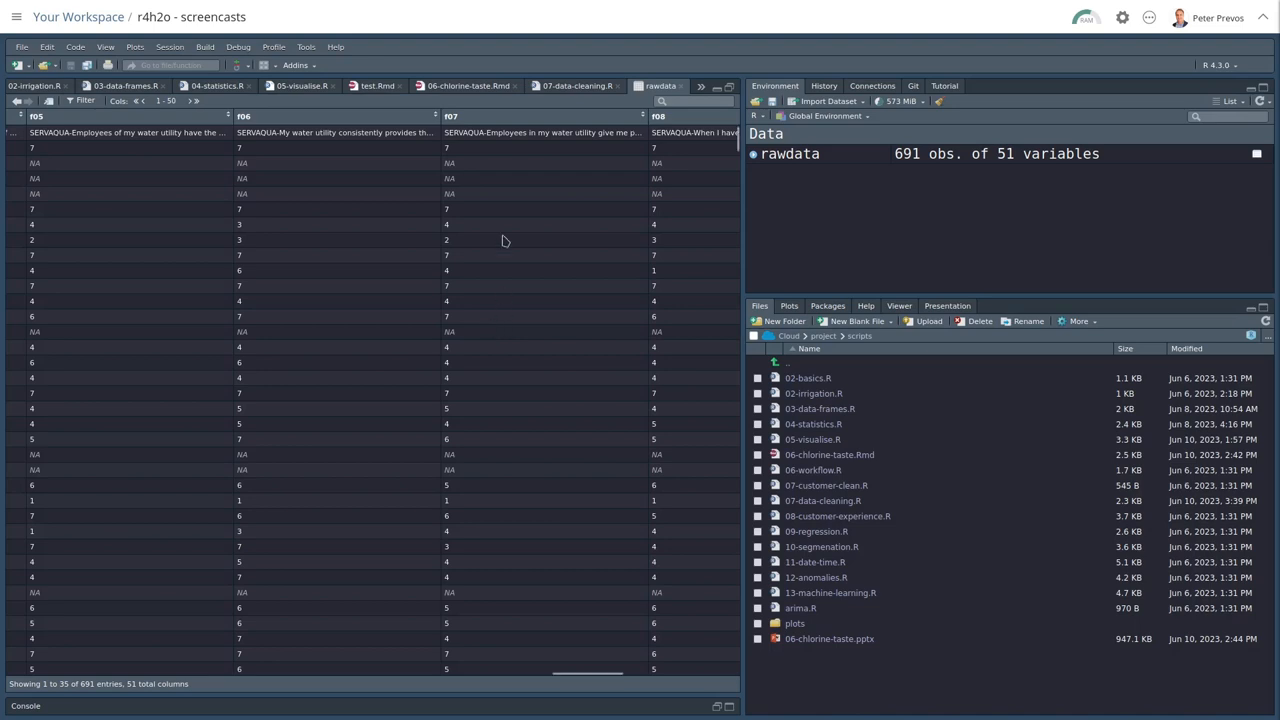
pyautogui.moveTo(290, 123)
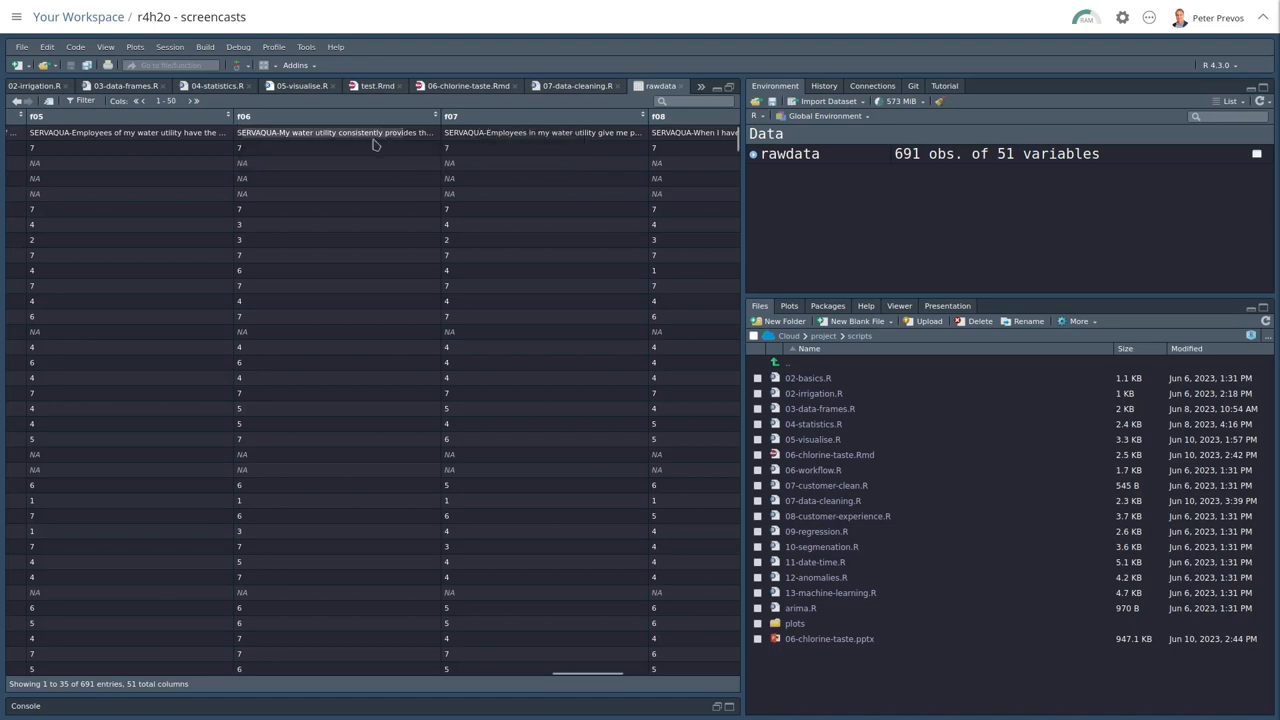
pyautogui.moveTo(324, 282)
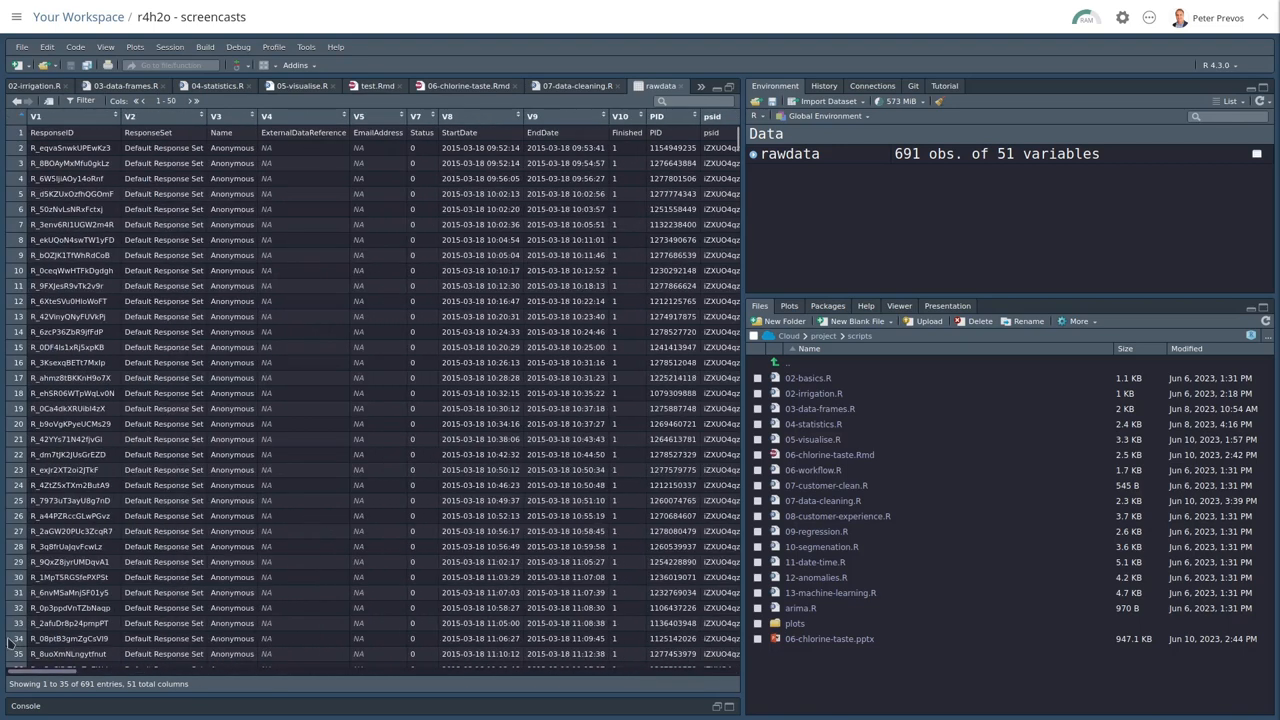
# - In the glimpse output, highlight rawdata's row and column counts and the V3–V10 metadata columns
pyautogui.scroll(-3)
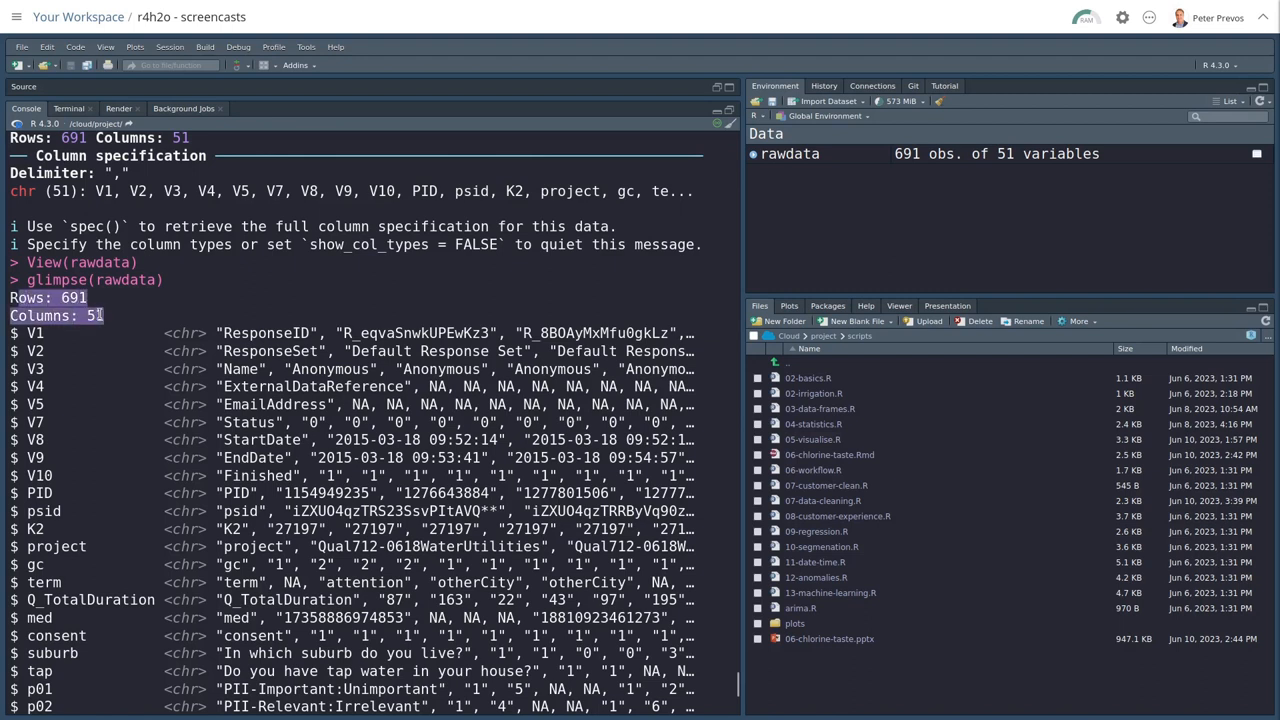
pyautogui.moveTo(10, 297); pyautogui.dragTo(80, 465)
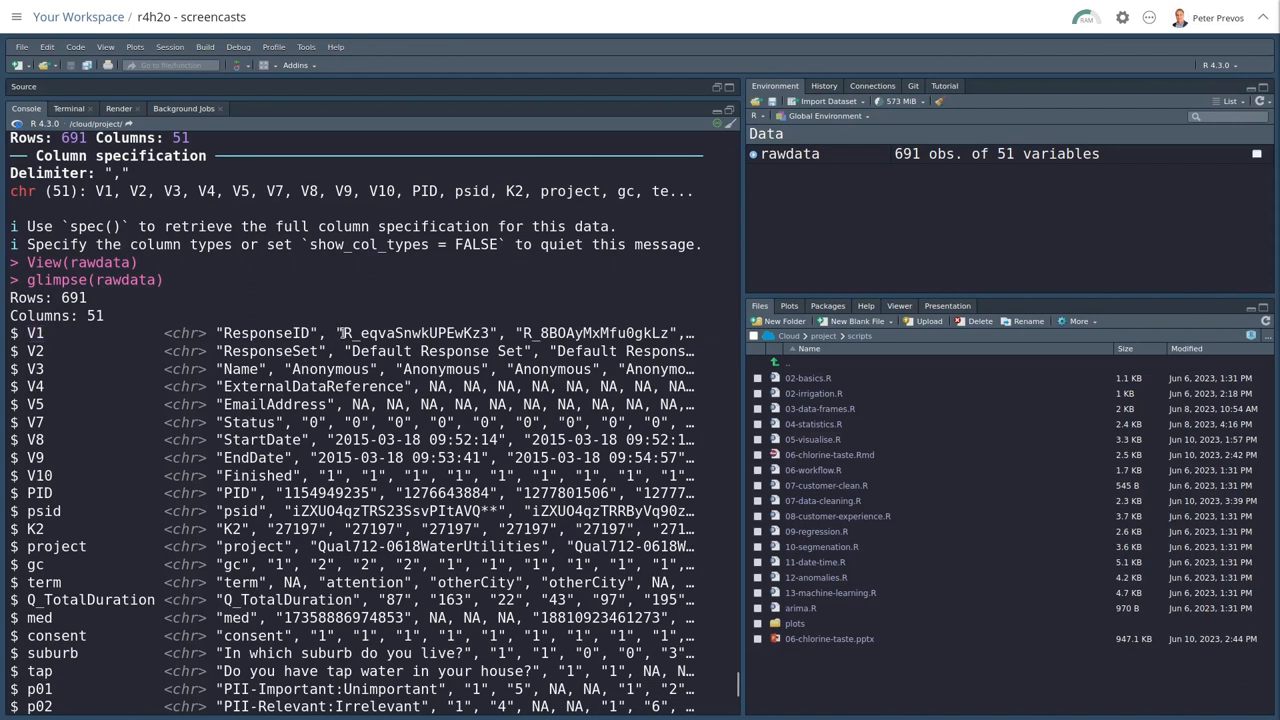
pyautogui.doubleClick(417, 332)
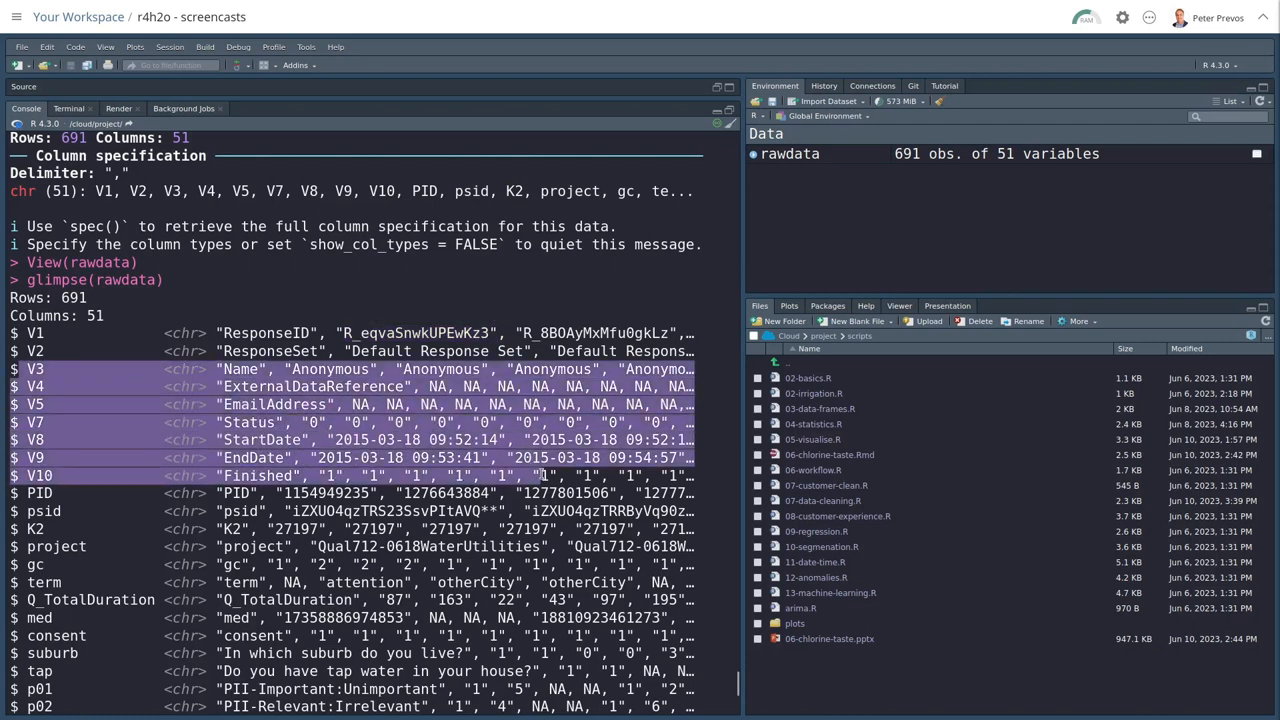
pyautogui.scroll(-3)
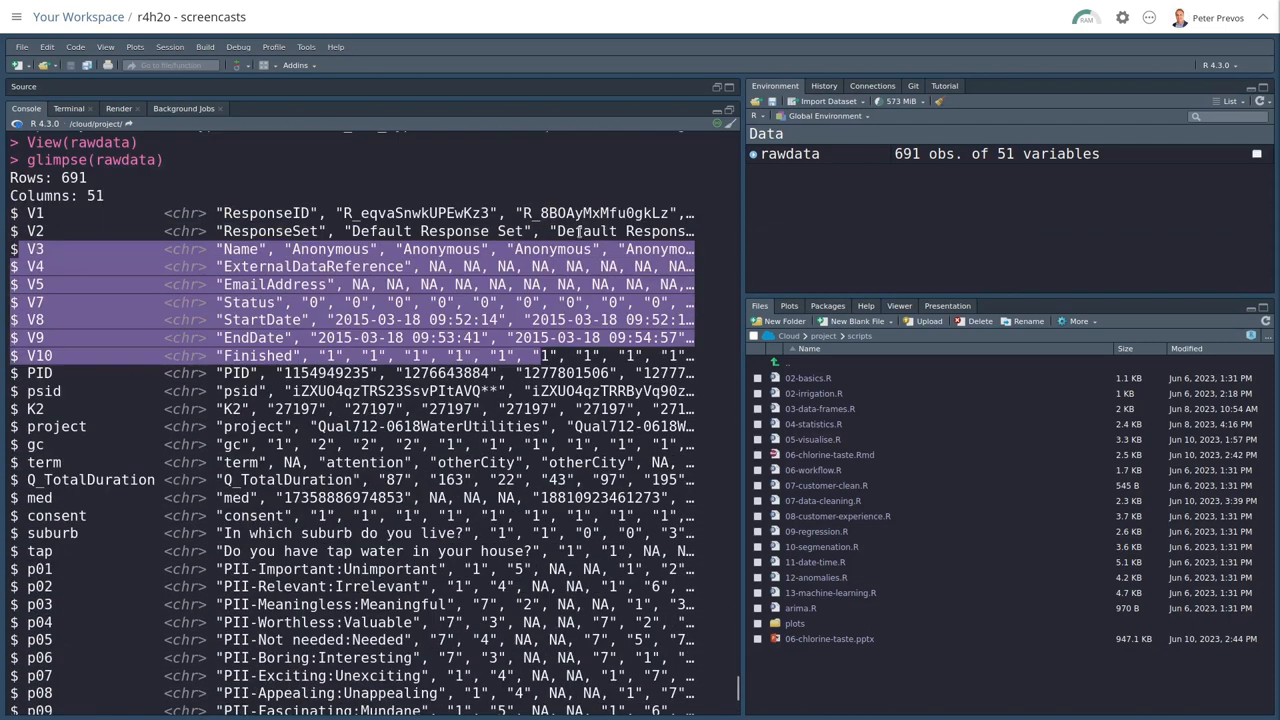
pyautogui.click(636, 85)
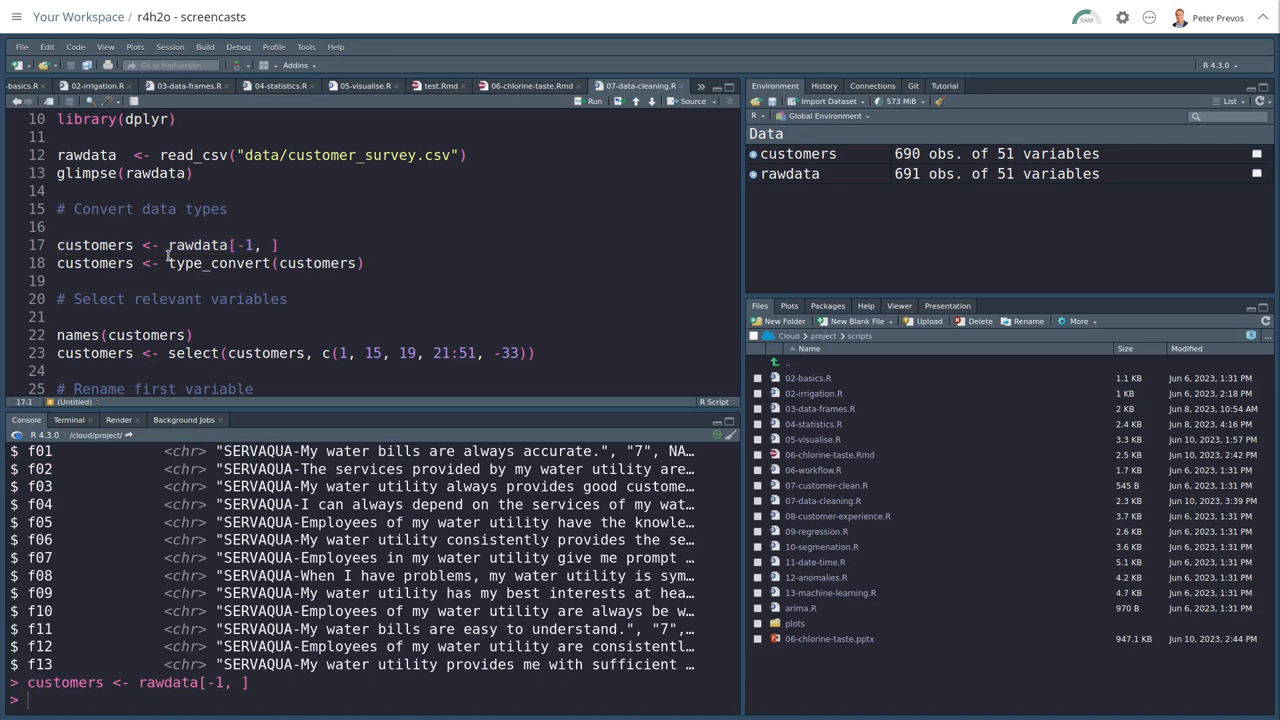
# - Begin a glimpse command, then pick out the type-conversion line that builds customers on line 18
pyautogui.write('gl')
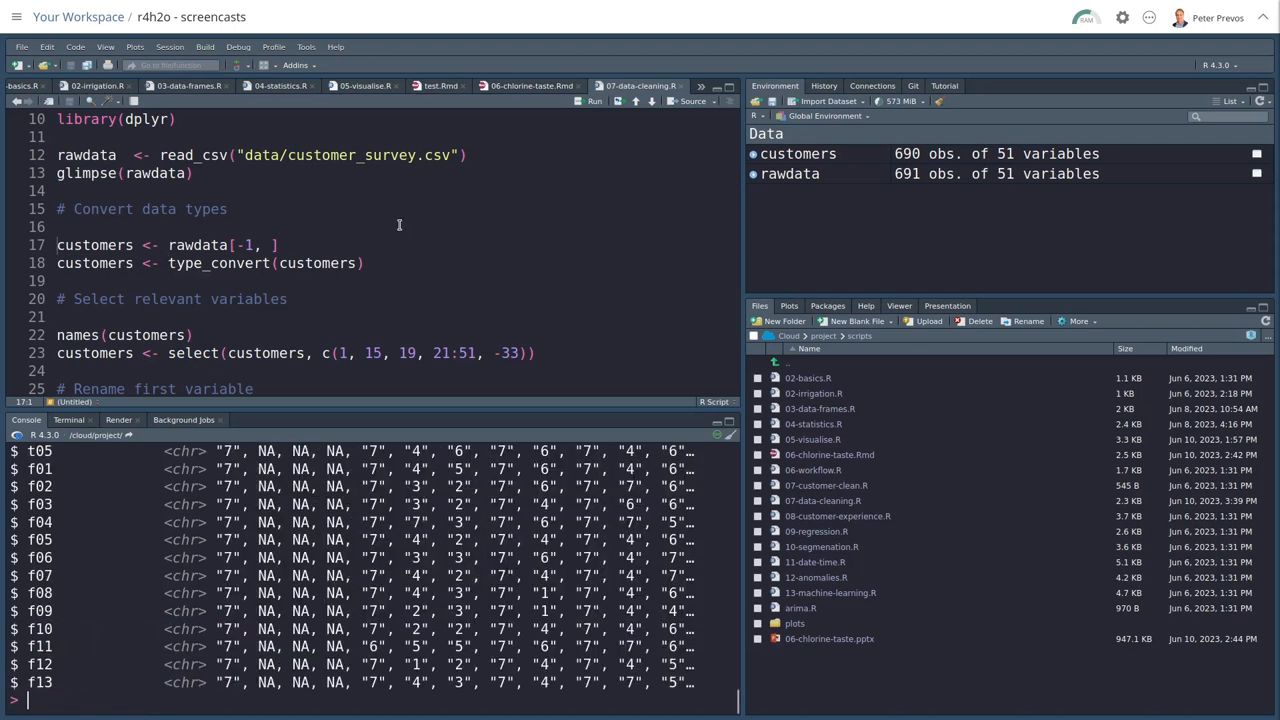
pyautogui.moveTo(735, 423)
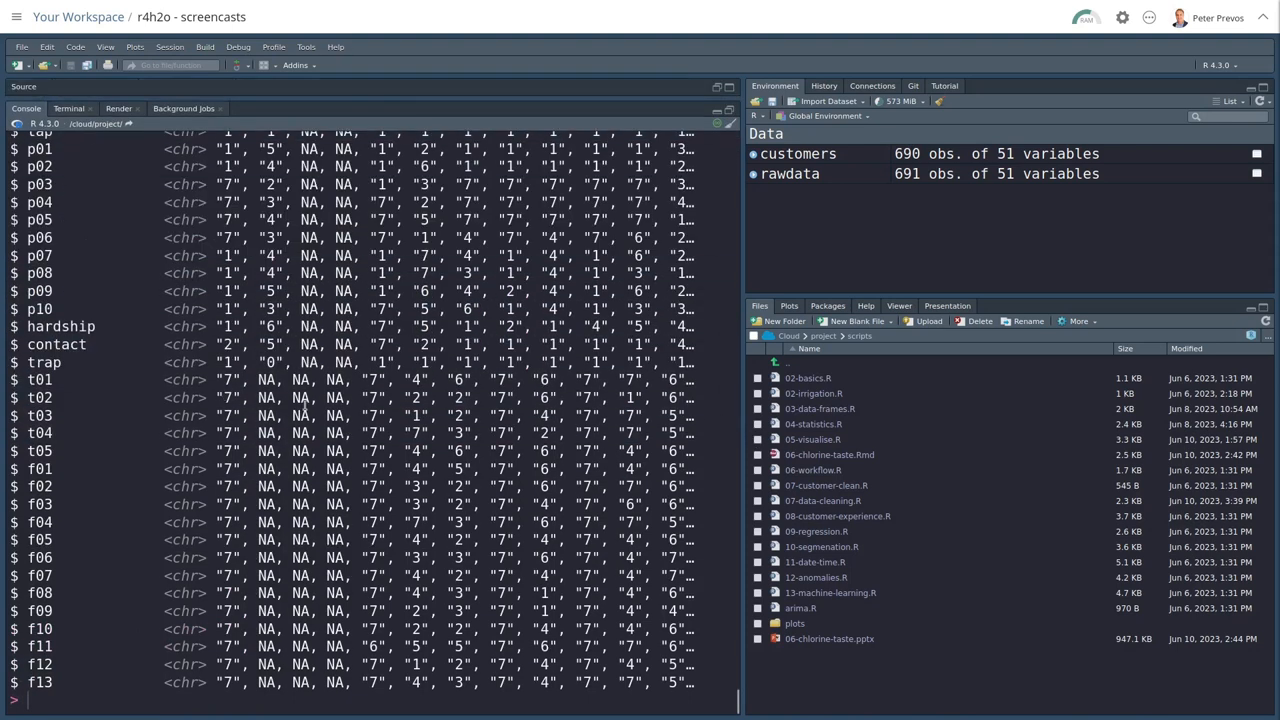
pyautogui.moveTo(355, 397); pyautogui.dragTo(660, 397)
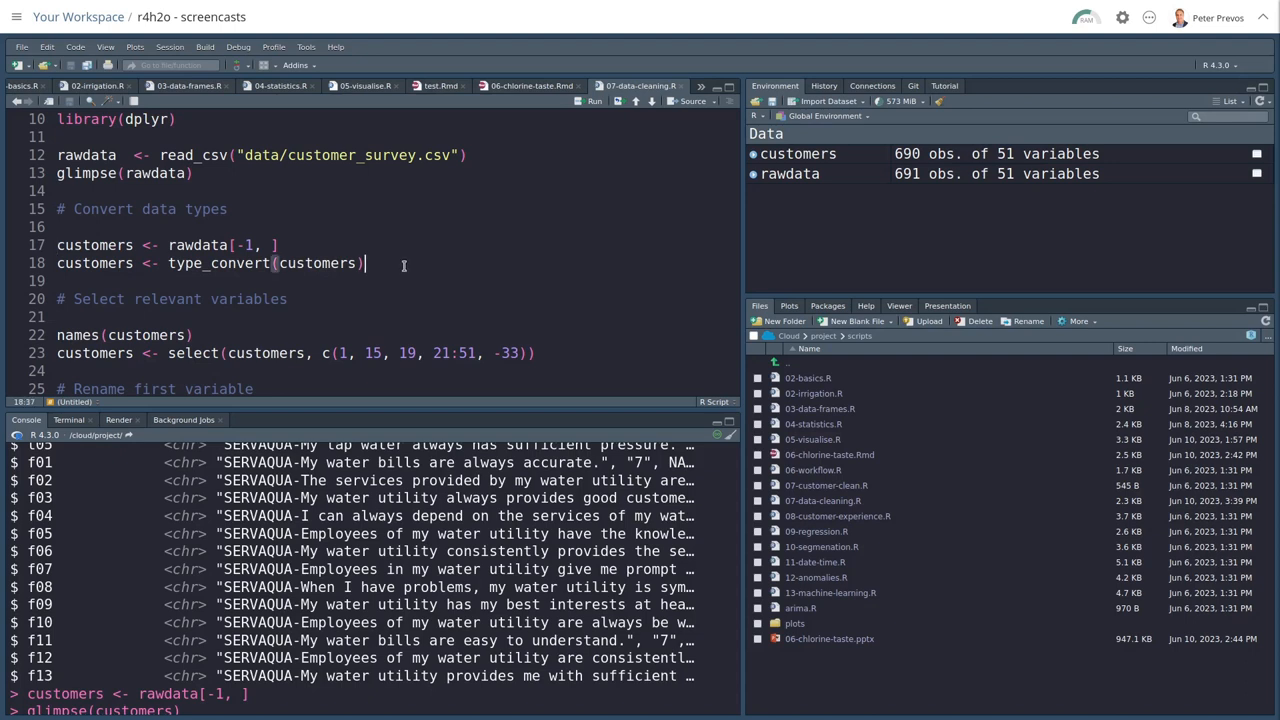
pyautogui.click(132, 263)
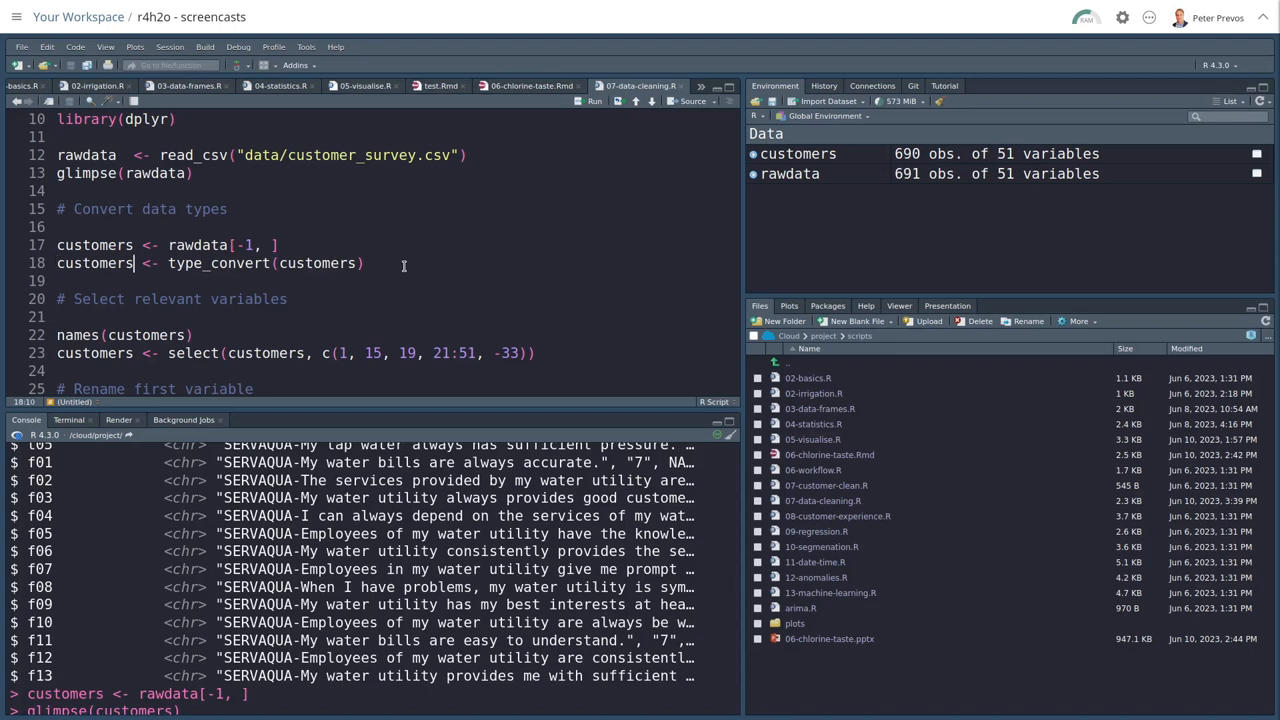
pyautogui.doubleClick(217, 263)
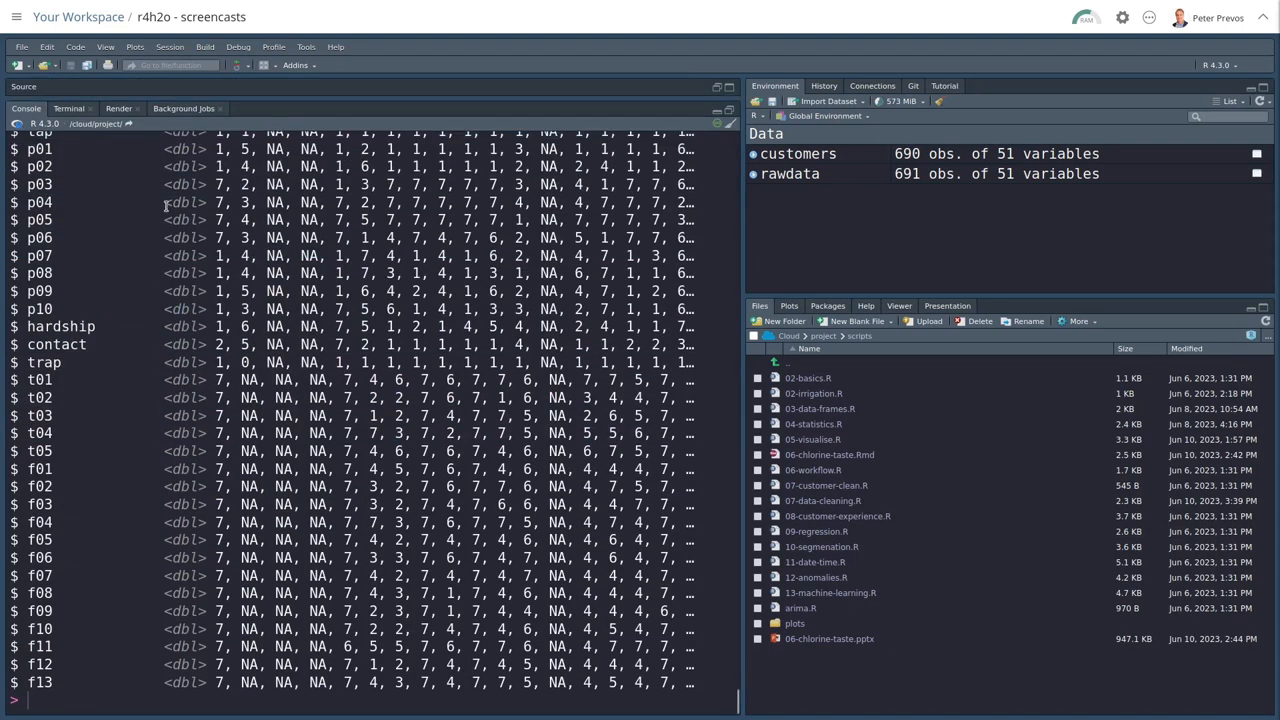
pyautogui.doubleClick(218, 202)
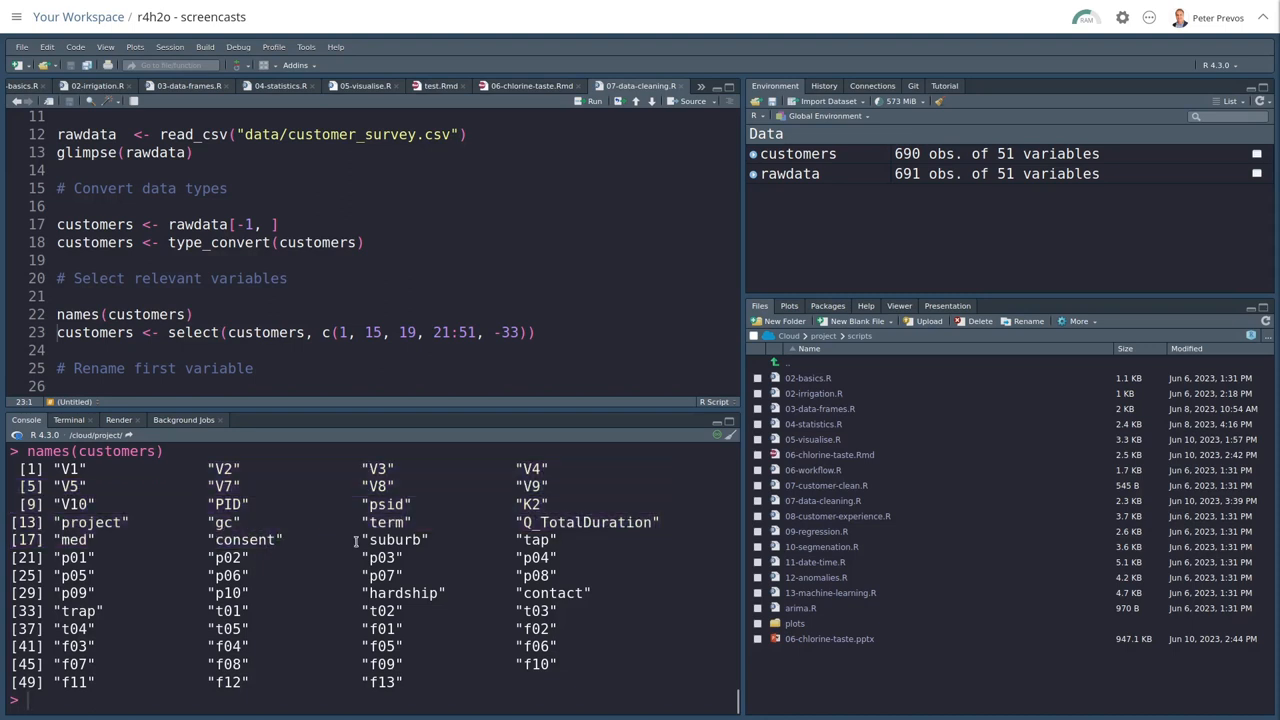
# - Highlight the select() call and its kept column numbers c(1, 15, 19, 21:51, -33)
pyautogui.moveTo(360, 539); pyautogui.dragTo(470, 681)
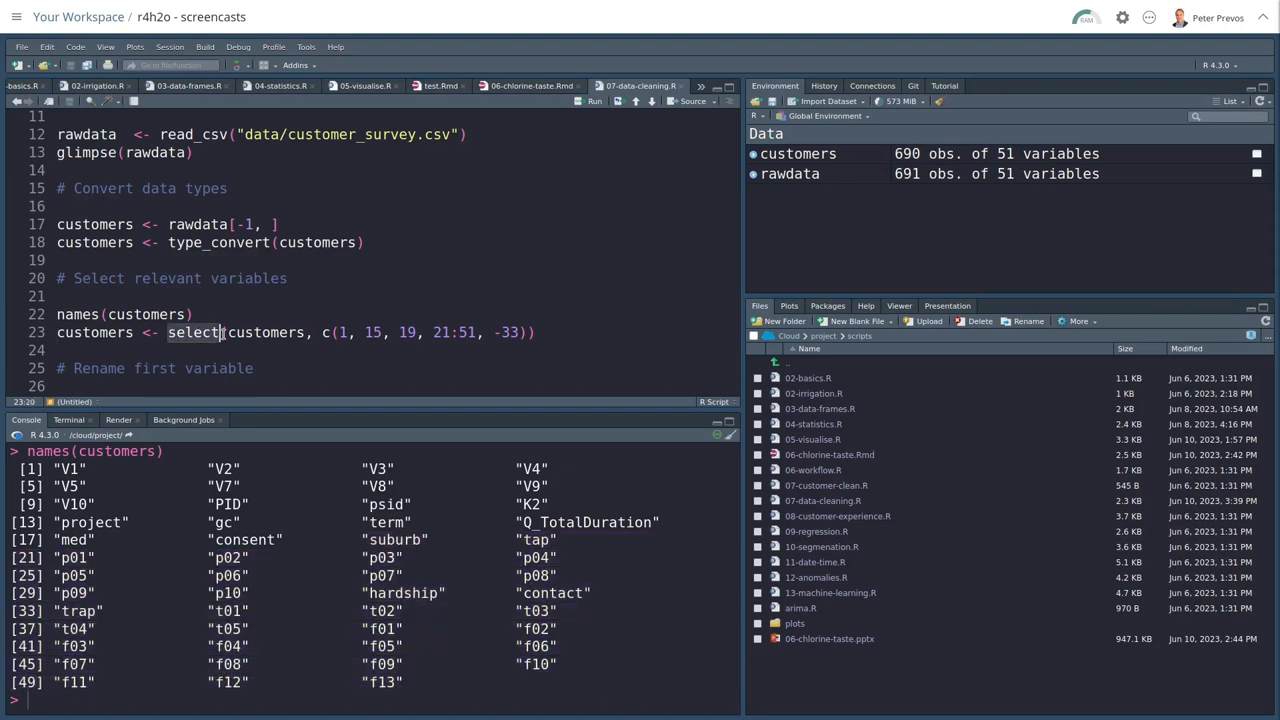
pyautogui.click(258, 368)
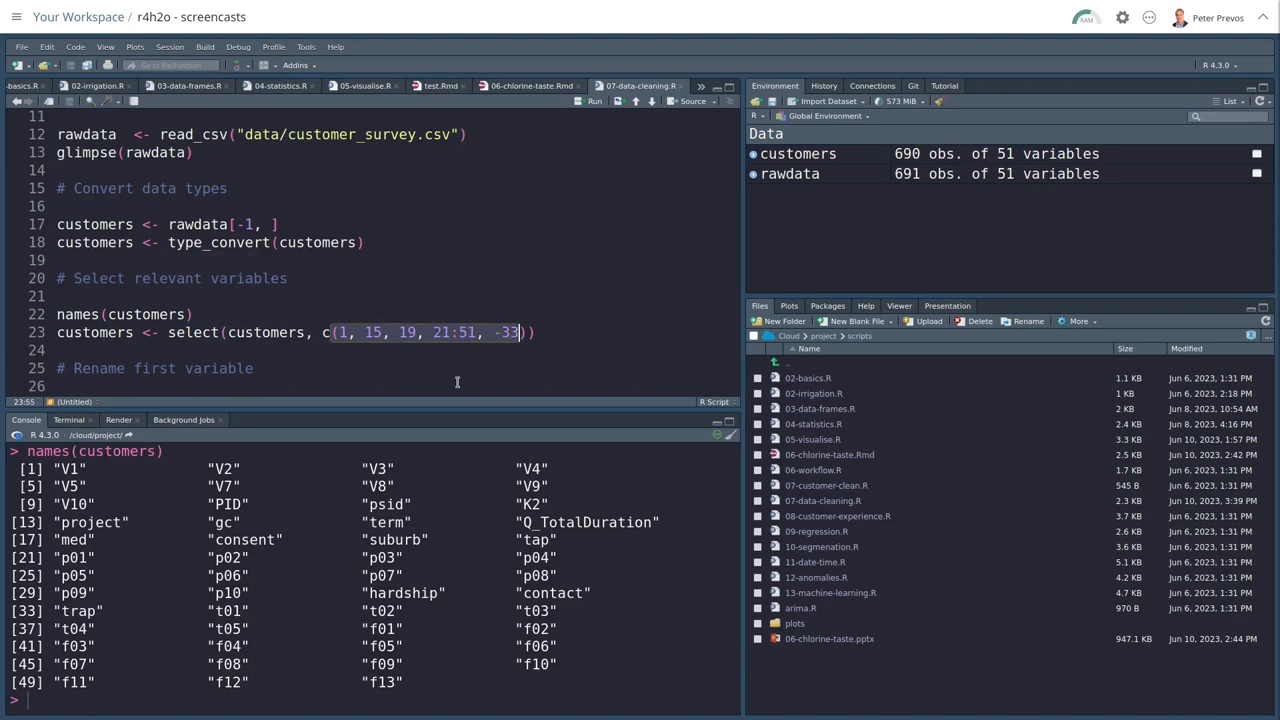
pyautogui.doubleClick(77, 610)
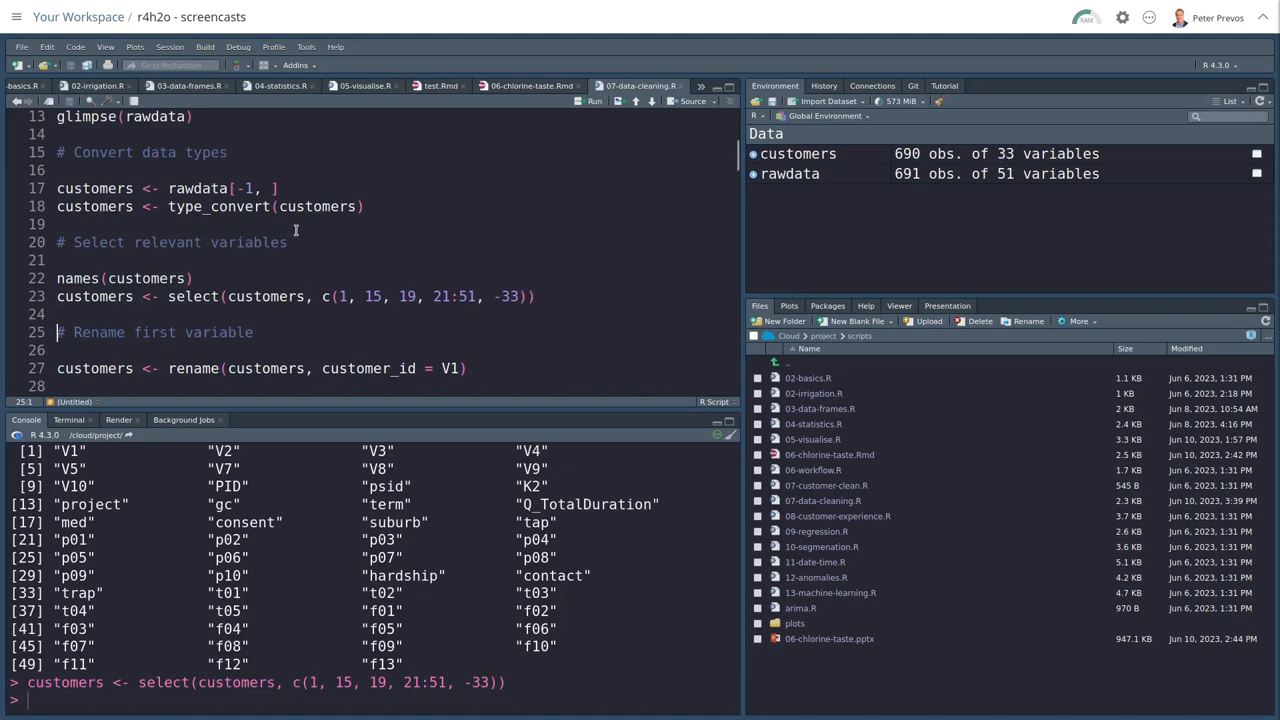
# - Run names(customers) in the Console and scroll through the listed column names
pyautogui.scroll(-3)
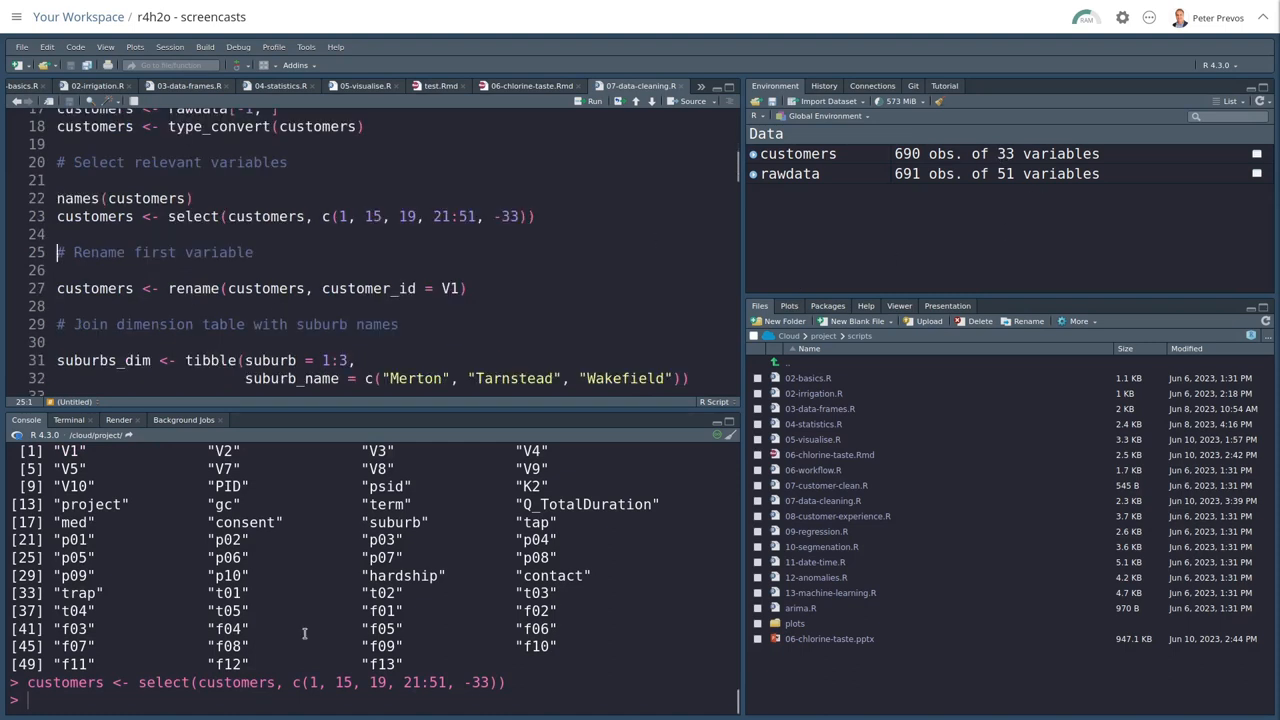
pyautogui.write('names(customers)')
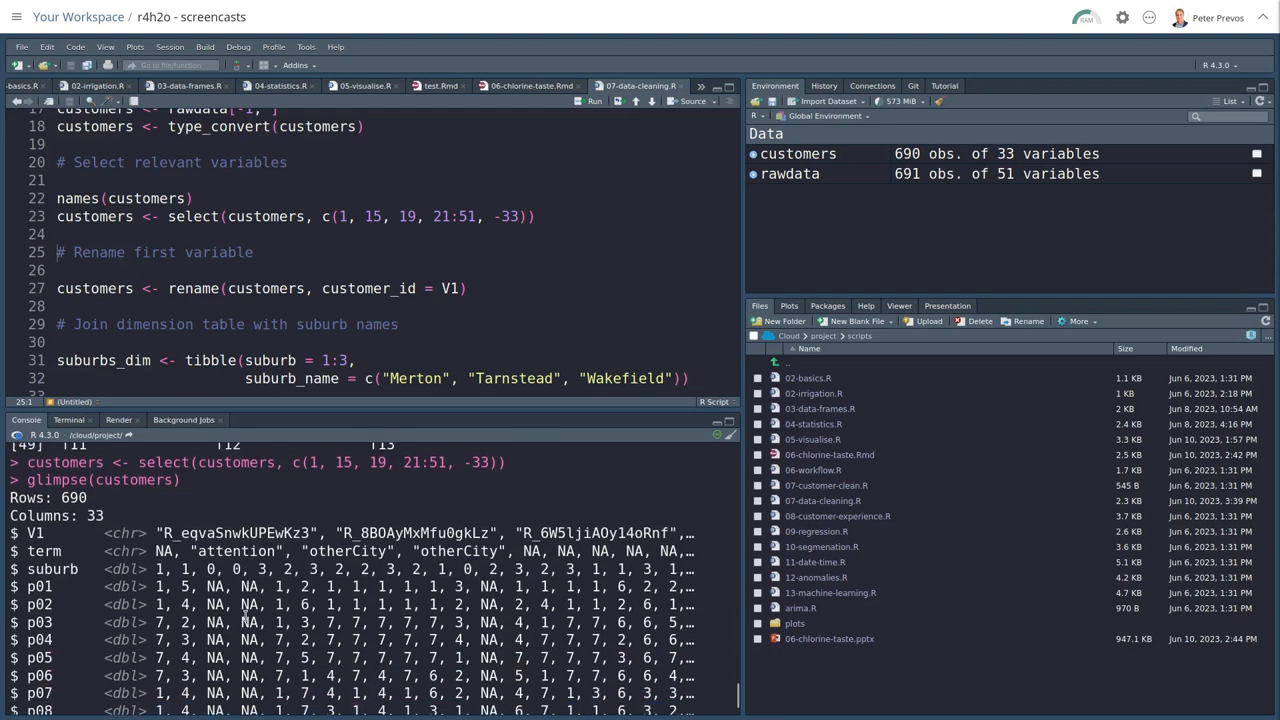
pyautogui.scroll(-3)
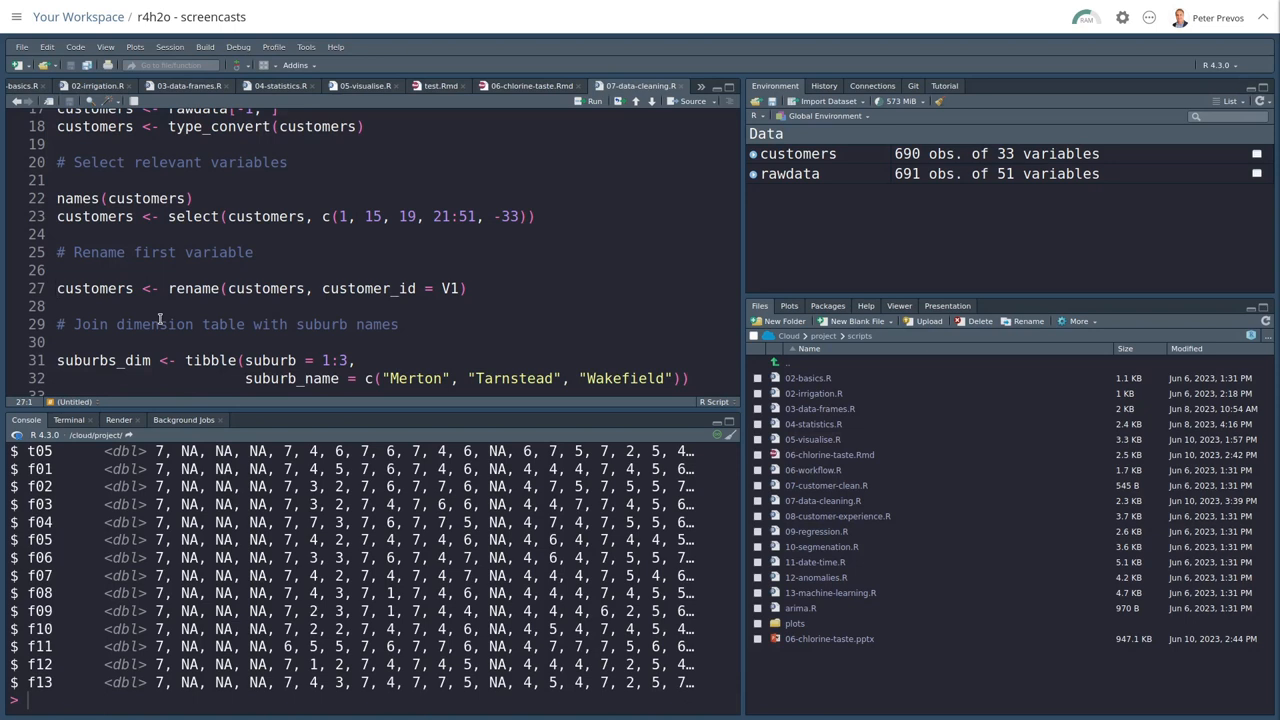
# - Rename V1 to customer_id and expand customers in the Environment to review its variables
pyautogui.click(160, 288)
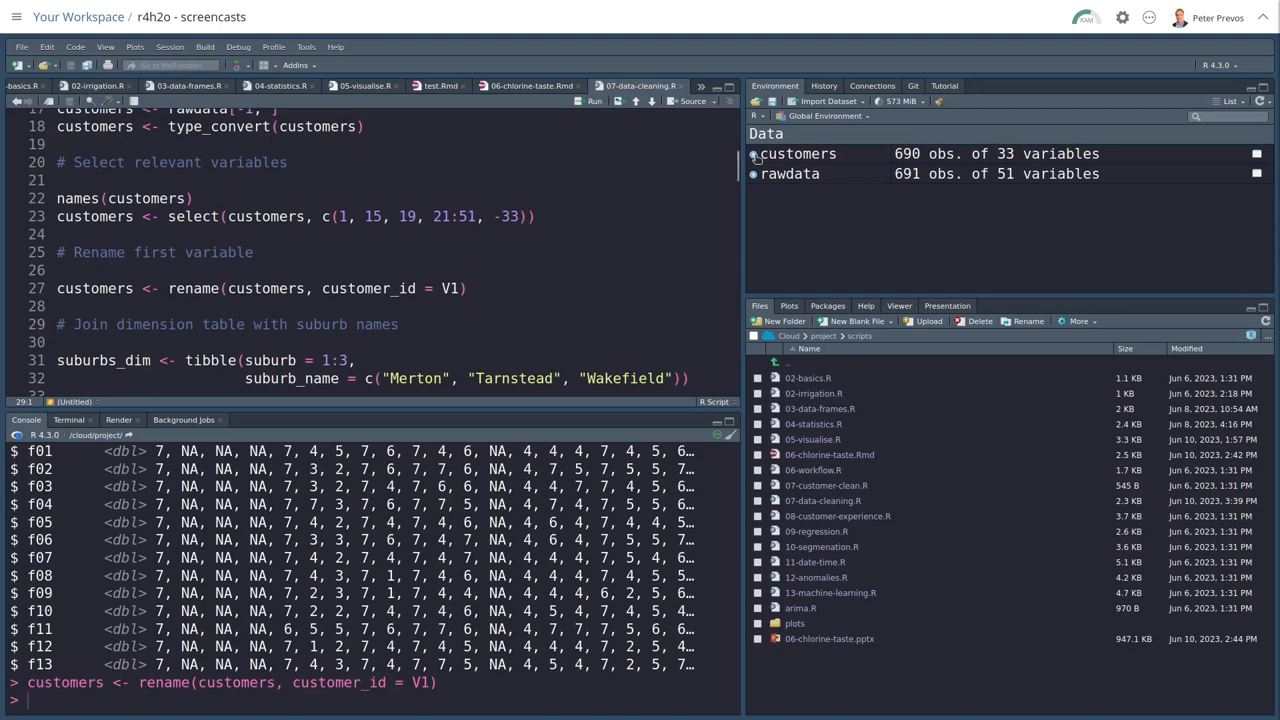
pyautogui.click(753, 153)
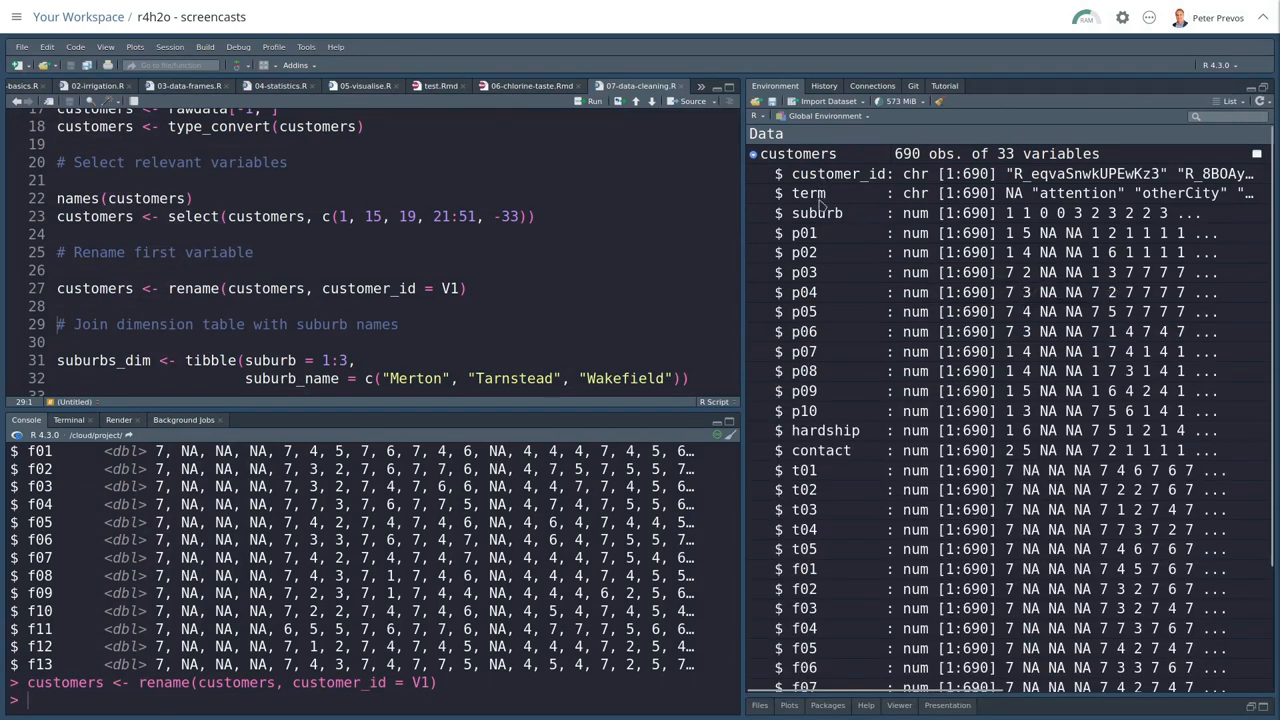
pyautogui.moveTo(843, 363)
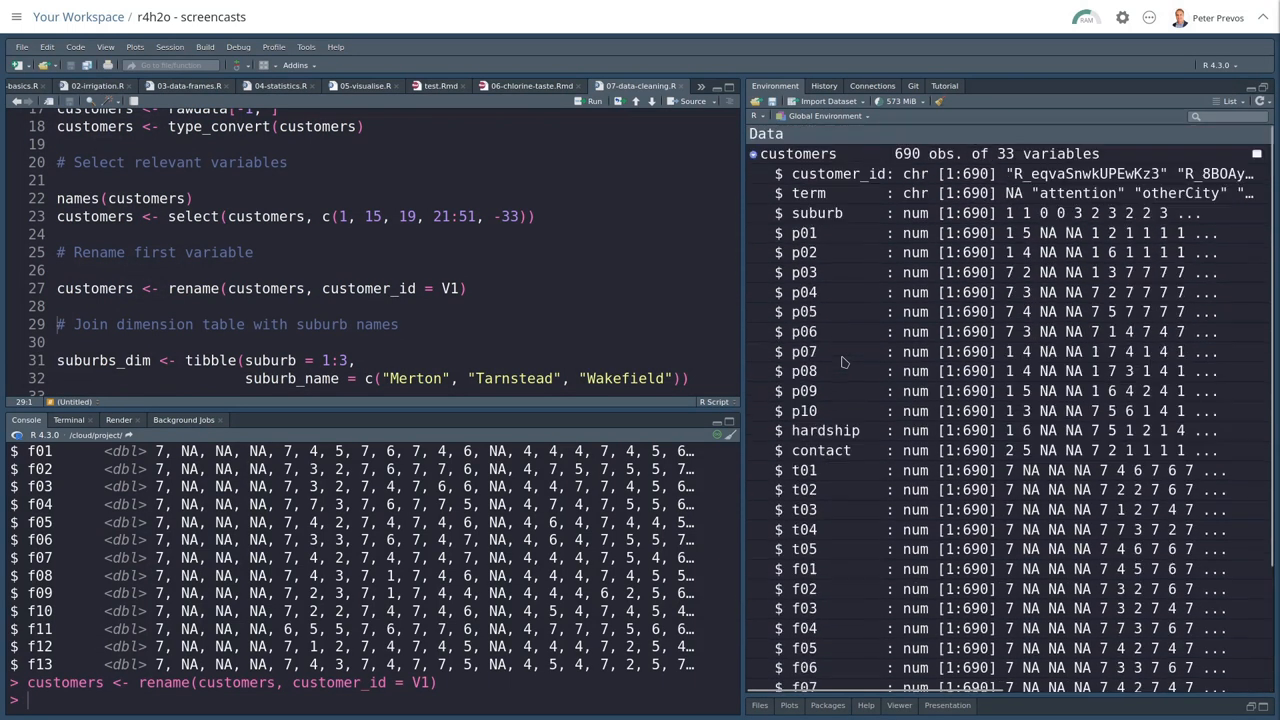
pyautogui.scroll(-3)
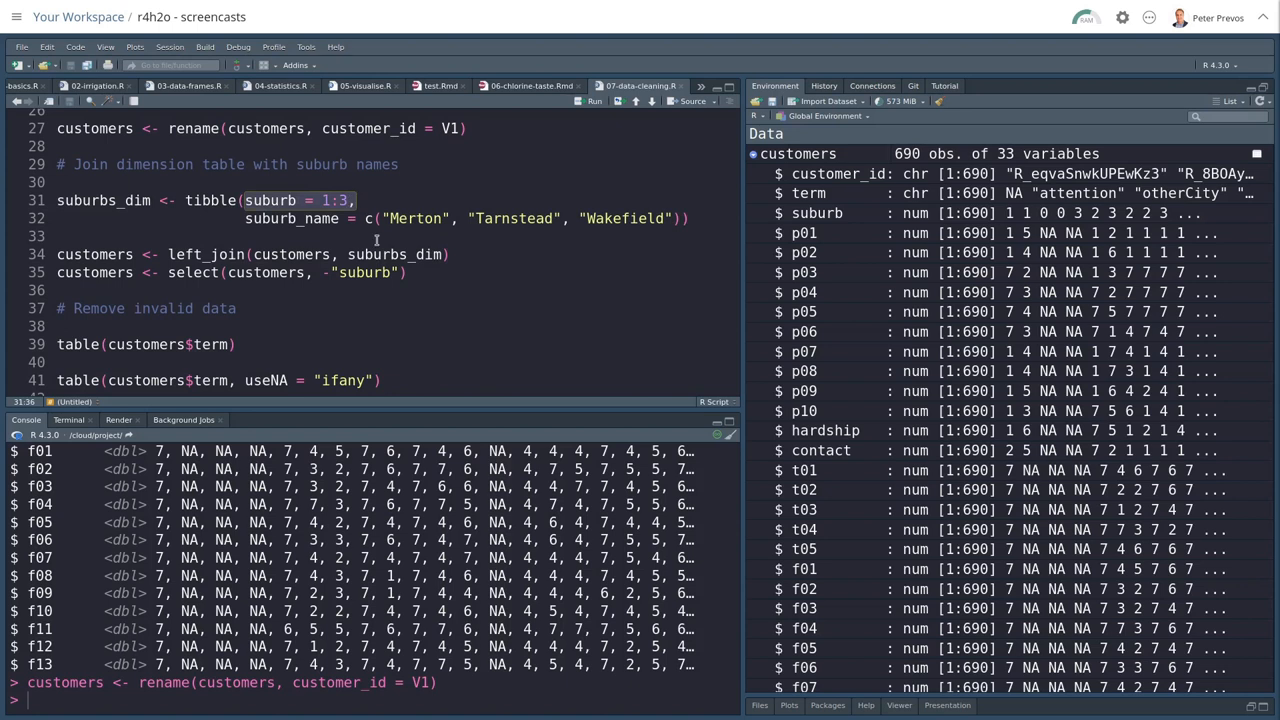
# - Highlight suburb numbers 1–3 and names Merton, Tarnstead, Wakefield, then the left_join call
pyautogui.click(245, 218)
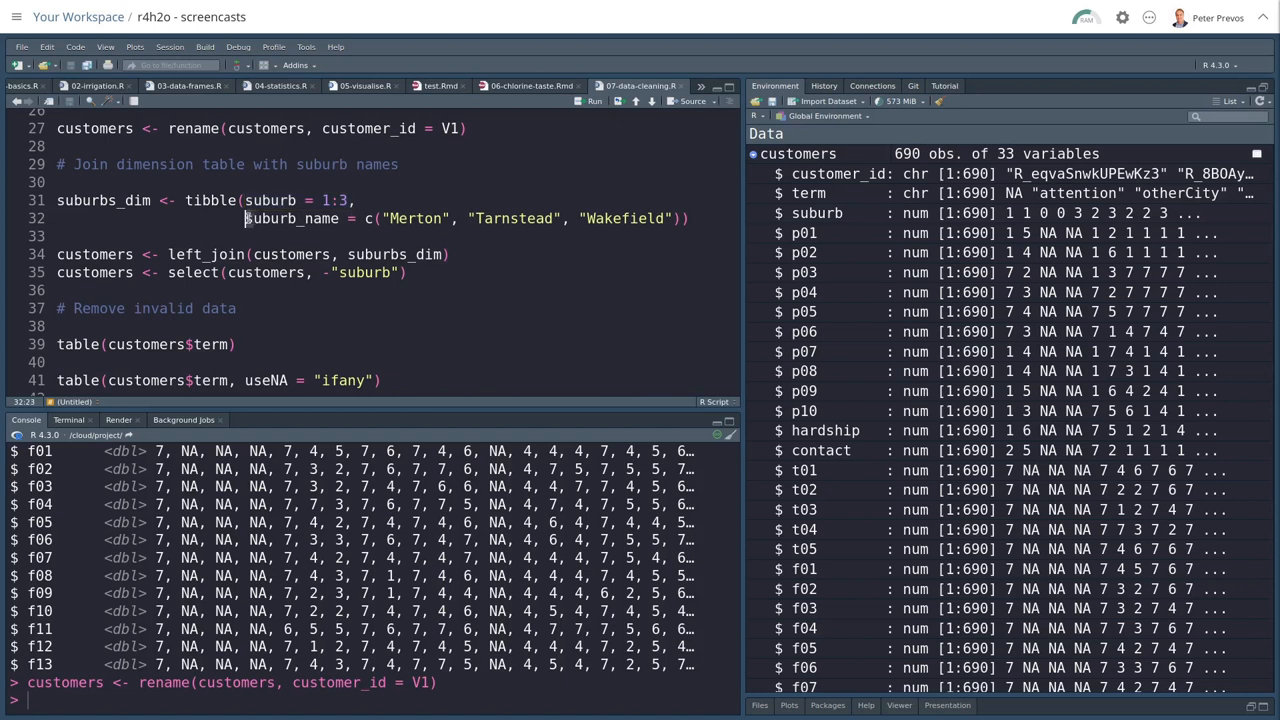
pyautogui.moveTo(245, 218); pyautogui.dragTo(452, 218)
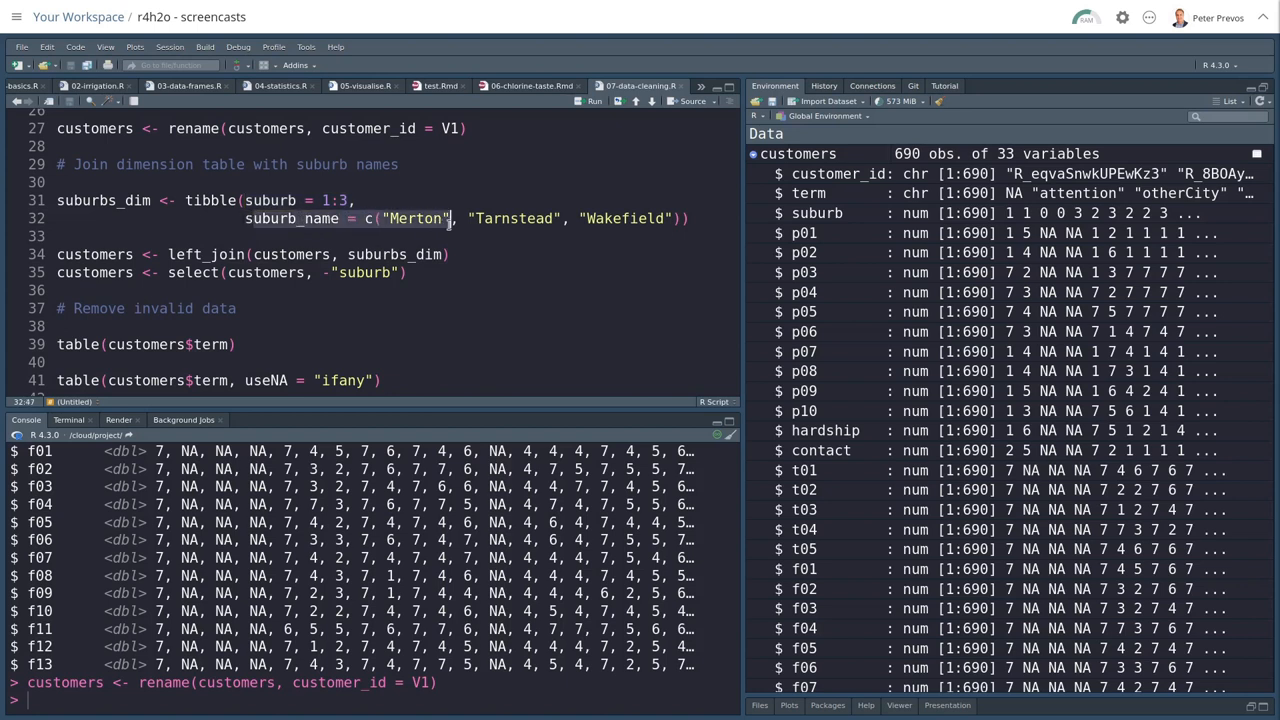
pyautogui.click(445, 218)
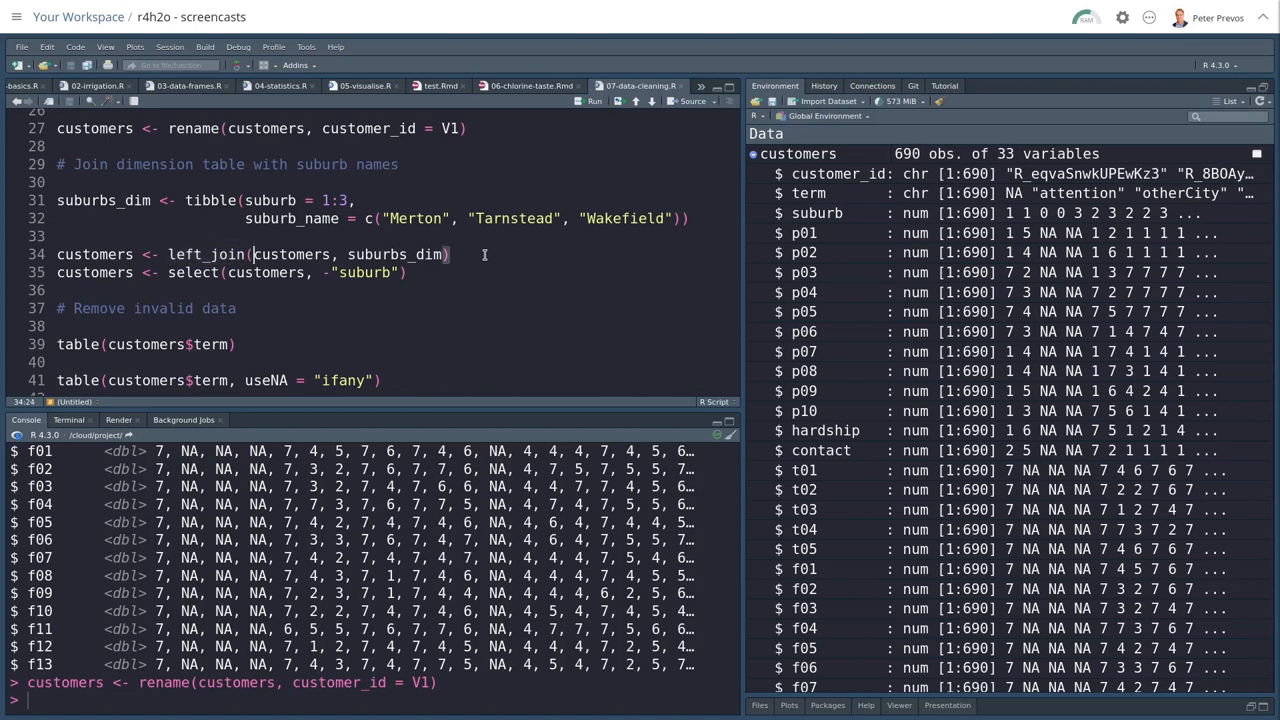
pyautogui.doubleClick(396, 254)
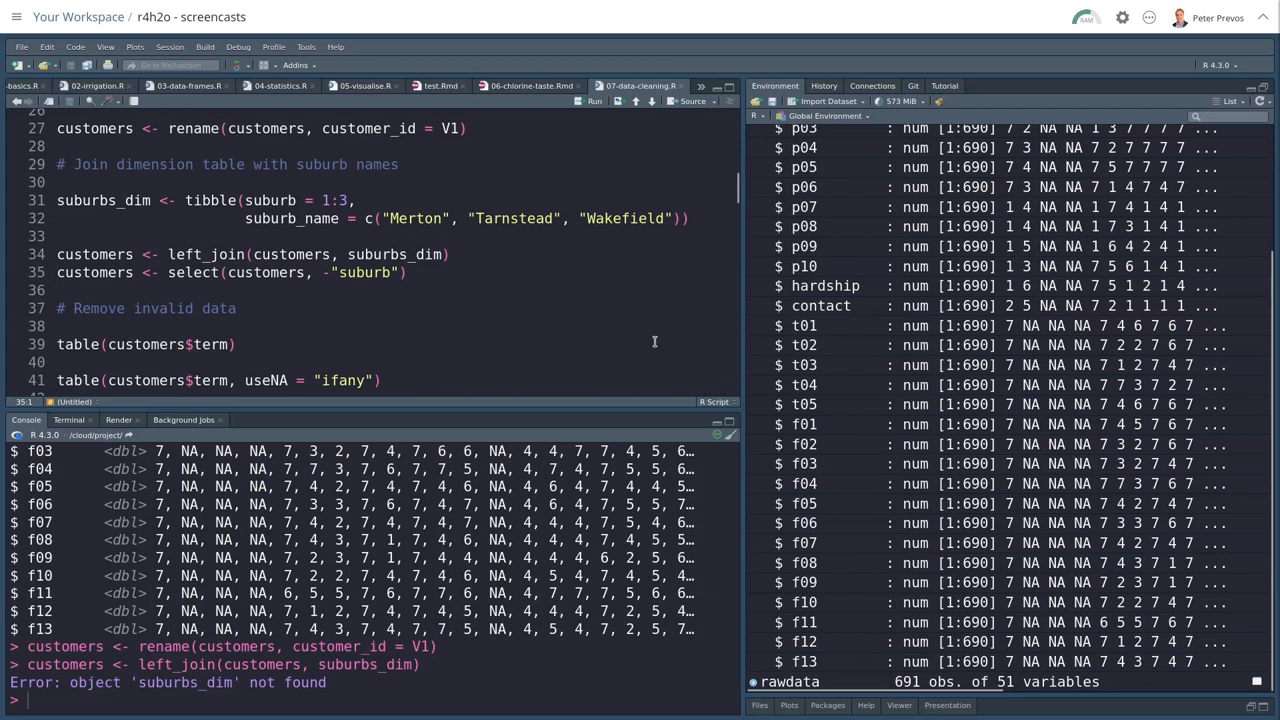
pyautogui.moveTo(838, 433)
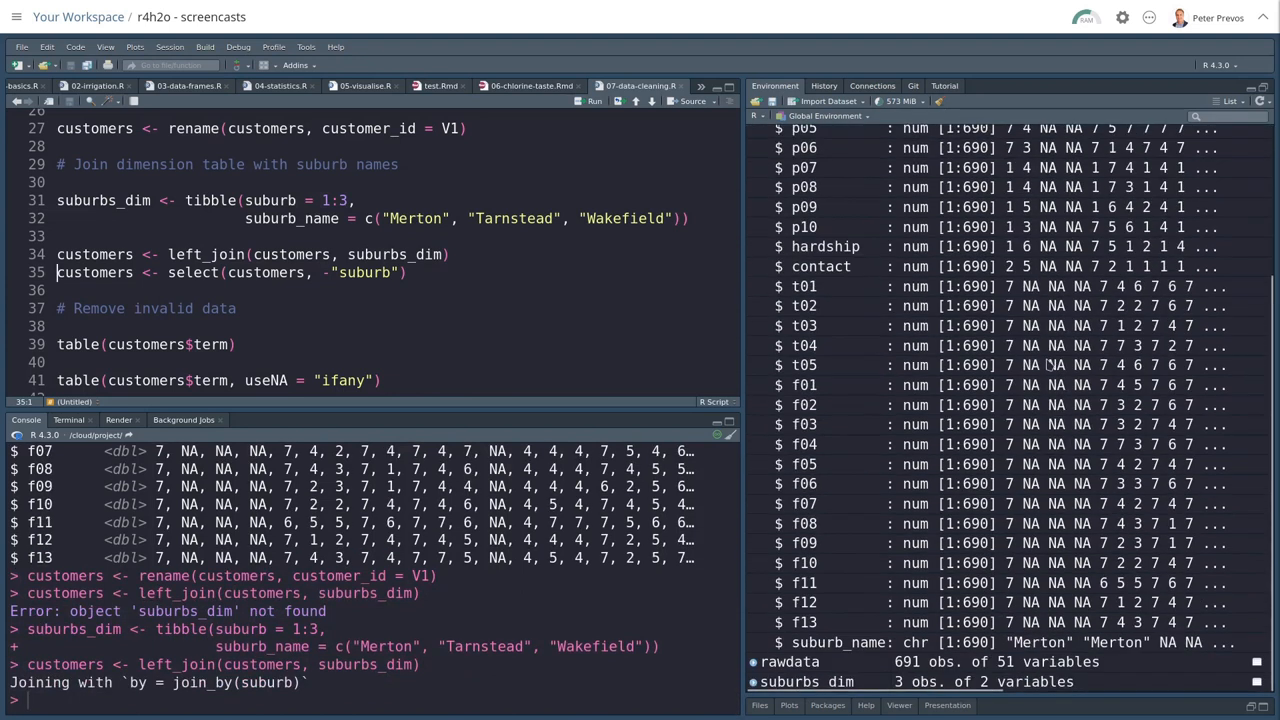
pyautogui.moveTo(970, 650)
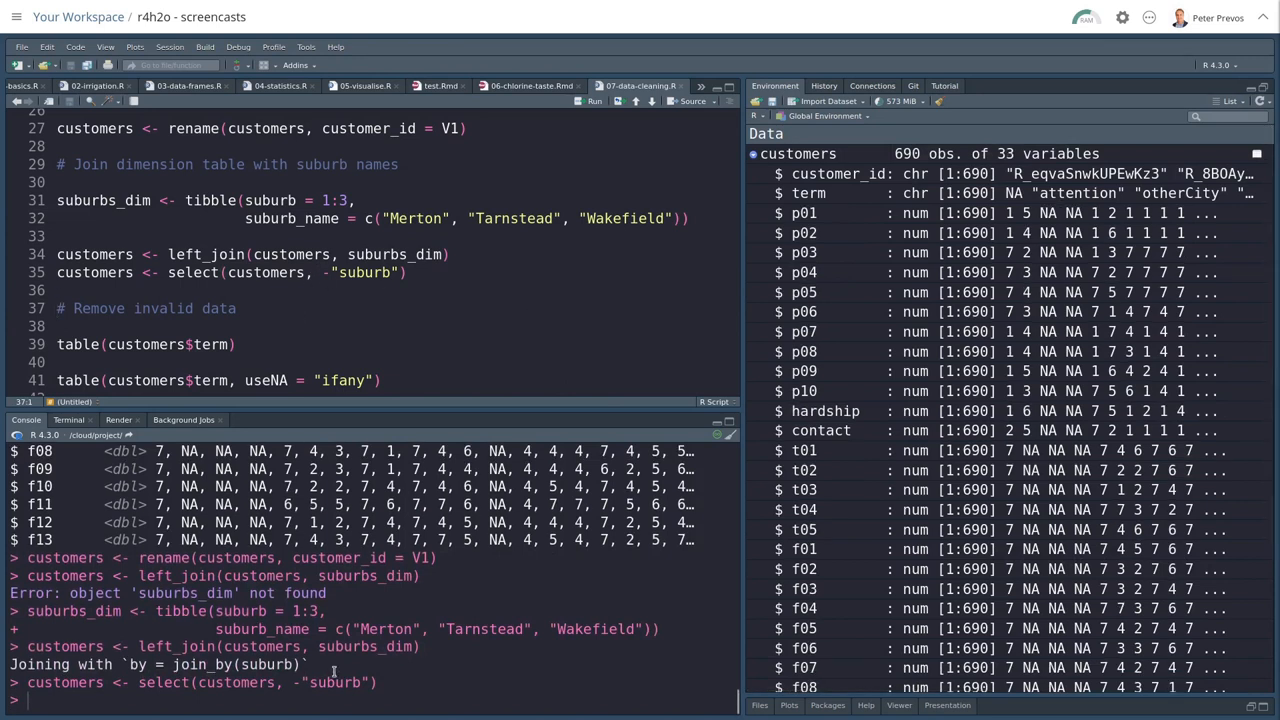
# - Type ?left_join in the Console to look up the join function's help
pyautogui.write('?')
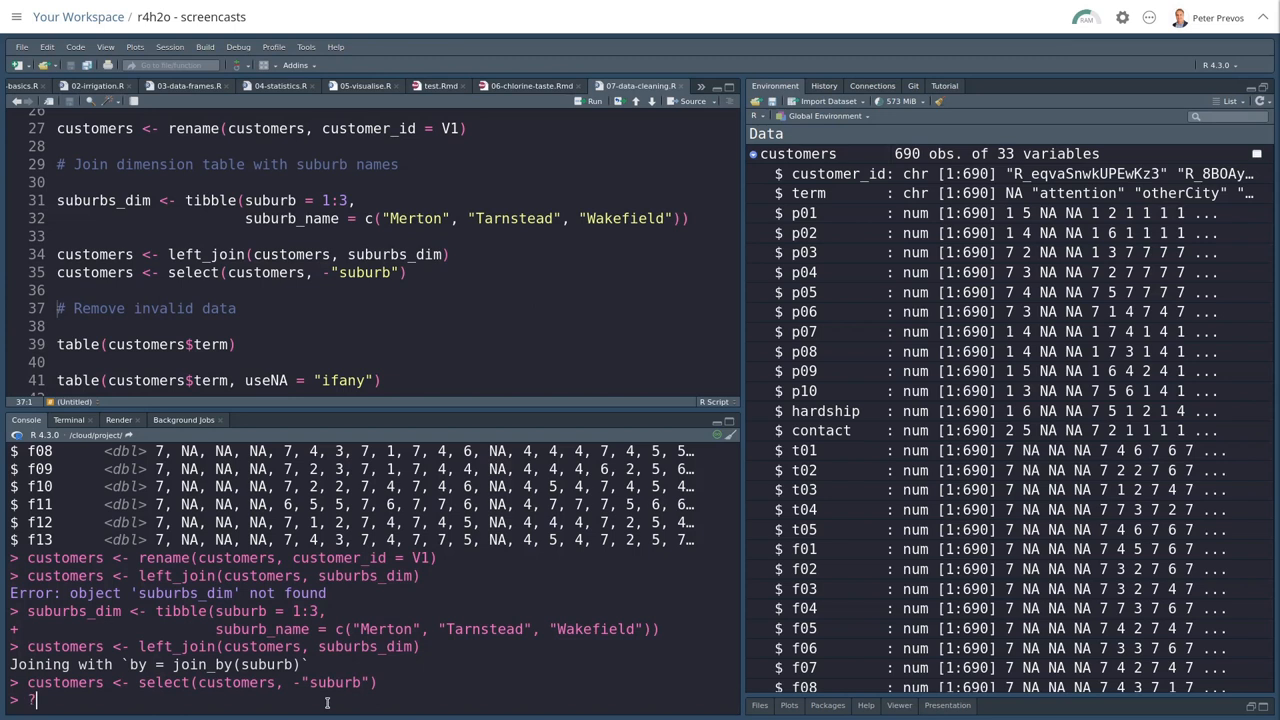
pyautogui.write('left_join')
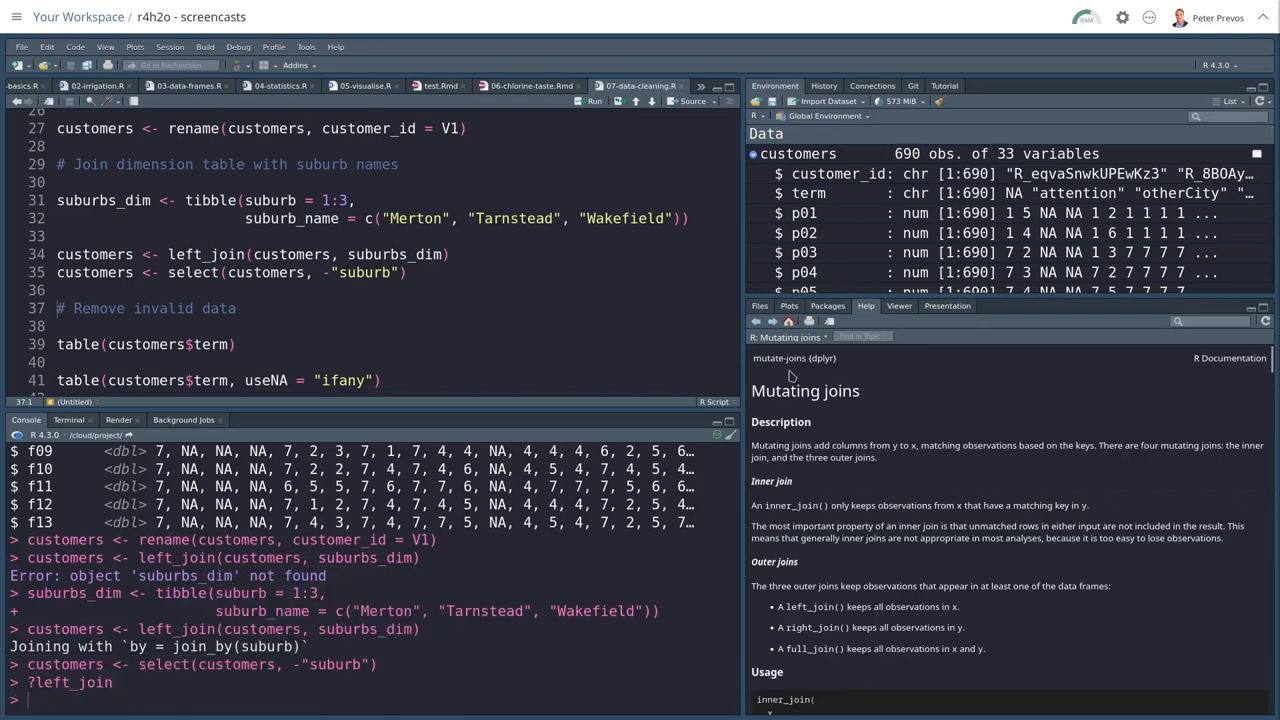
# - Scroll to the term frequency tables, including the version counting 491 NA entries
pyautogui.scroll(-3)
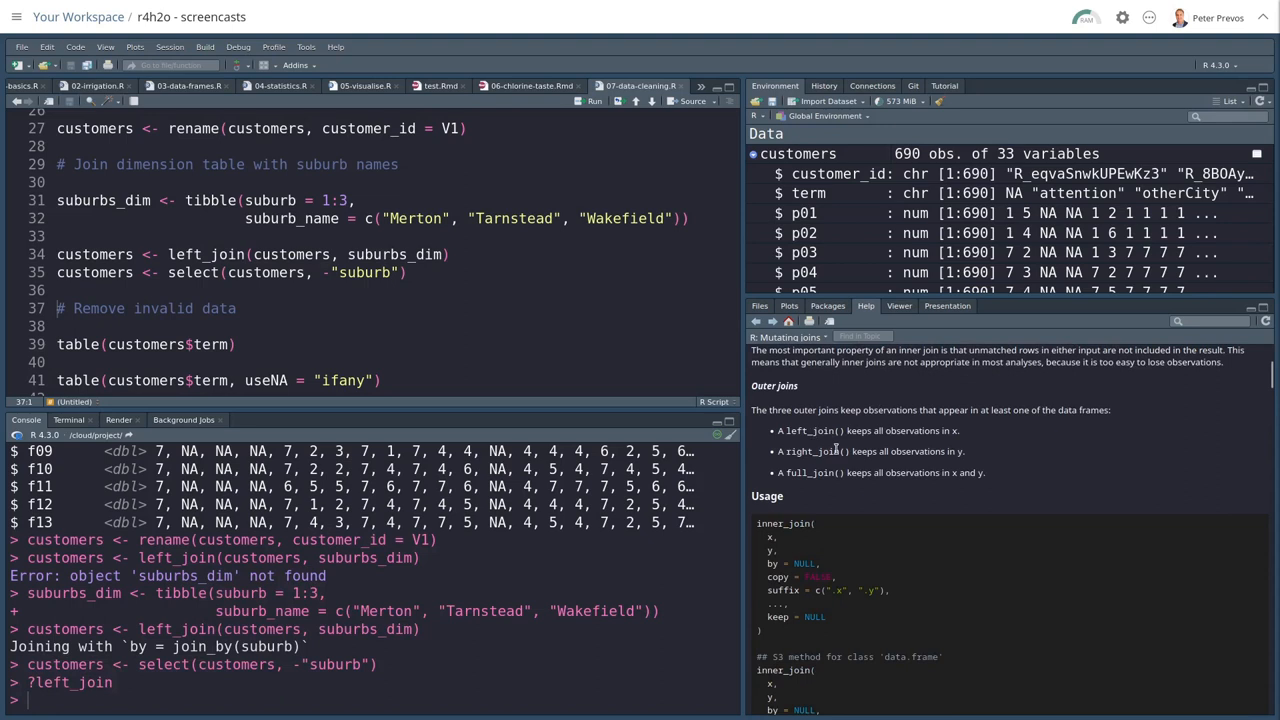
pyautogui.scroll(-3)
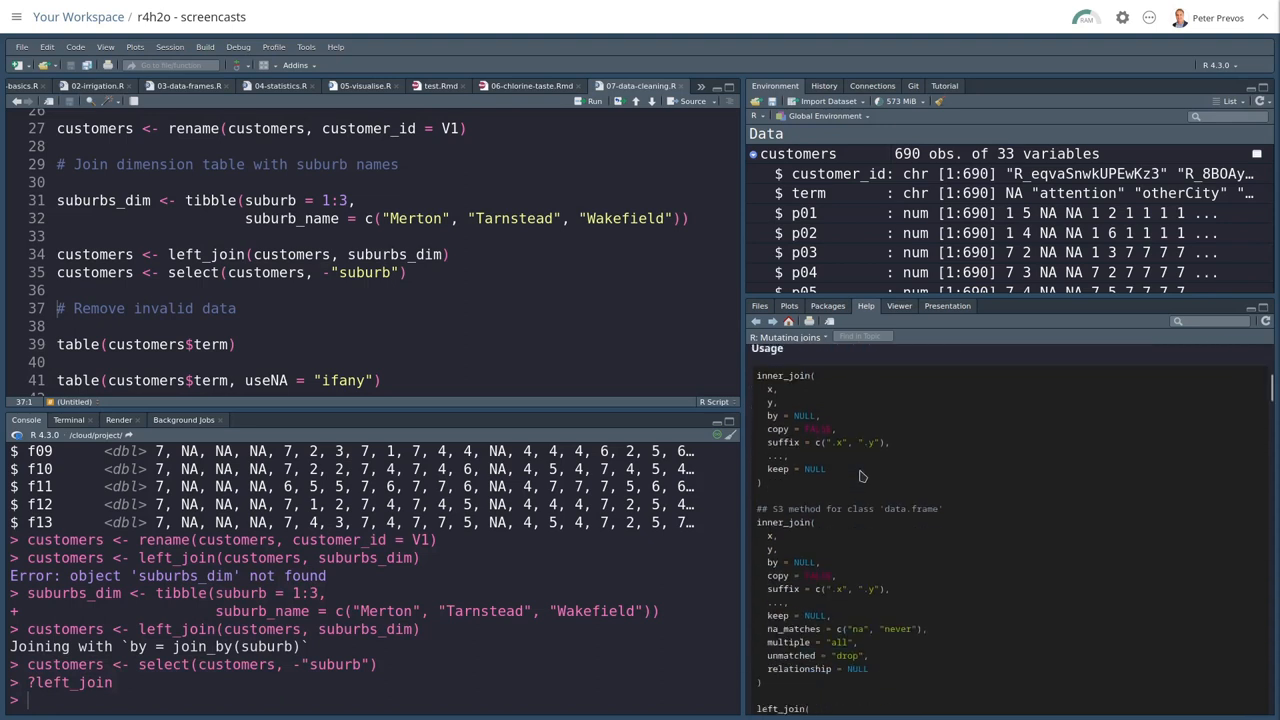
pyautogui.scroll(-3)
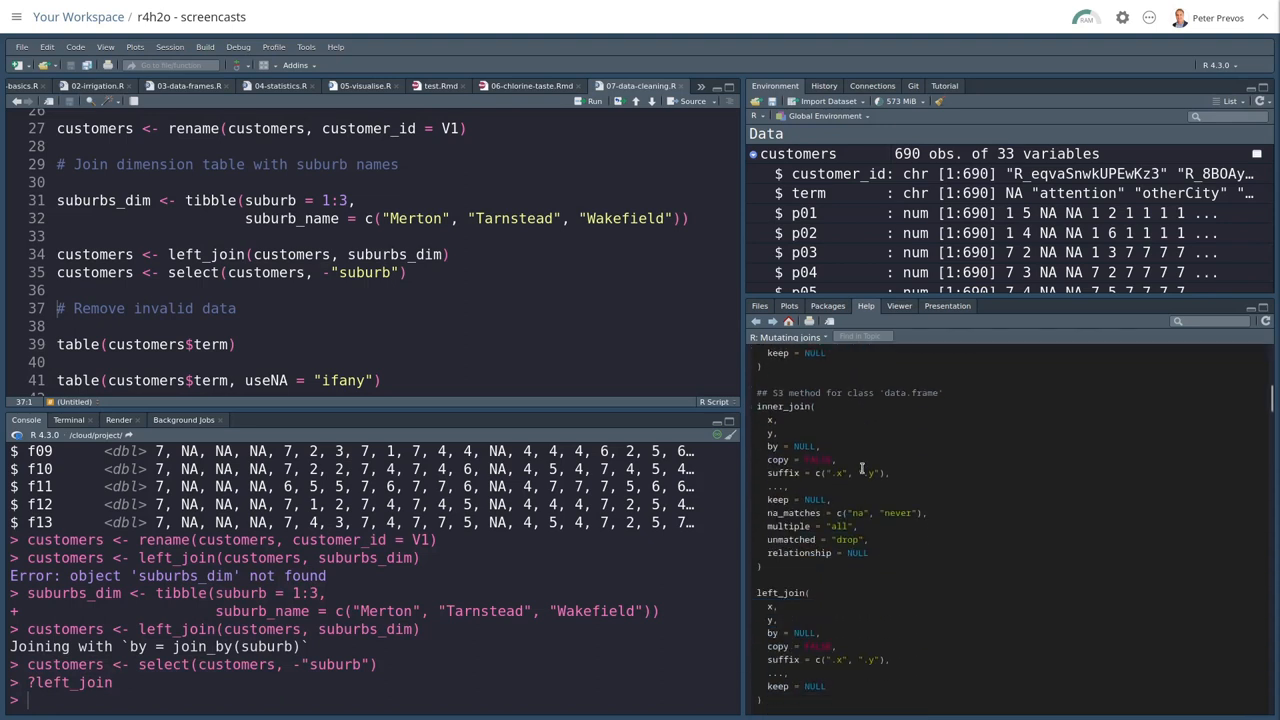
pyautogui.scroll(-3)
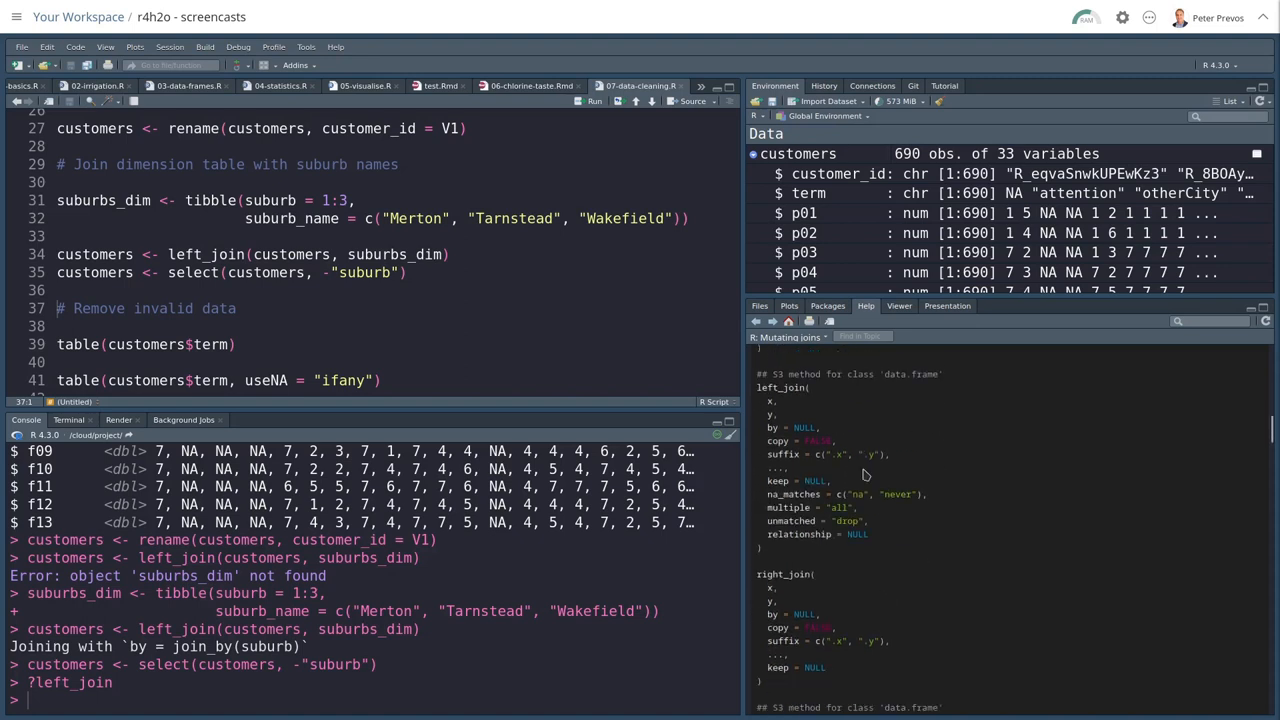
pyautogui.scroll(-3)
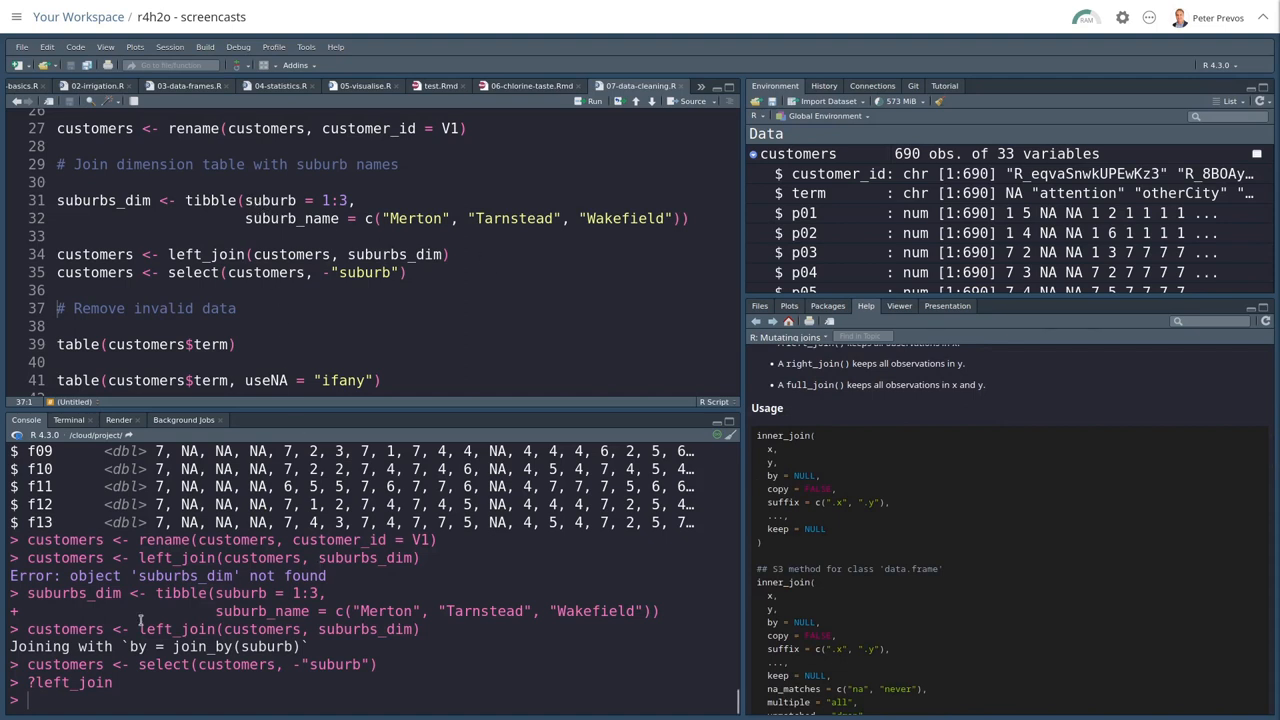
pyautogui.moveTo(8, 646); pyautogui.dragTo(148, 646)
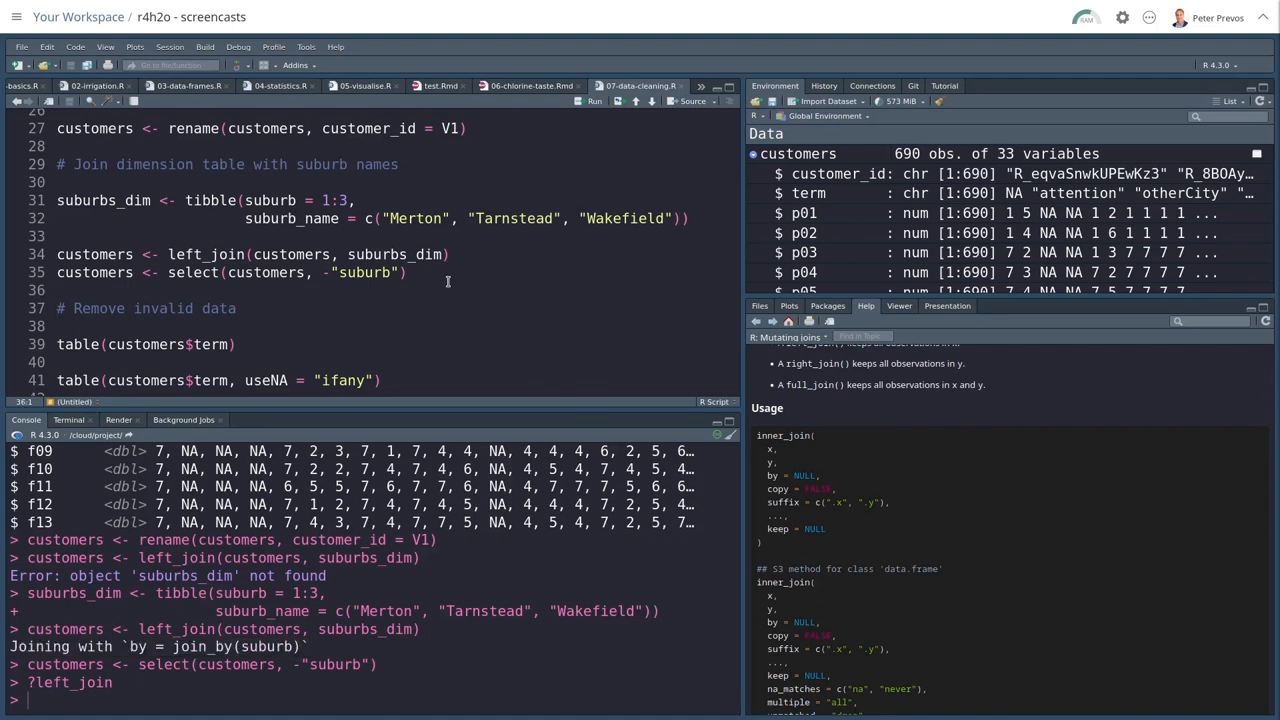
pyautogui.scroll(-3)
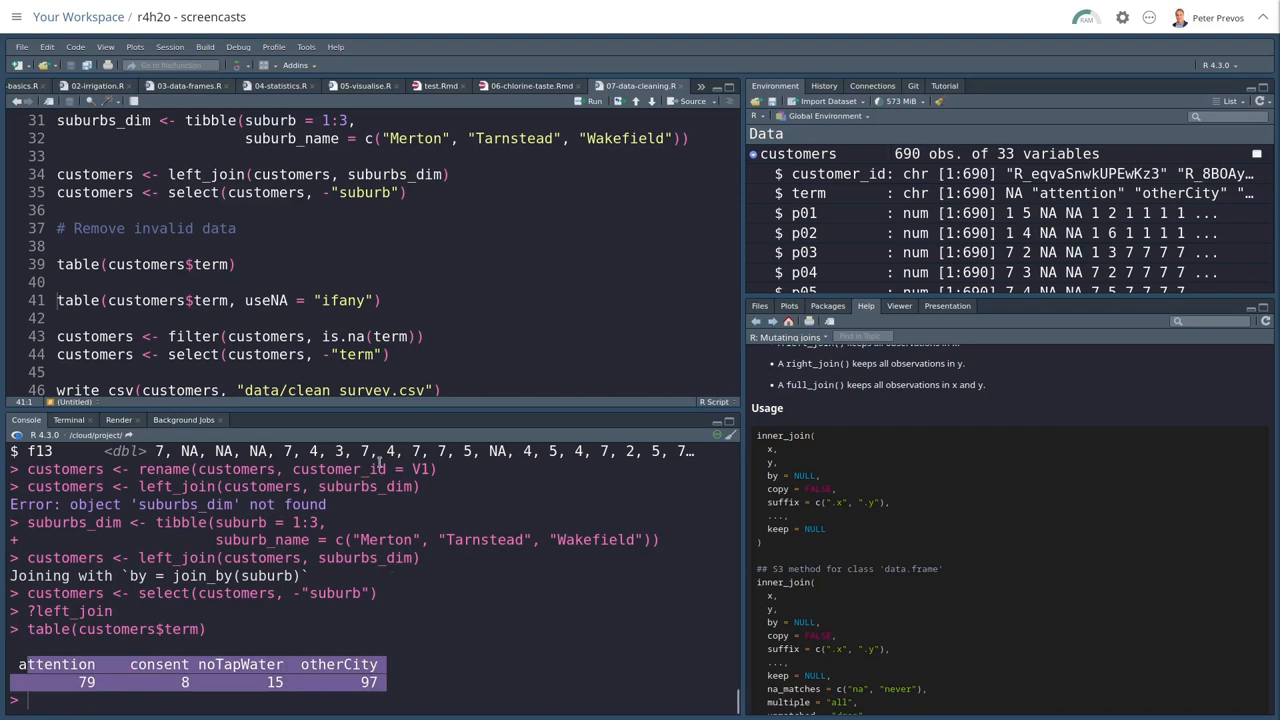
pyautogui.moveTo(292, 707)
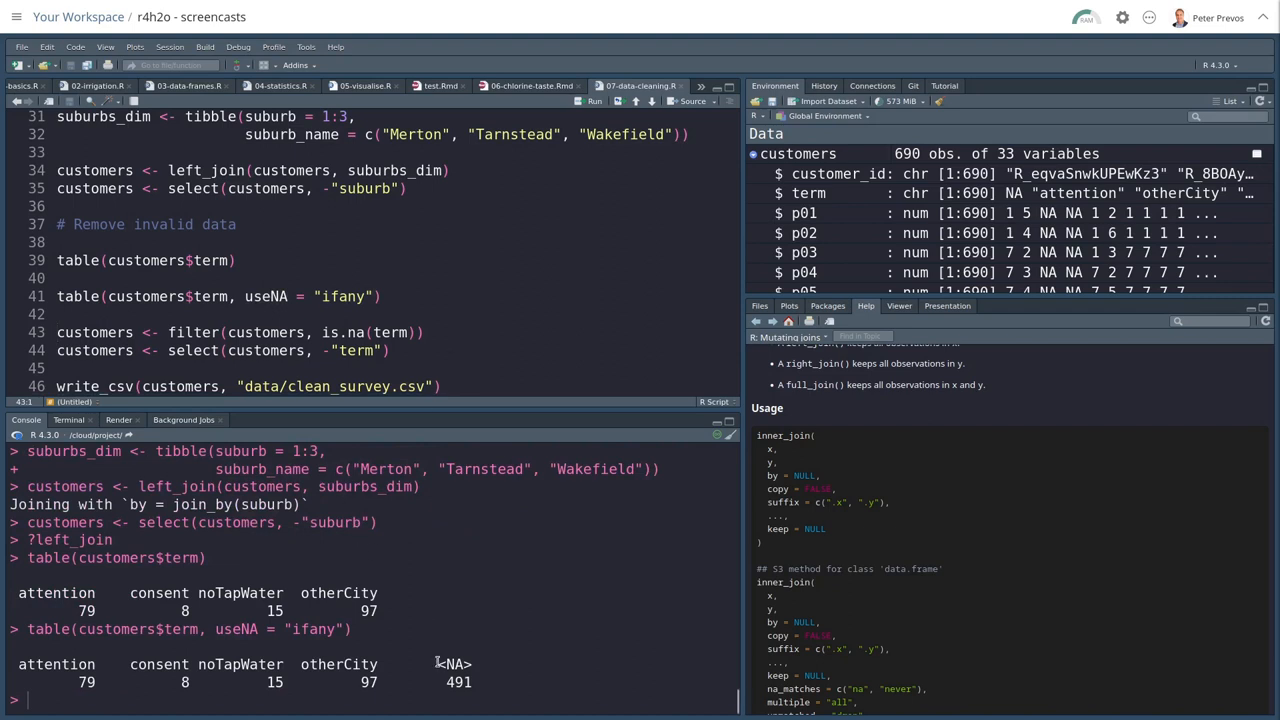
# - Add customers$term === NA on line 45, hit the unexpected '=' error, then switch to is.na()
pyautogui.moveTo(20, 682); pyautogui.dragTo(470, 682)
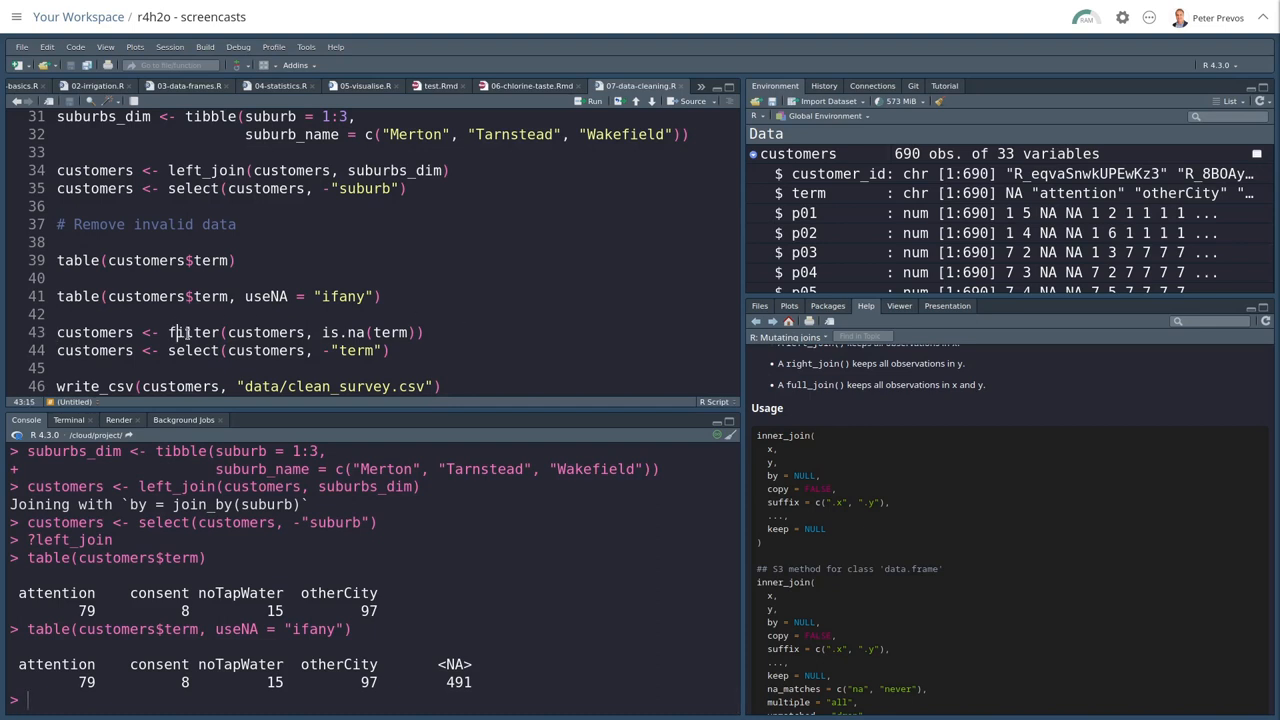
pyautogui.write(')')
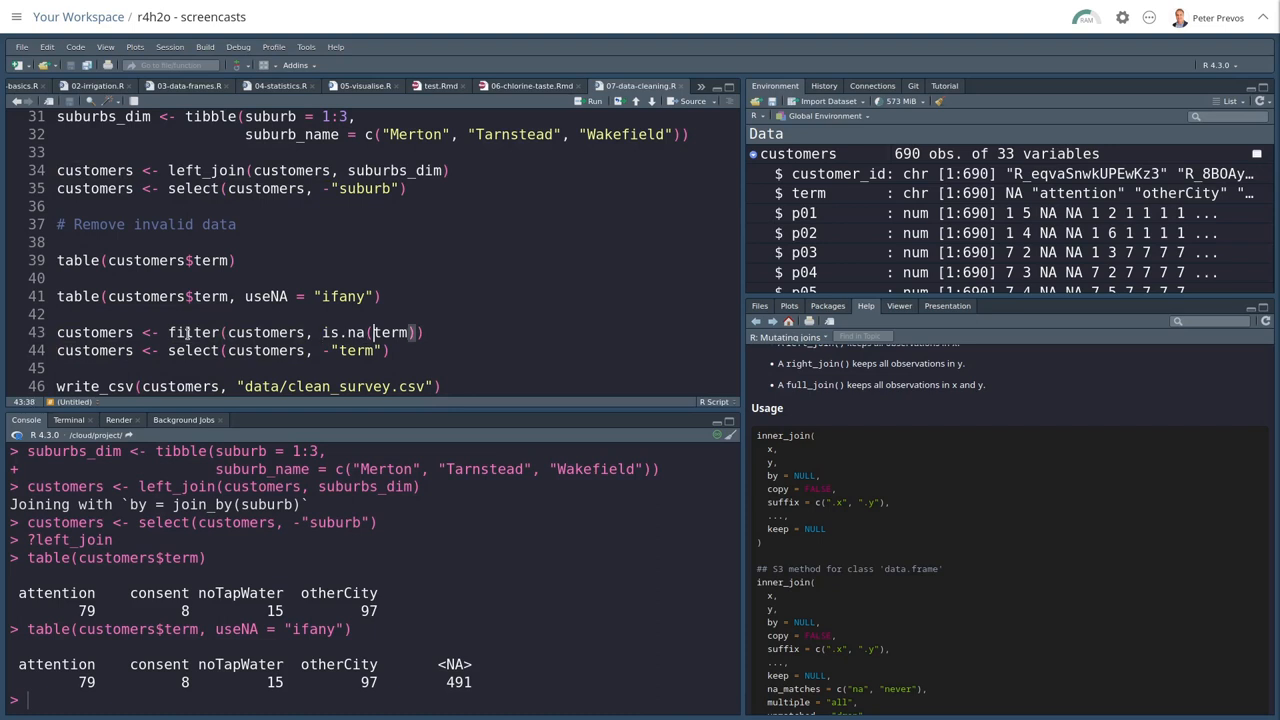
pyautogui.doubleClick(343, 332)
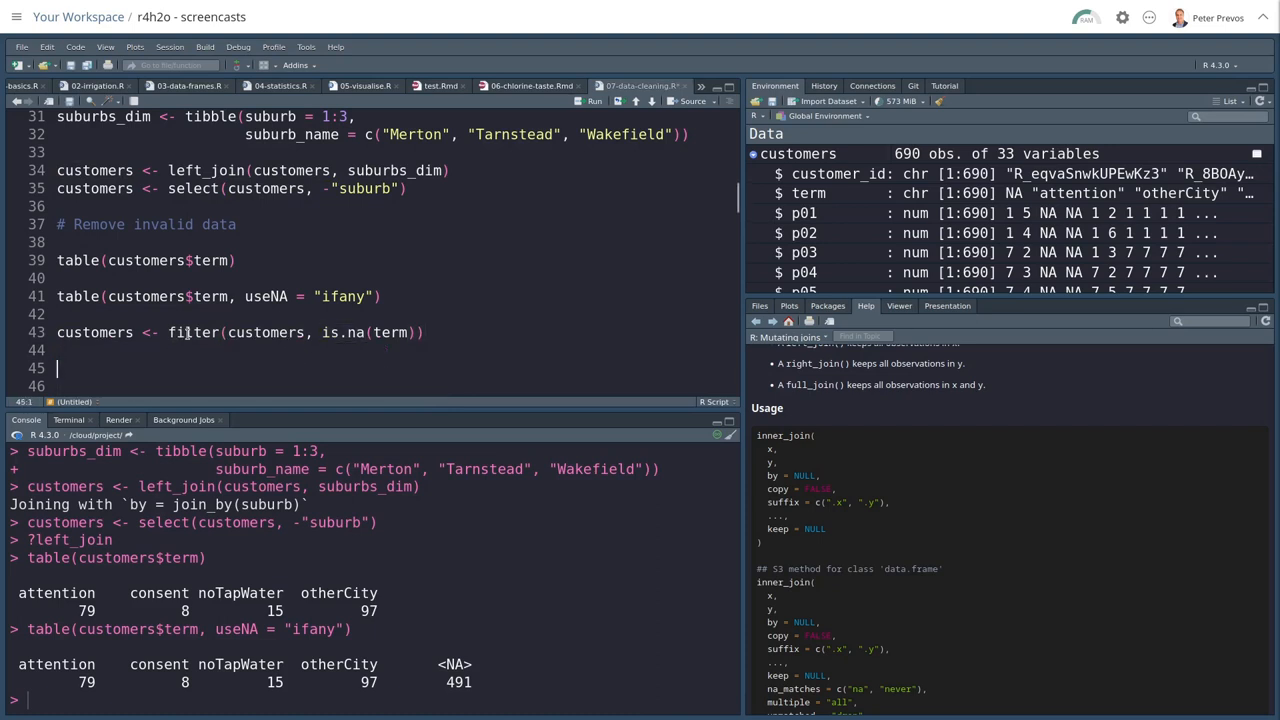
pyautogui.write('customers$term === NA')
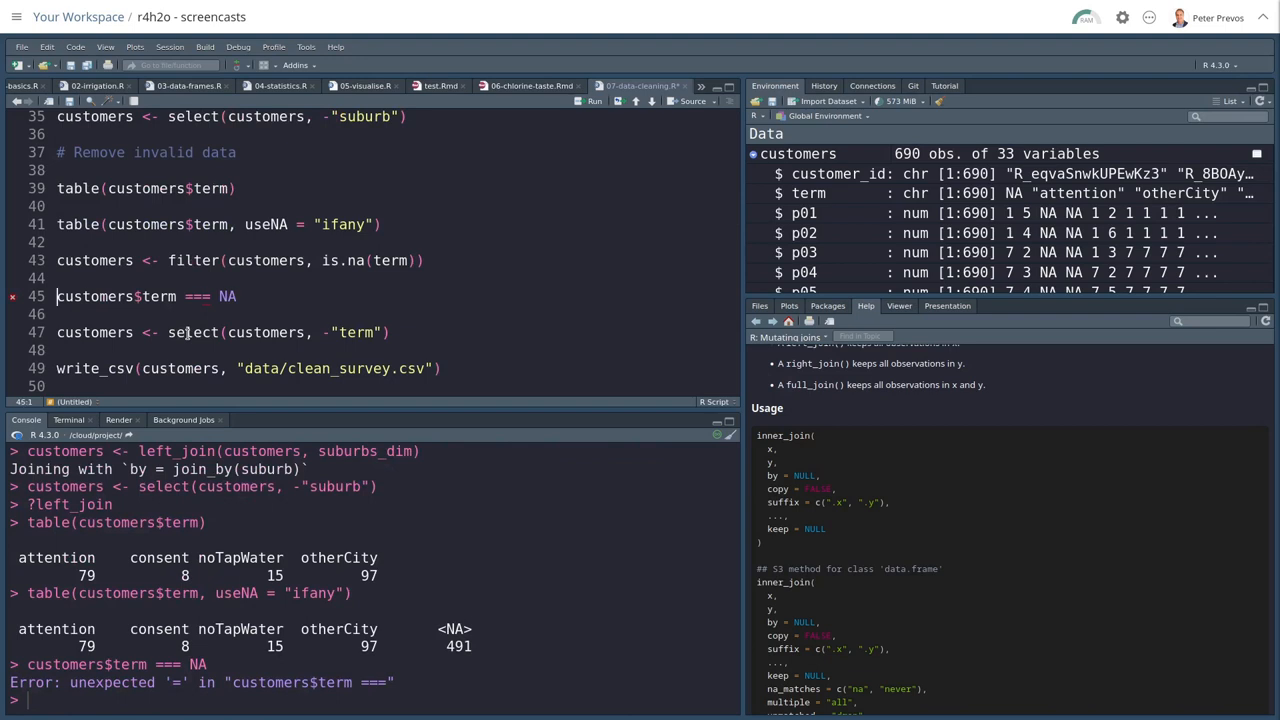
pyautogui.write('is.na')
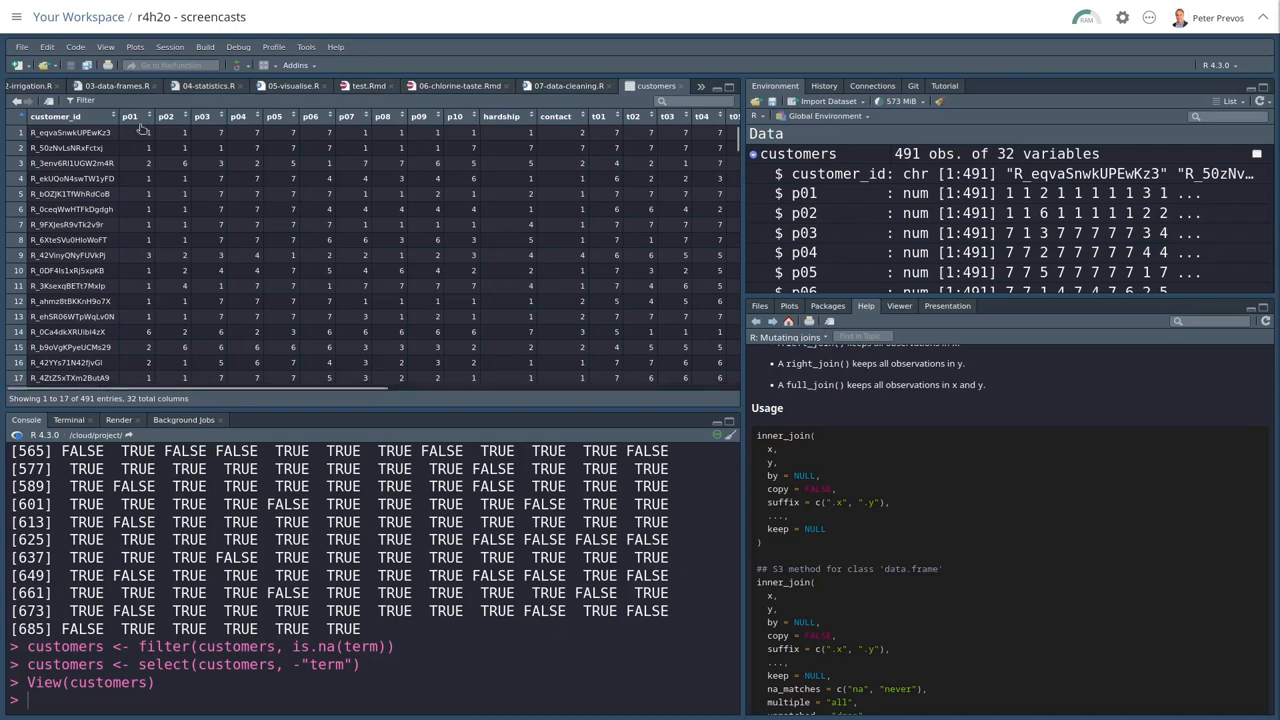
pyautogui.moveTo(317, 388)
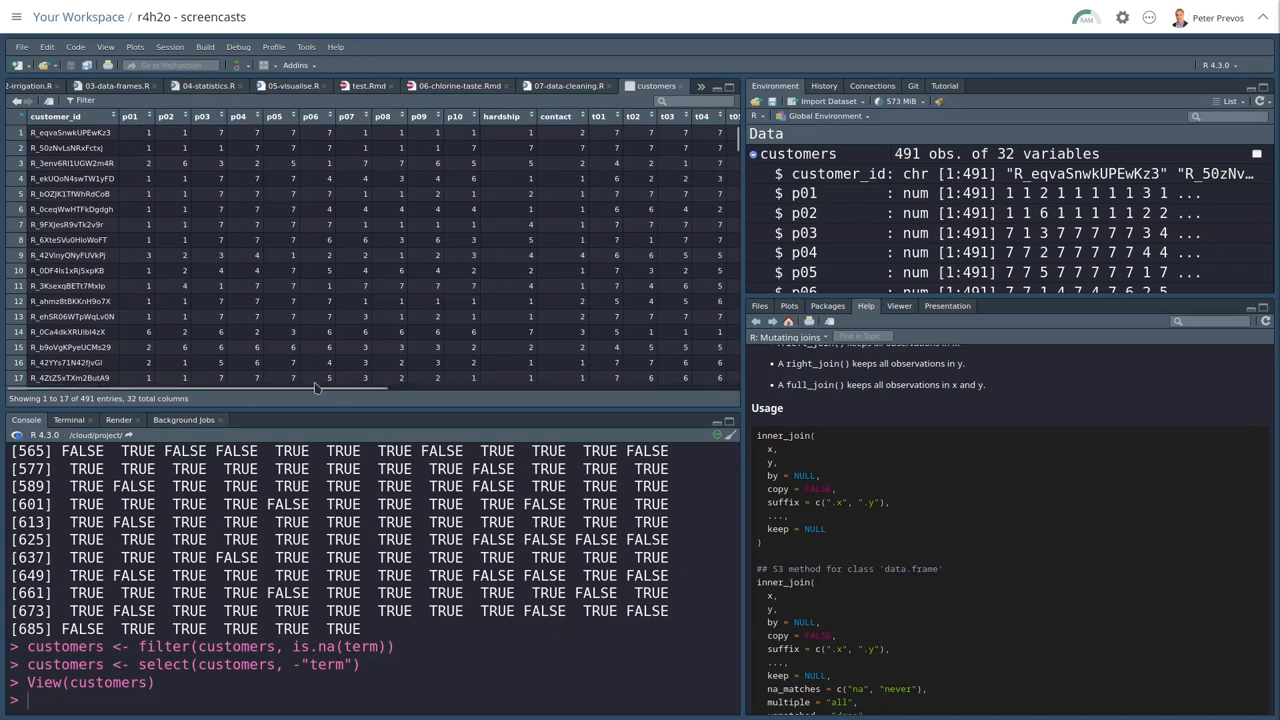
# - Browse the filtered 491-row, 32-column customers table across its columns in the data viewer
pyautogui.hscroll(3)
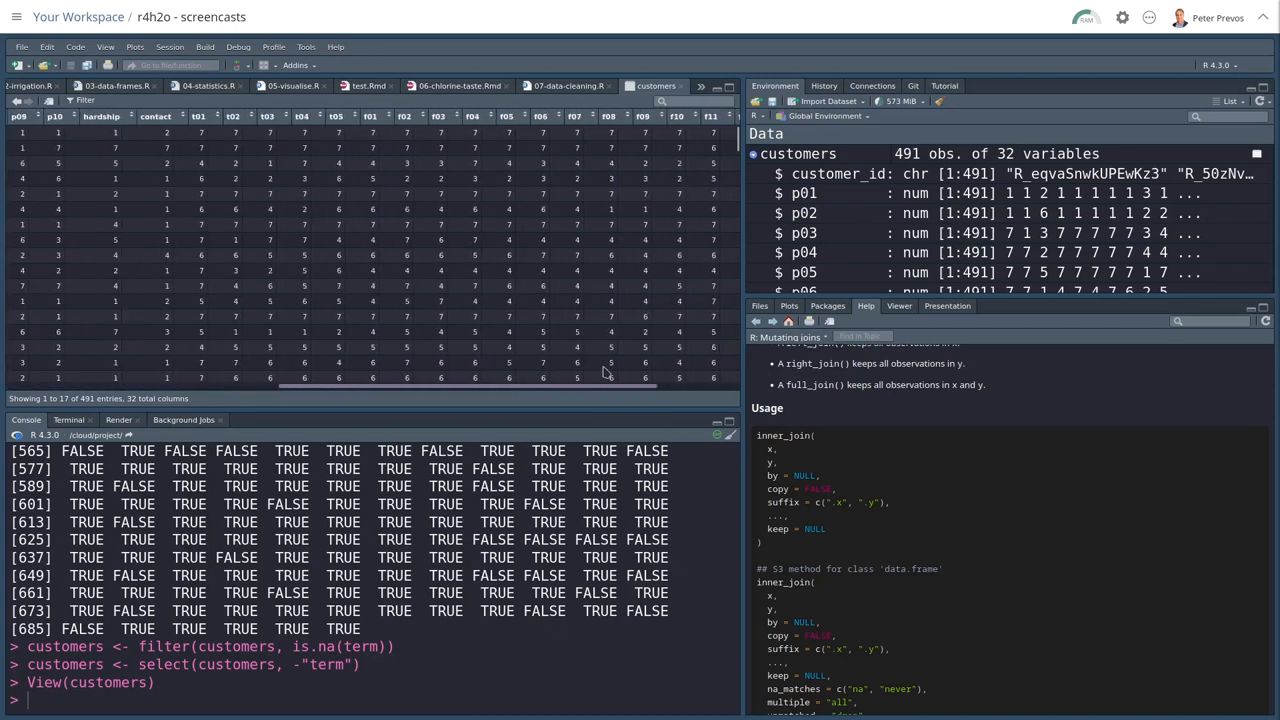
pyautogui.hscroll(3)
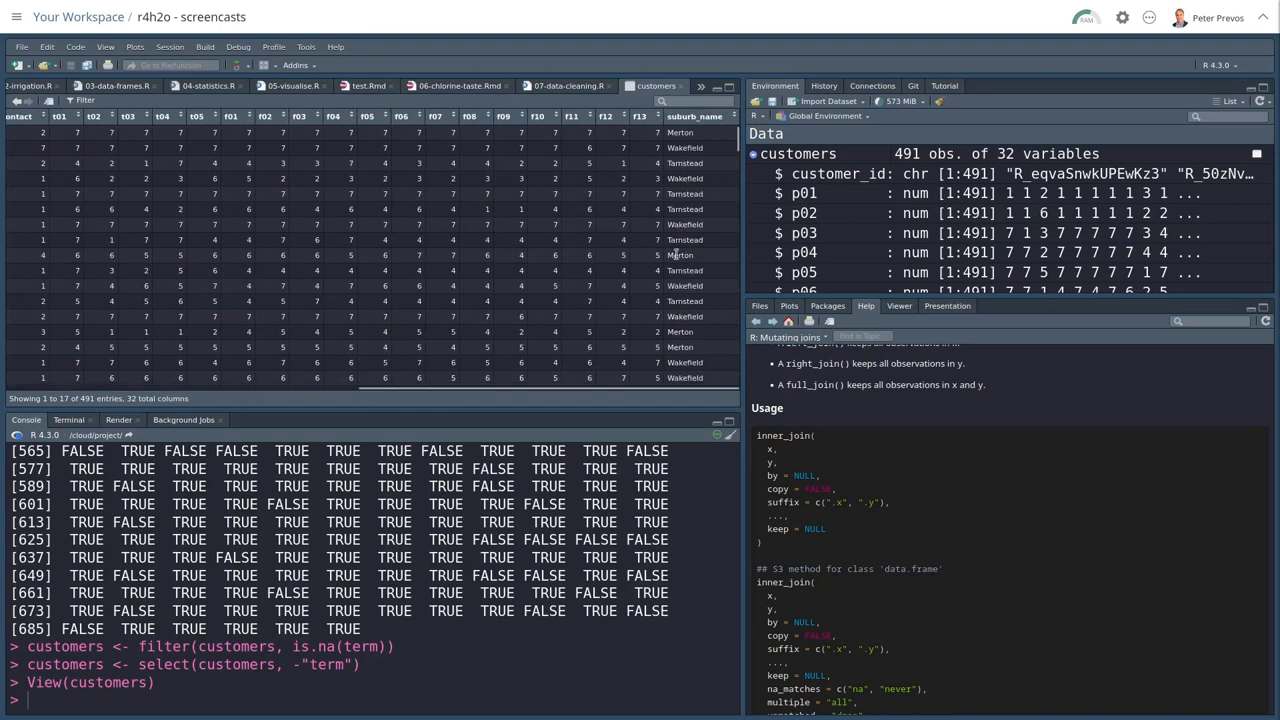
pyautogui.click(640, 85)
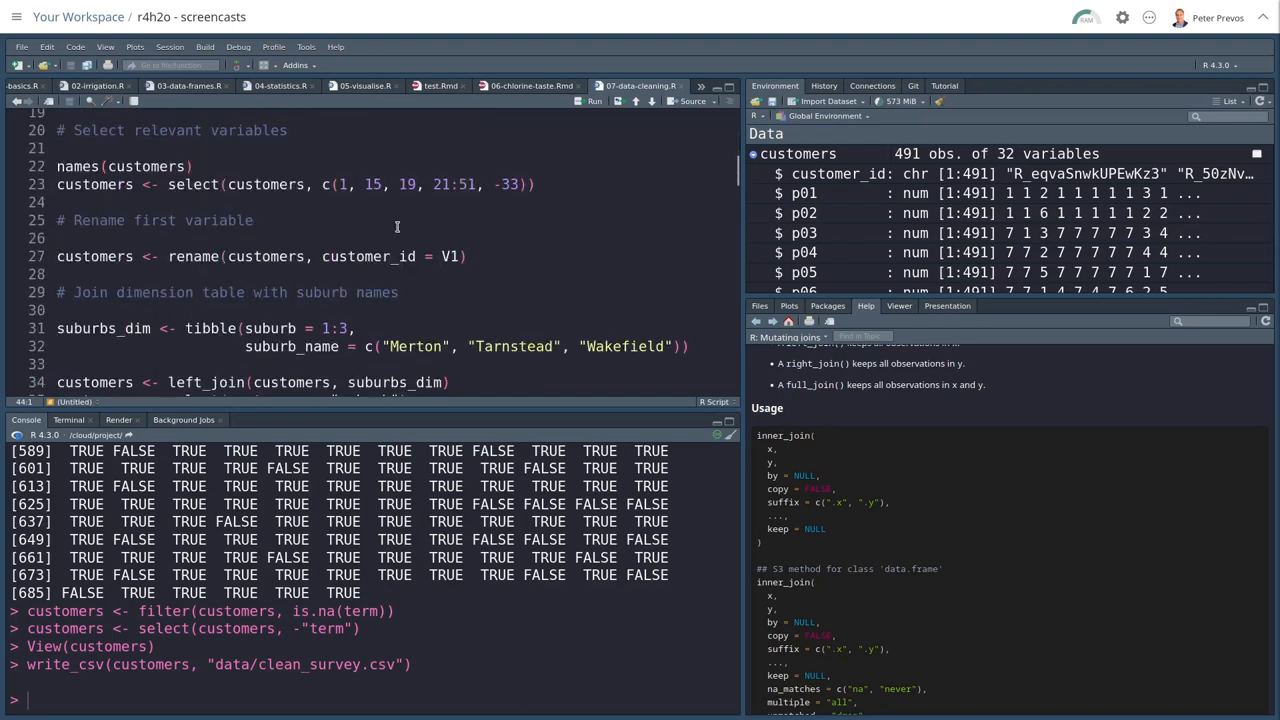
# - Write customers to data/clean_survey.csv and move to the nested cleaning expression on lines 53–62
pyautogui.scroll(-3)
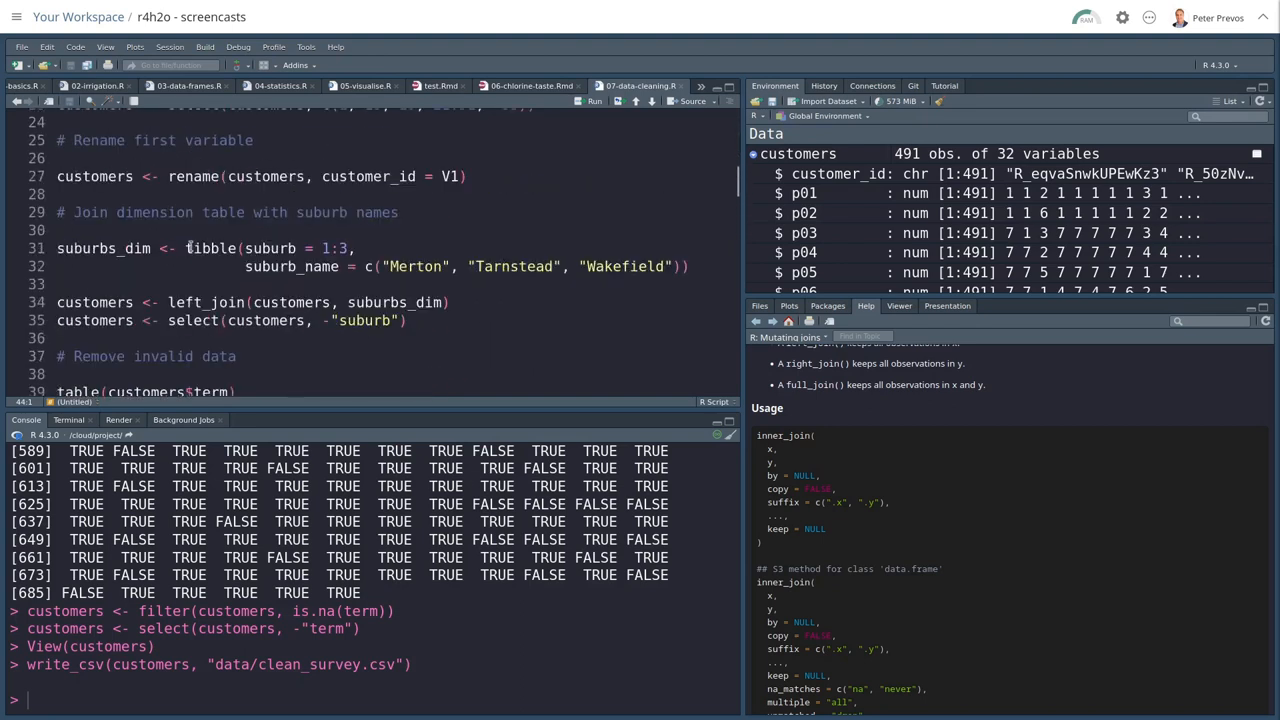
pyautogui.scroll(-3)
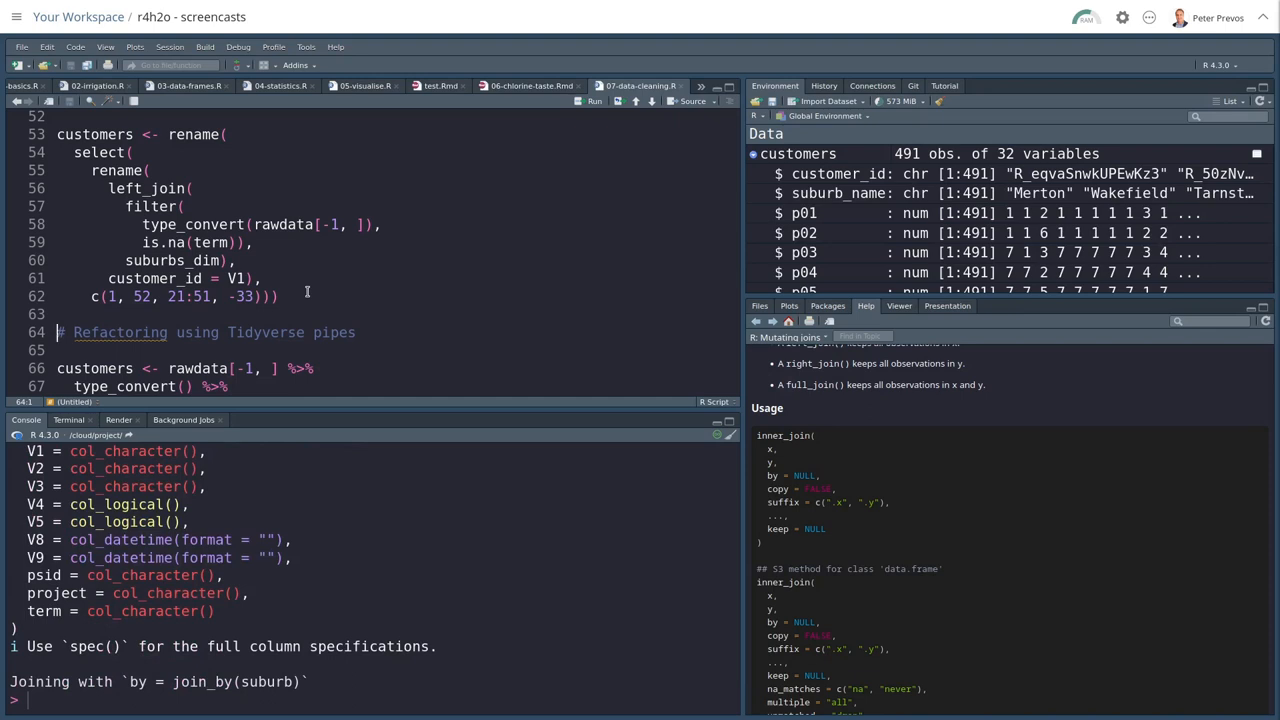
pyautogui.moveTo(307, 291)
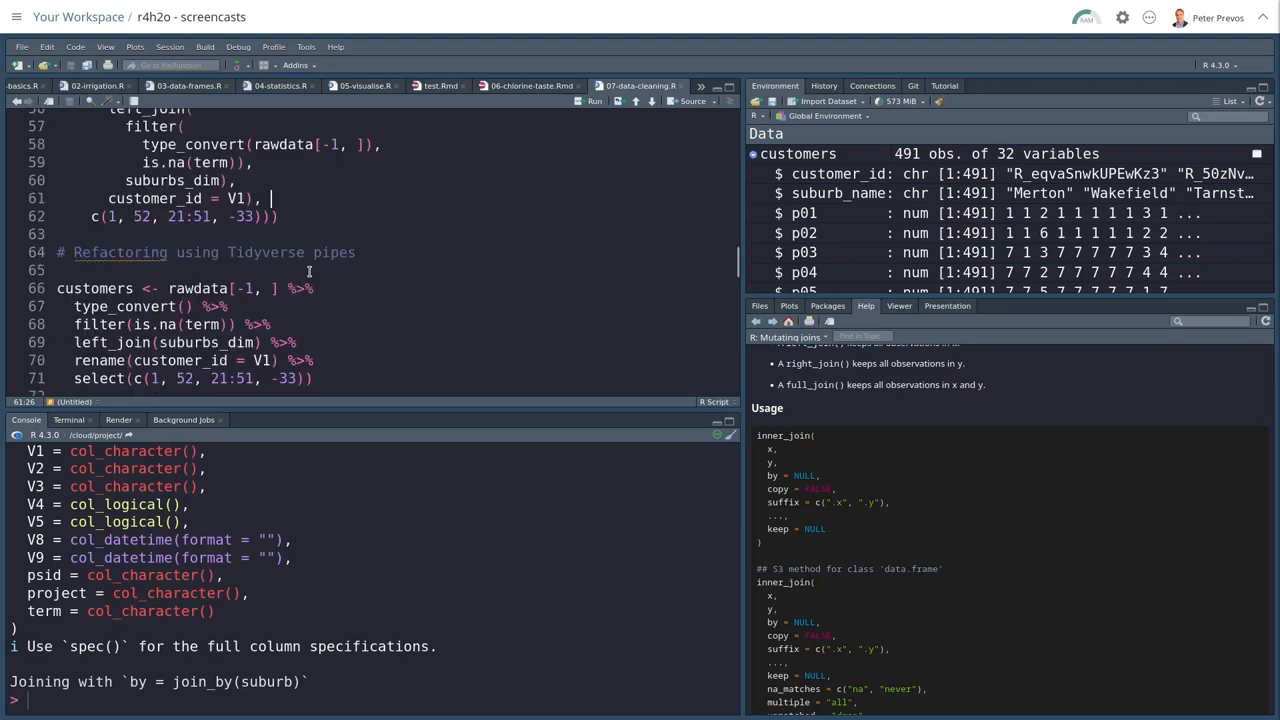
pyautogui.scroll(-3)
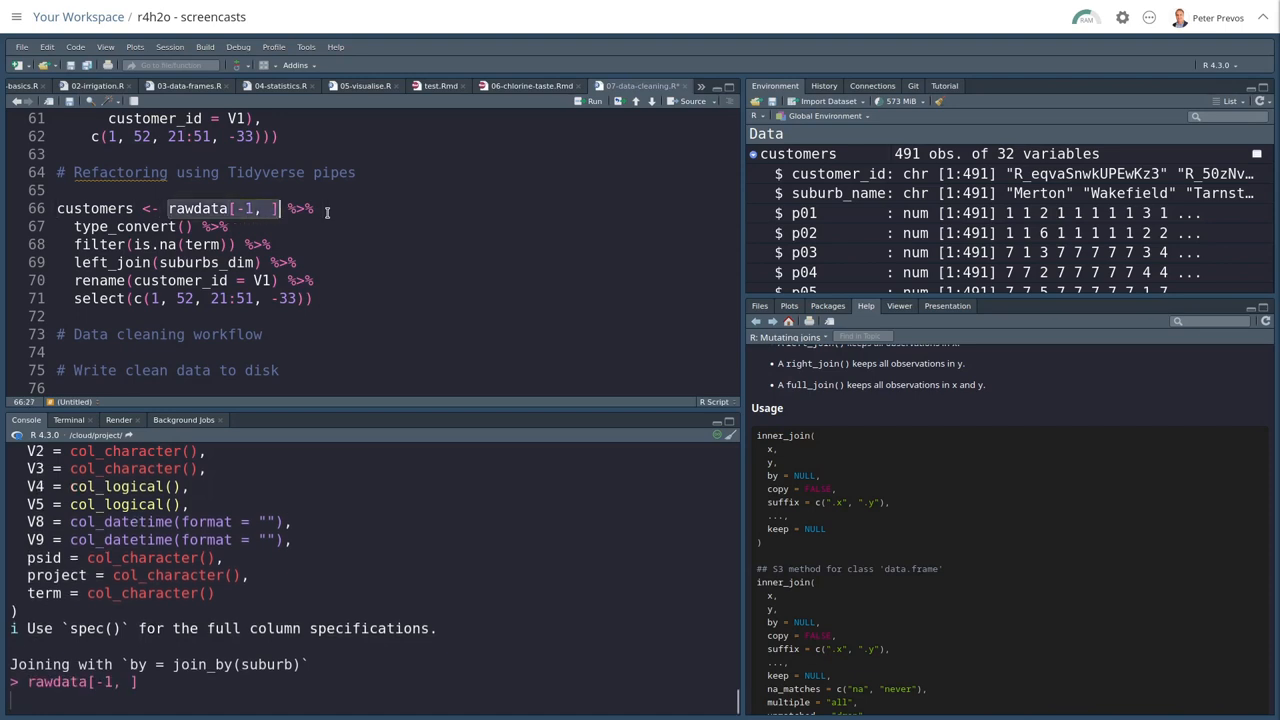
# - Run rawdata[-1, ] on its own, then the piped customers cleaning chain
pyautogui.press('Return')
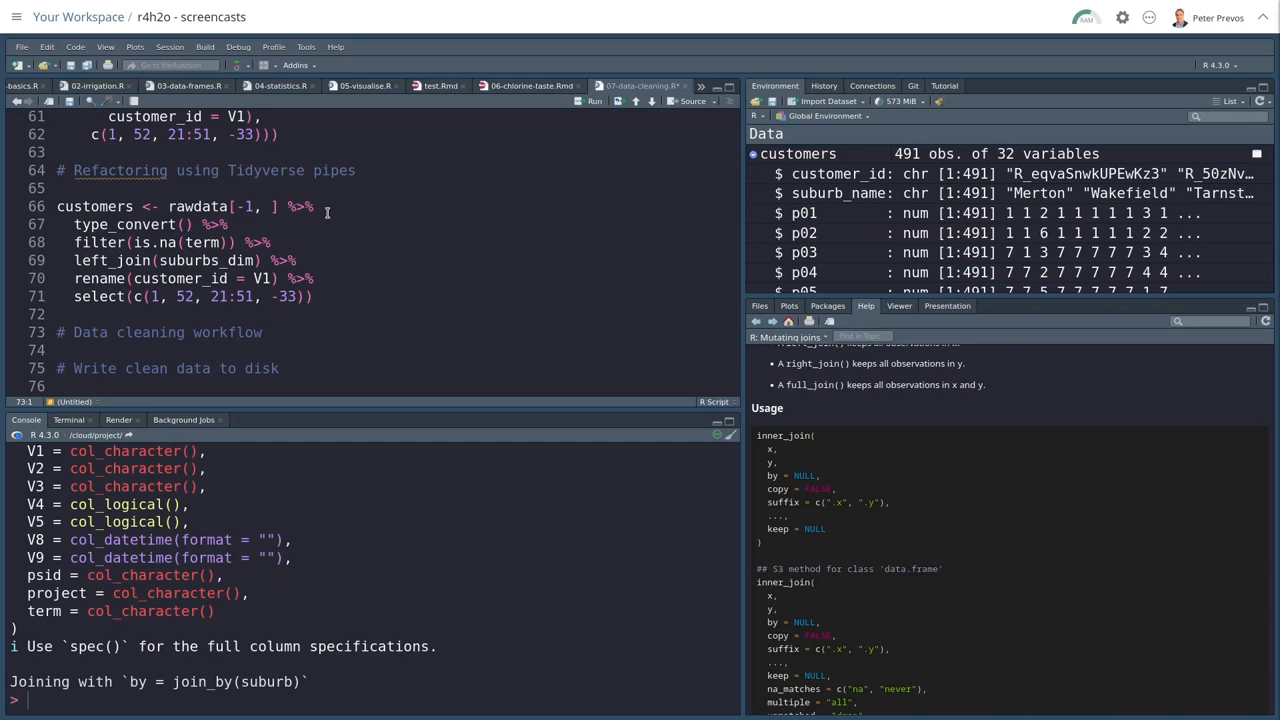
pyautogui.click(264, 242)
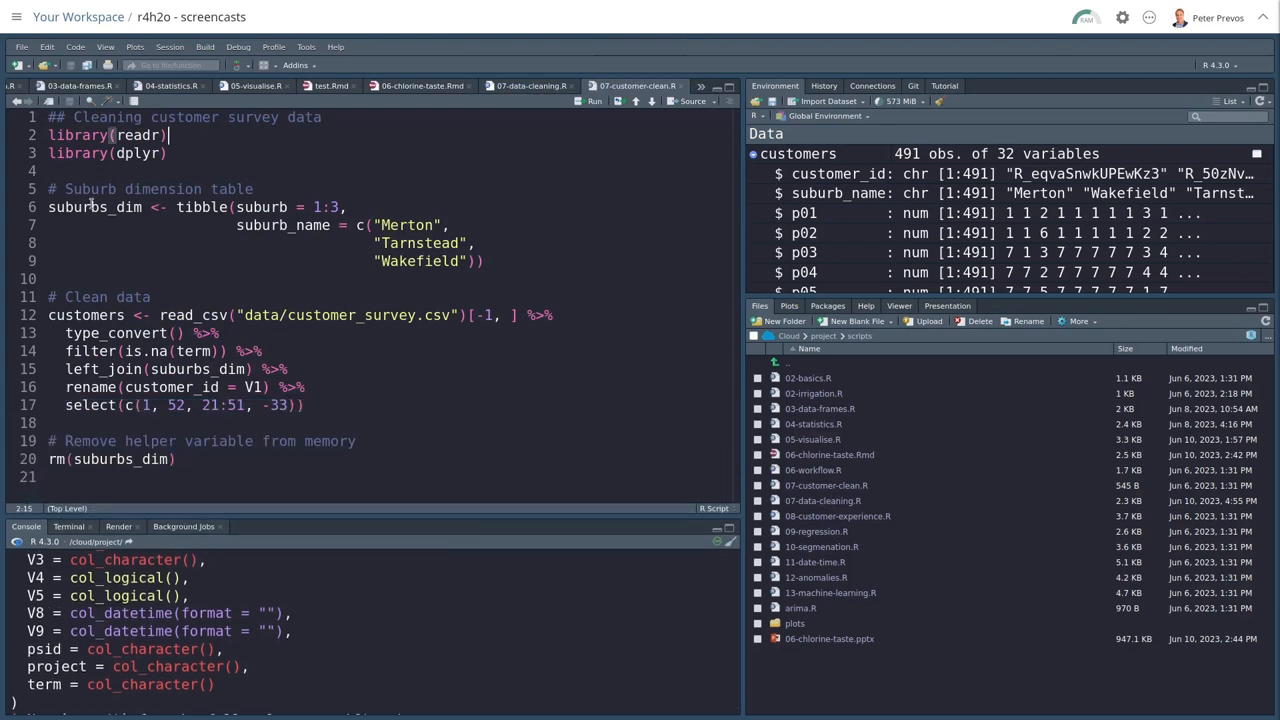
# - Highlight customer_survey.csv in the read_csv path of 07-customer-clean.R
pyautogui.moveTo(48, 207); pyautogui.dragTo(513, 278)
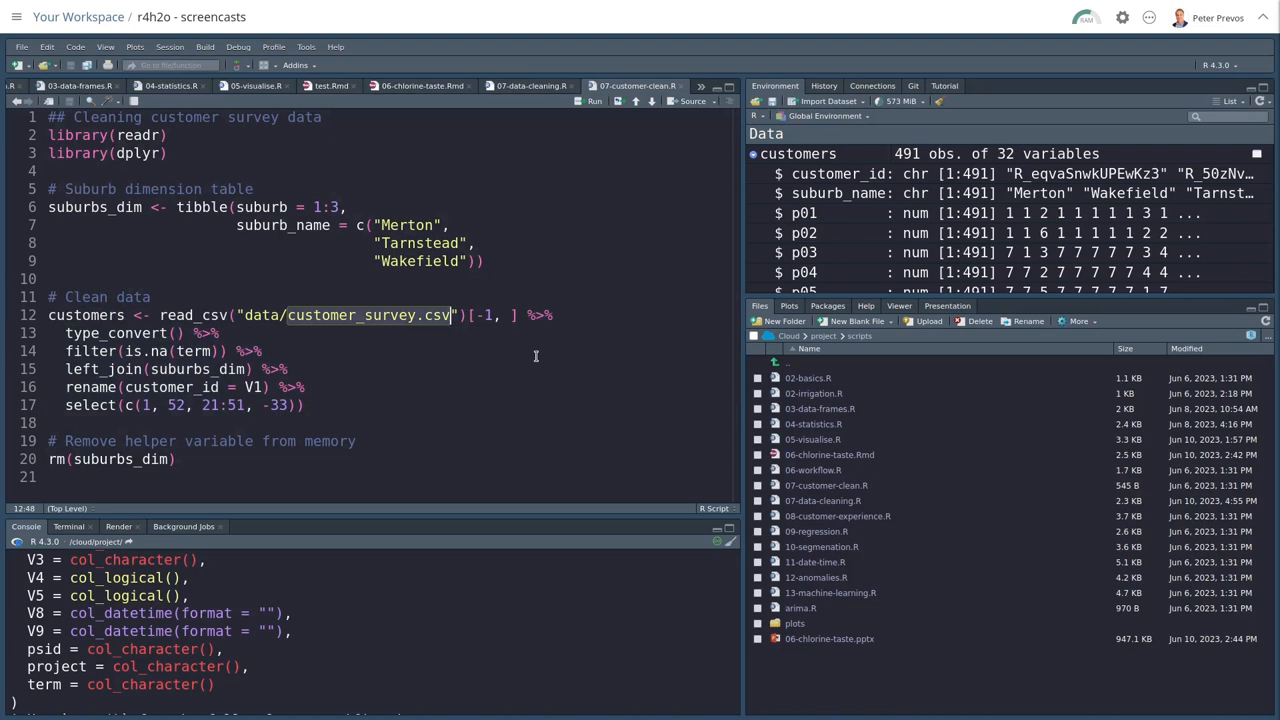
pyautogui.moveTo(297, 387)
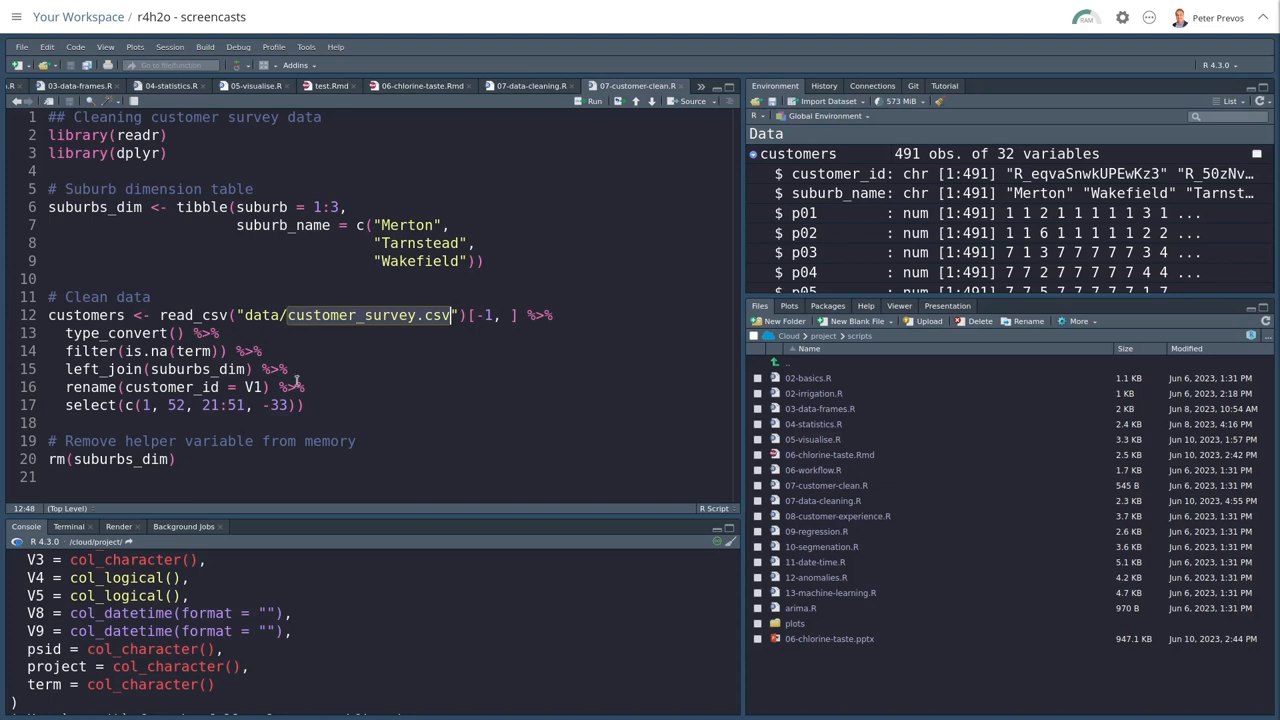
pyautogui.moveTo(261, 363)
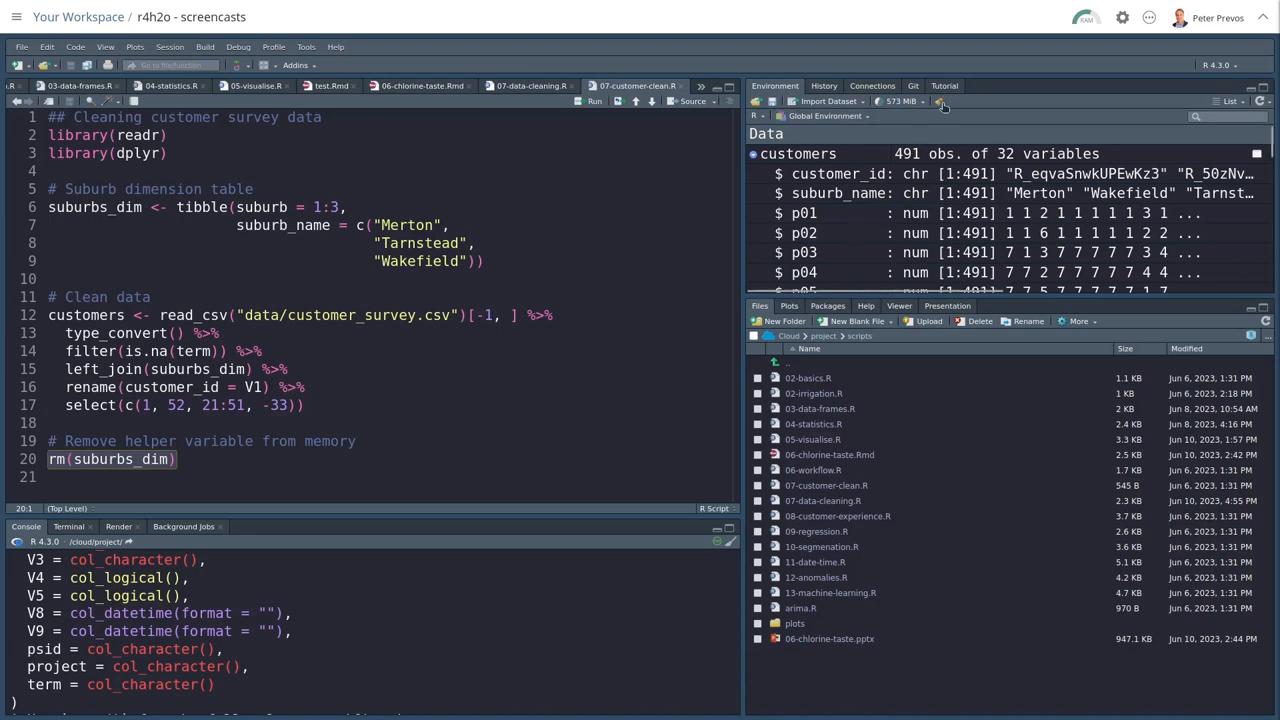
# - Clear all objects from the environment with the broom icon and confirm Yes
pyautogui.click(938, 101)
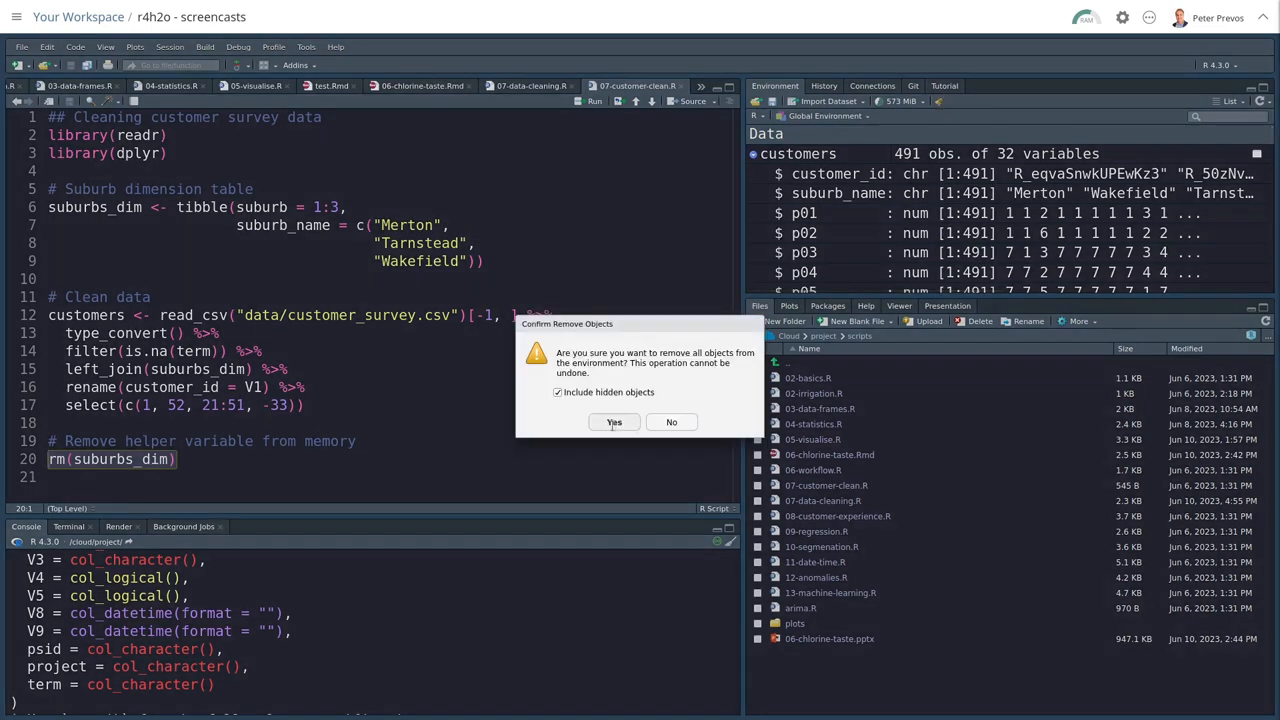
pyautogui.click(614, 421)
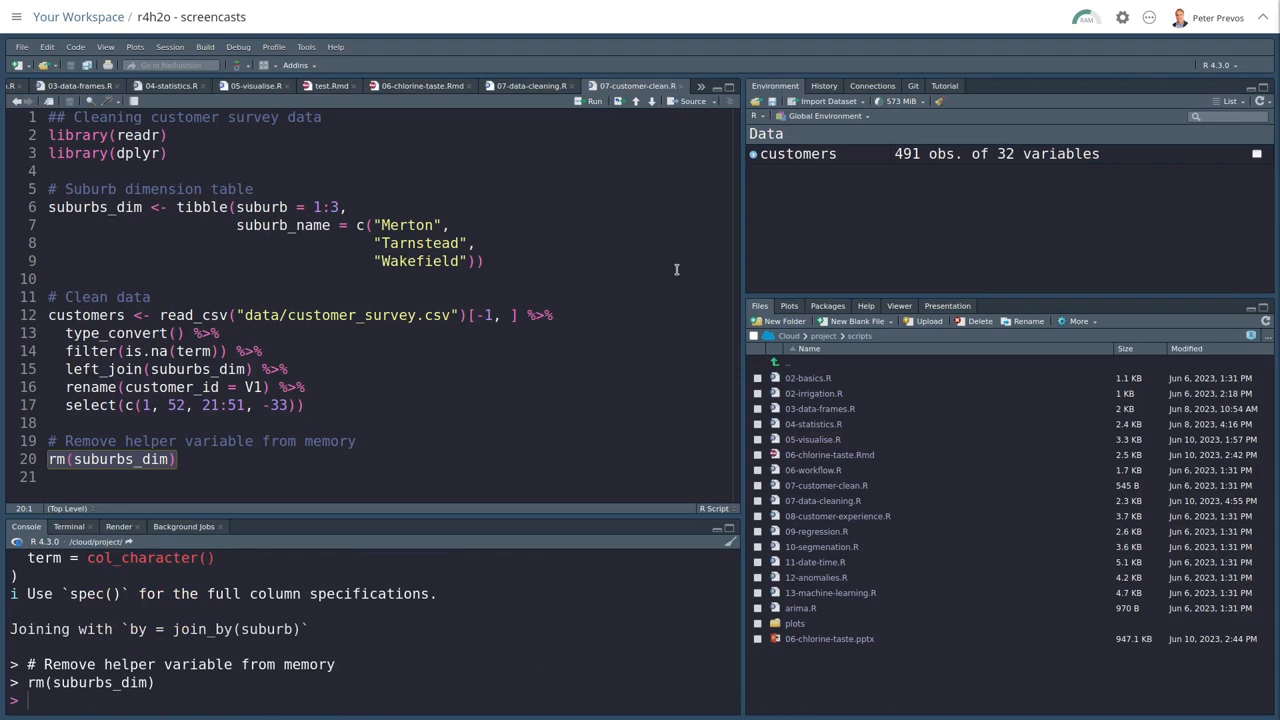
pyautogui.moveTo(763, 204)
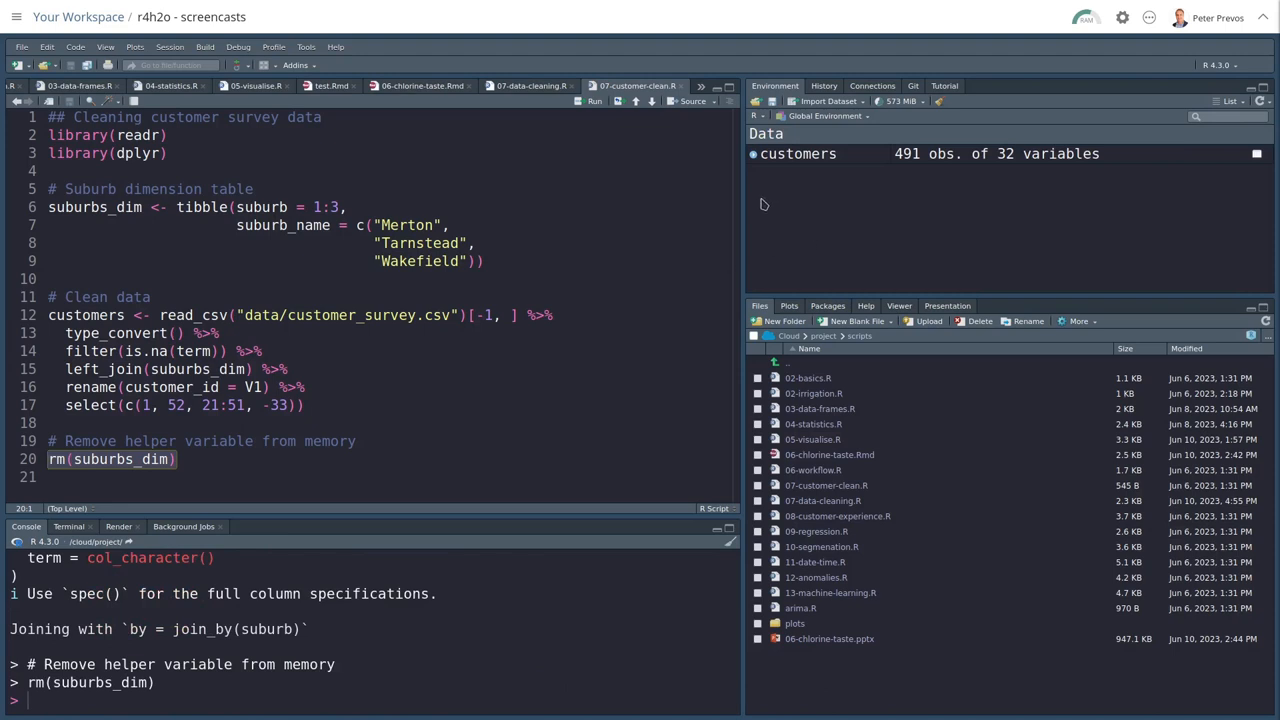
pyautogui.moveTo(836, 198)
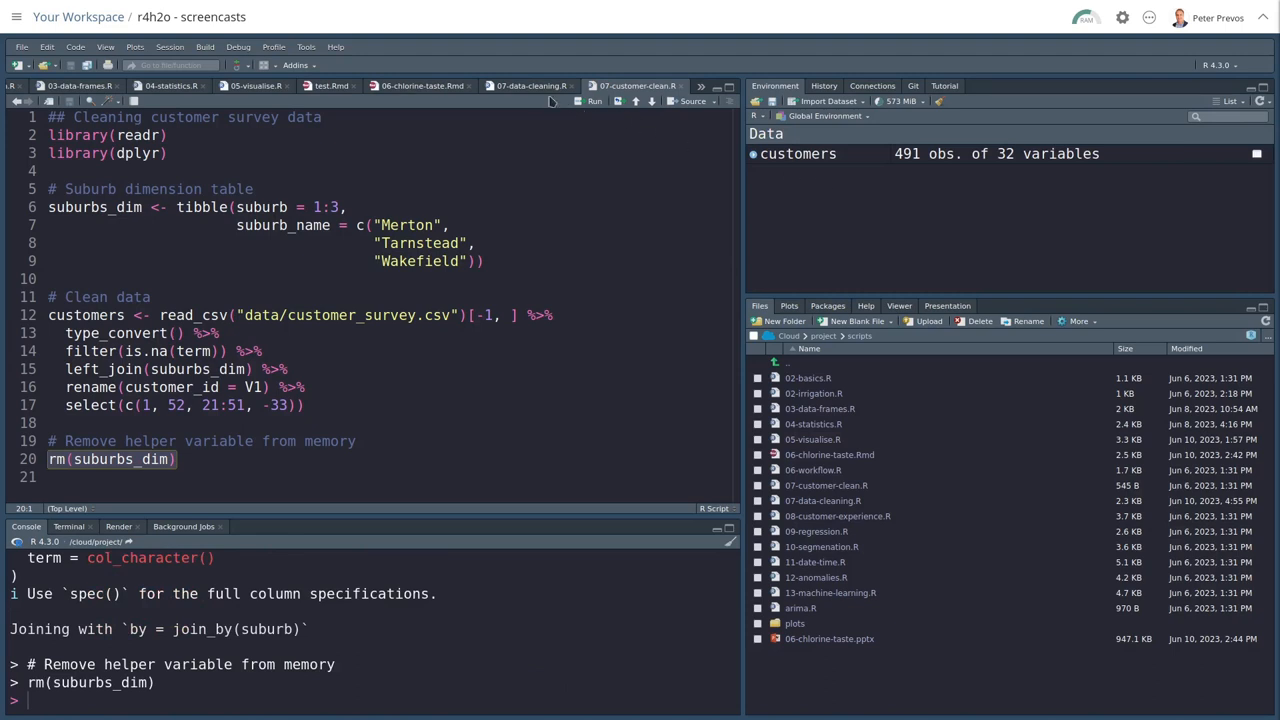
pyautogui.scroll(-3)
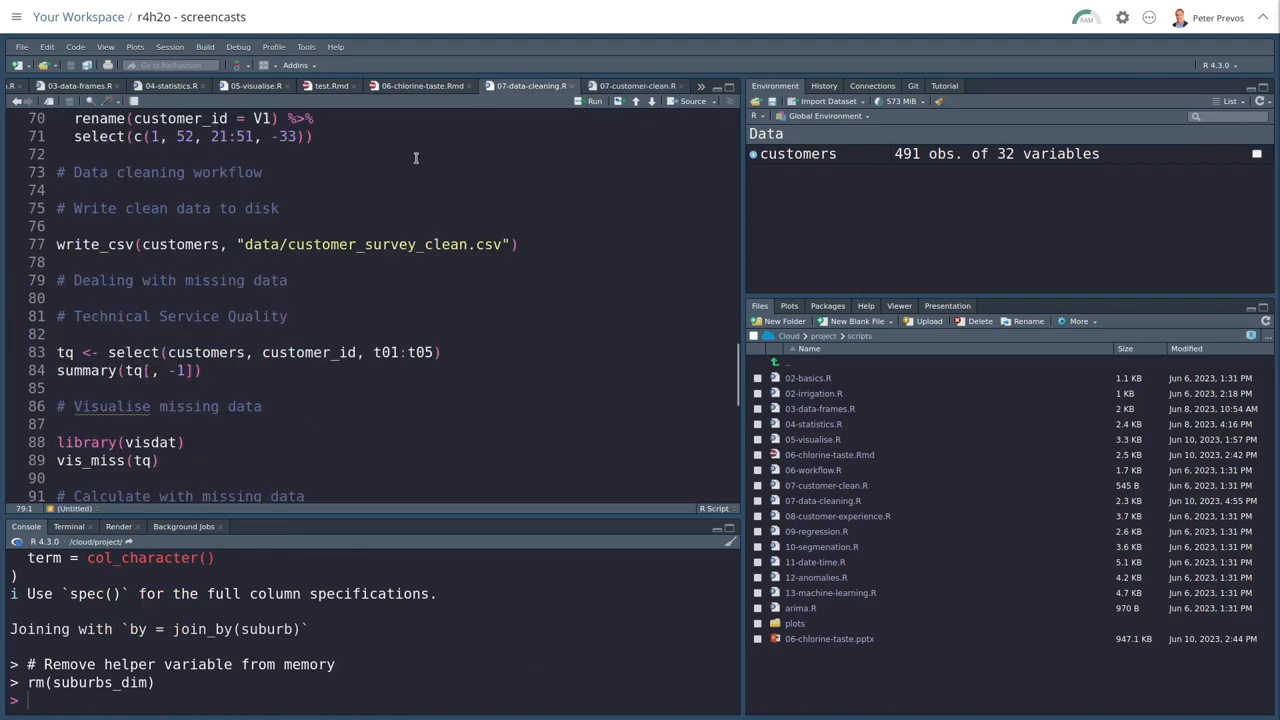
pyautogui.moveTo(341, 227)
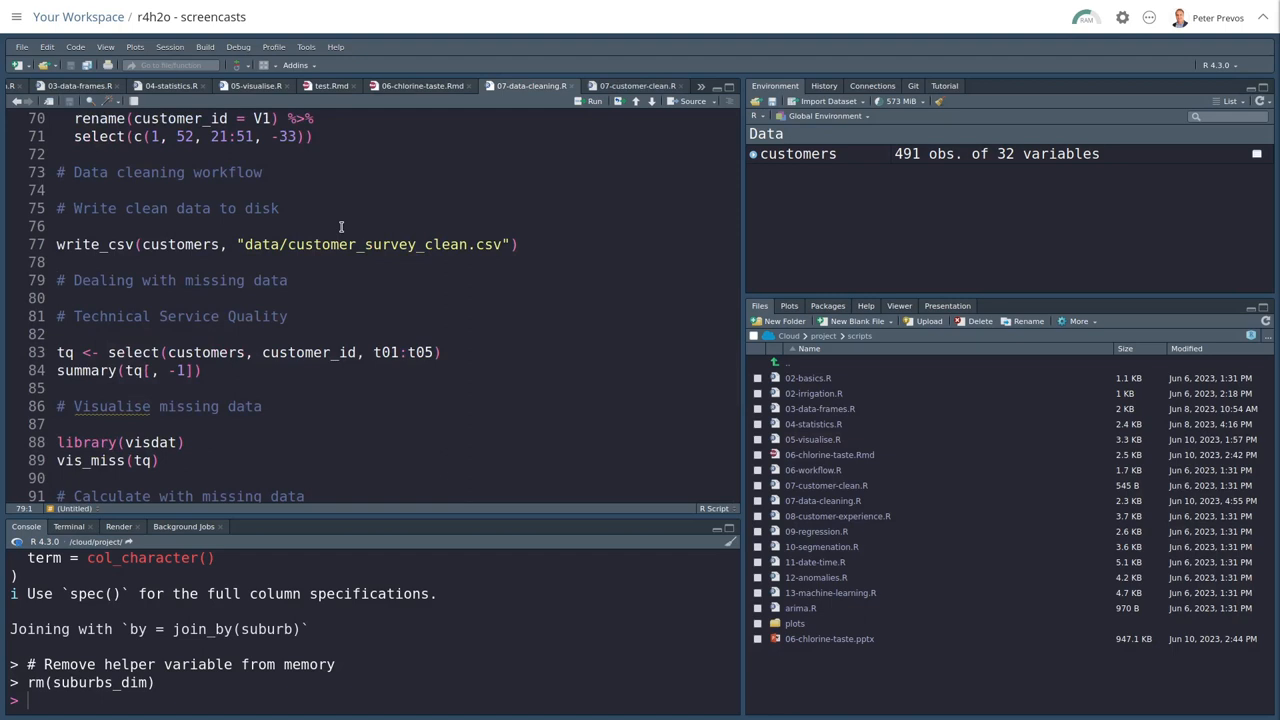
pyautogui.scroll(-3)
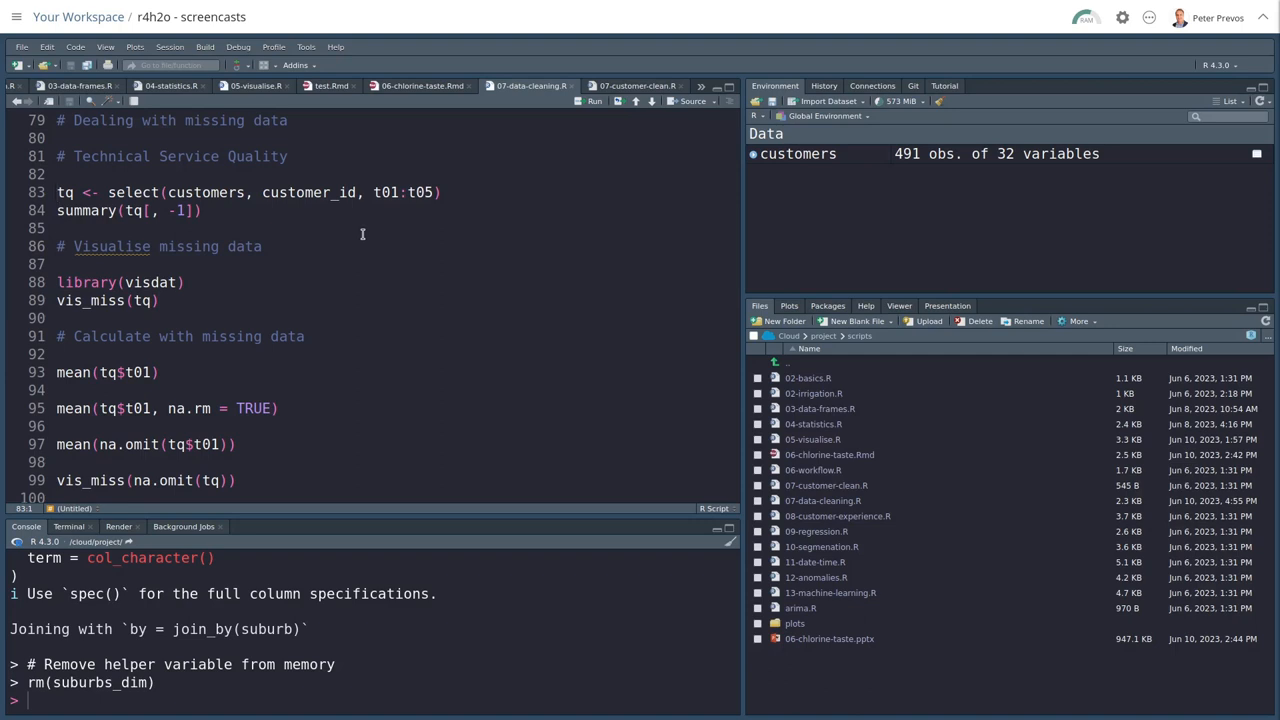
# - Place the cursor on the line creating the tq subset of customer_id and t01–t05
pyautogui.click(100, 192)
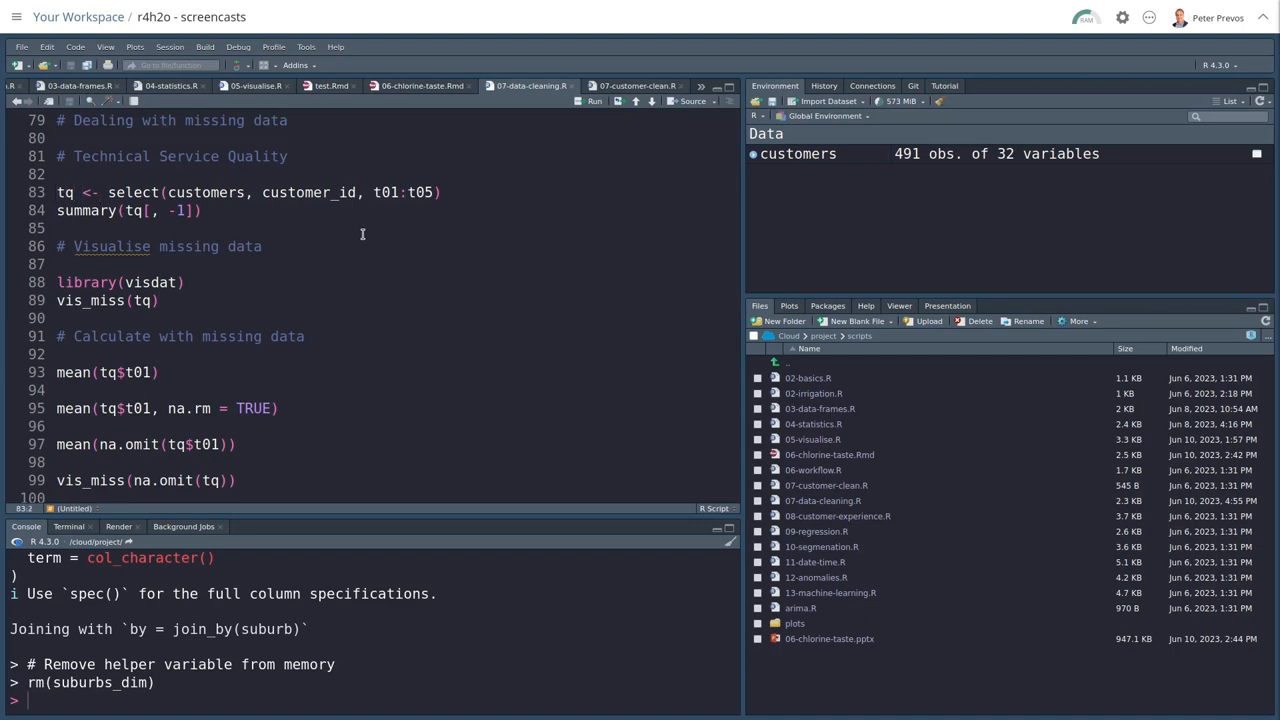
pyautogui.click(77, 192)
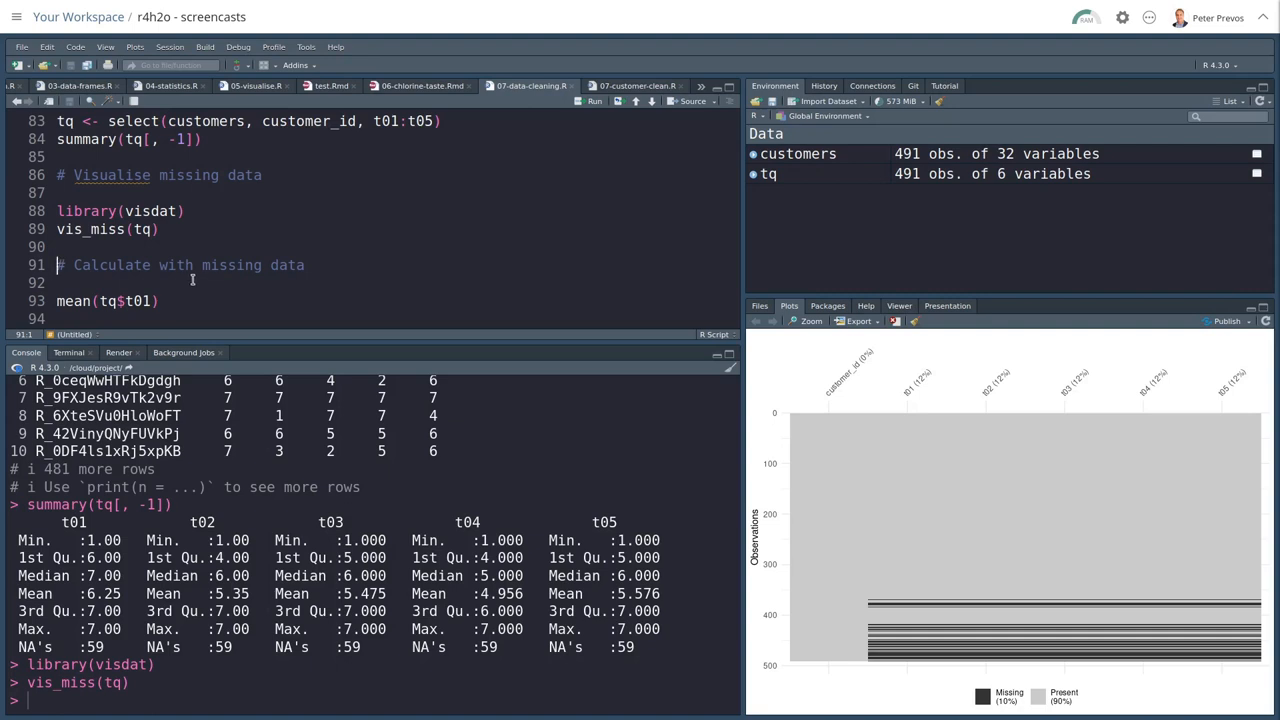
pyautogui.moveTo(875, 613)
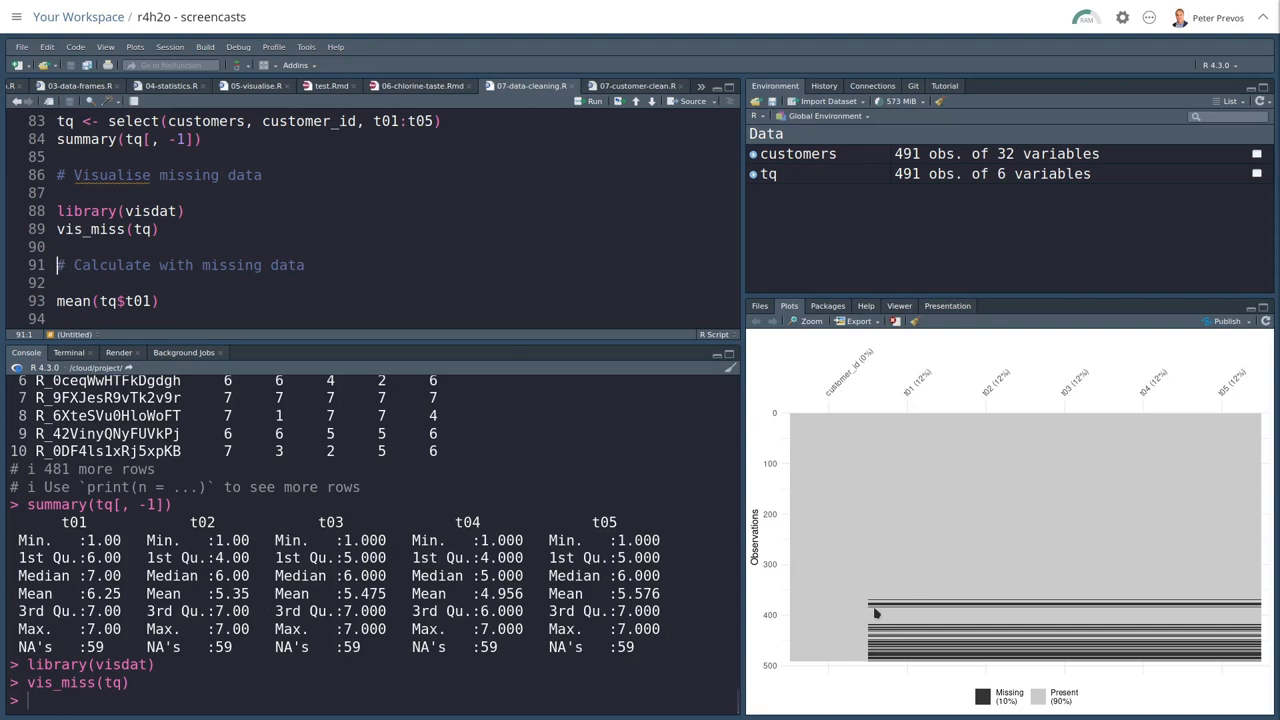
pyautogui.moveTo(900, 624)
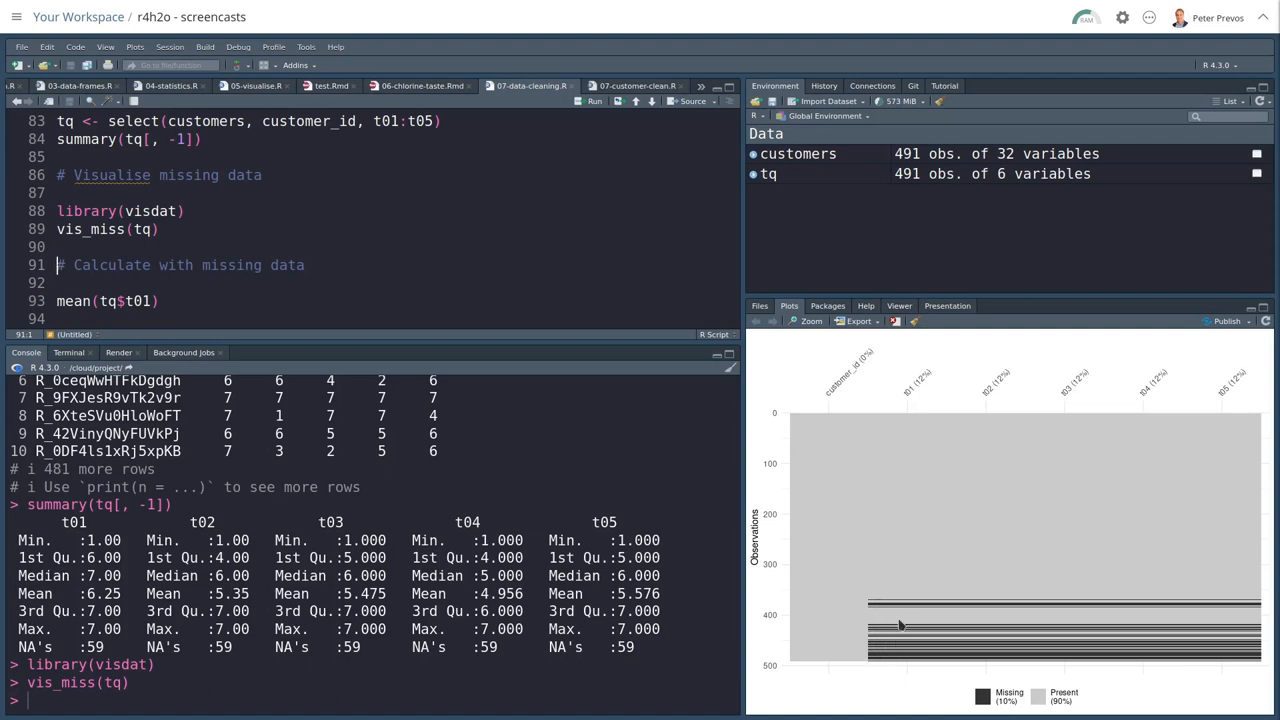
pyautogui.moveTo(906, 610)
pyautogui.write('tq <- tq[complete.cases(tq), ]')
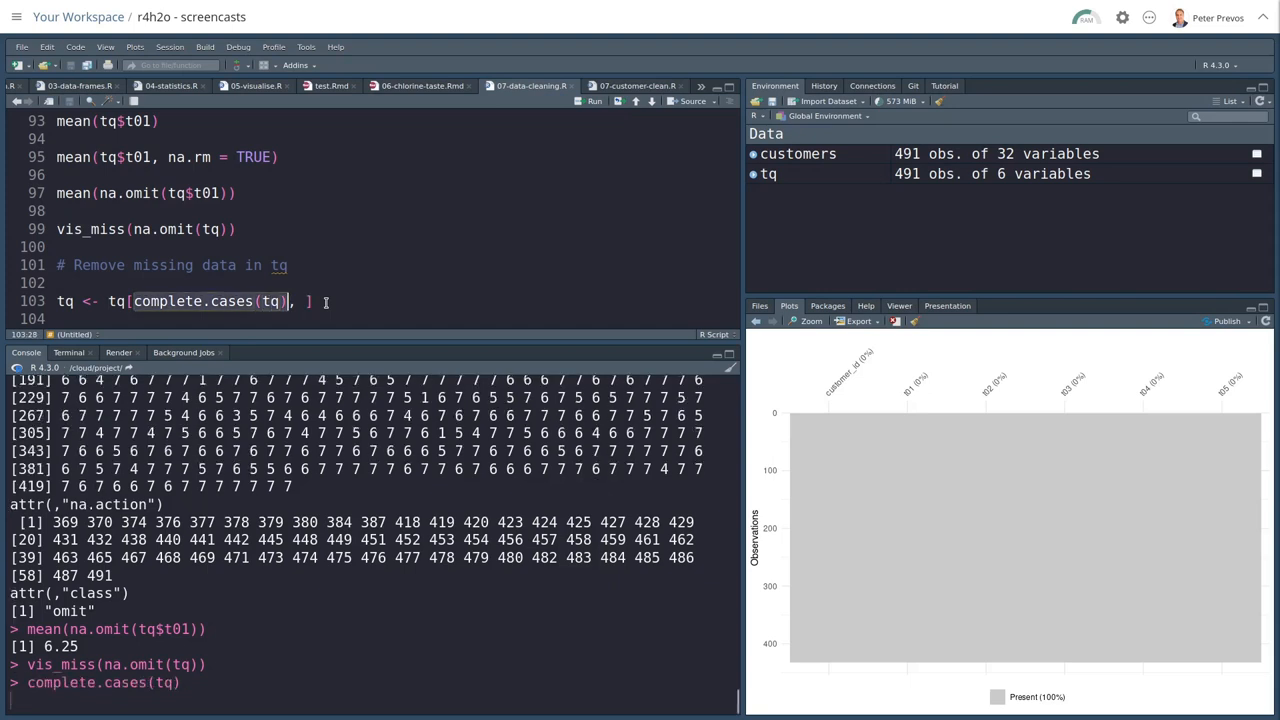
# - Run tq <- tq[complete.cases(tq), ] to keep 432 complete rows
pyautogui.press('Return')
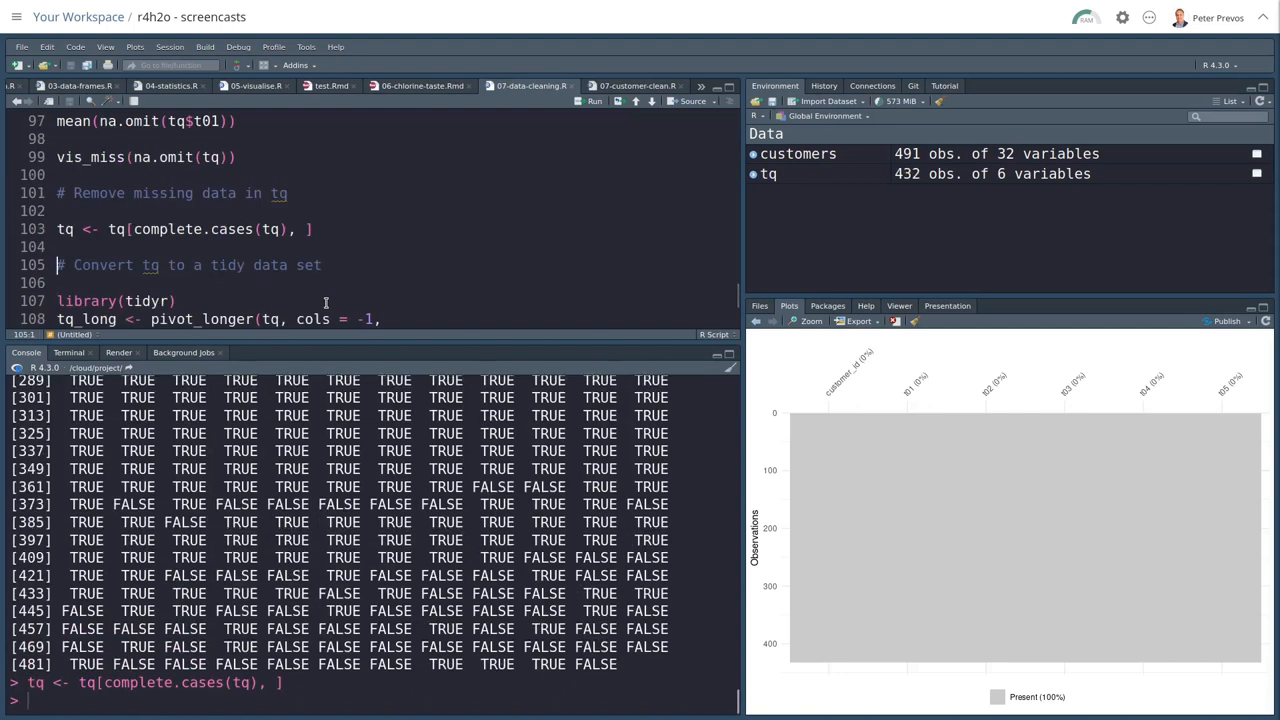
pyautogui.moveTo(888, 316)
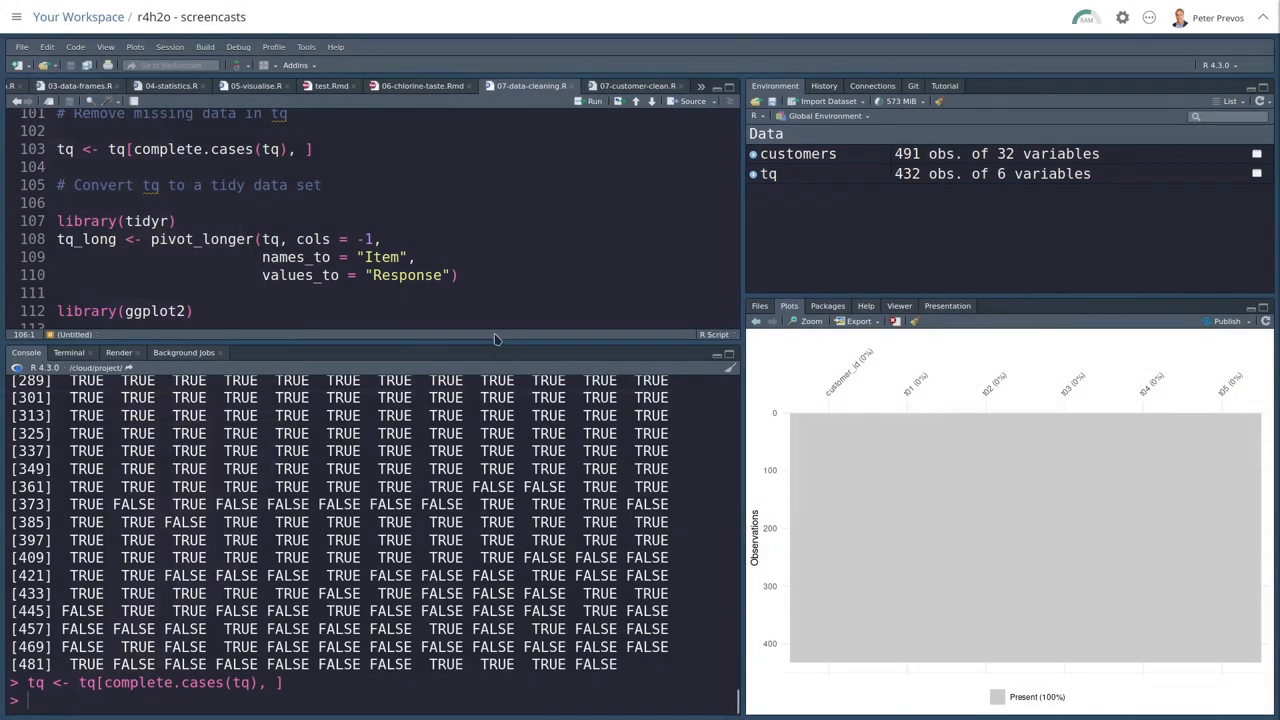
pyautogui.moveTo(473, 207)
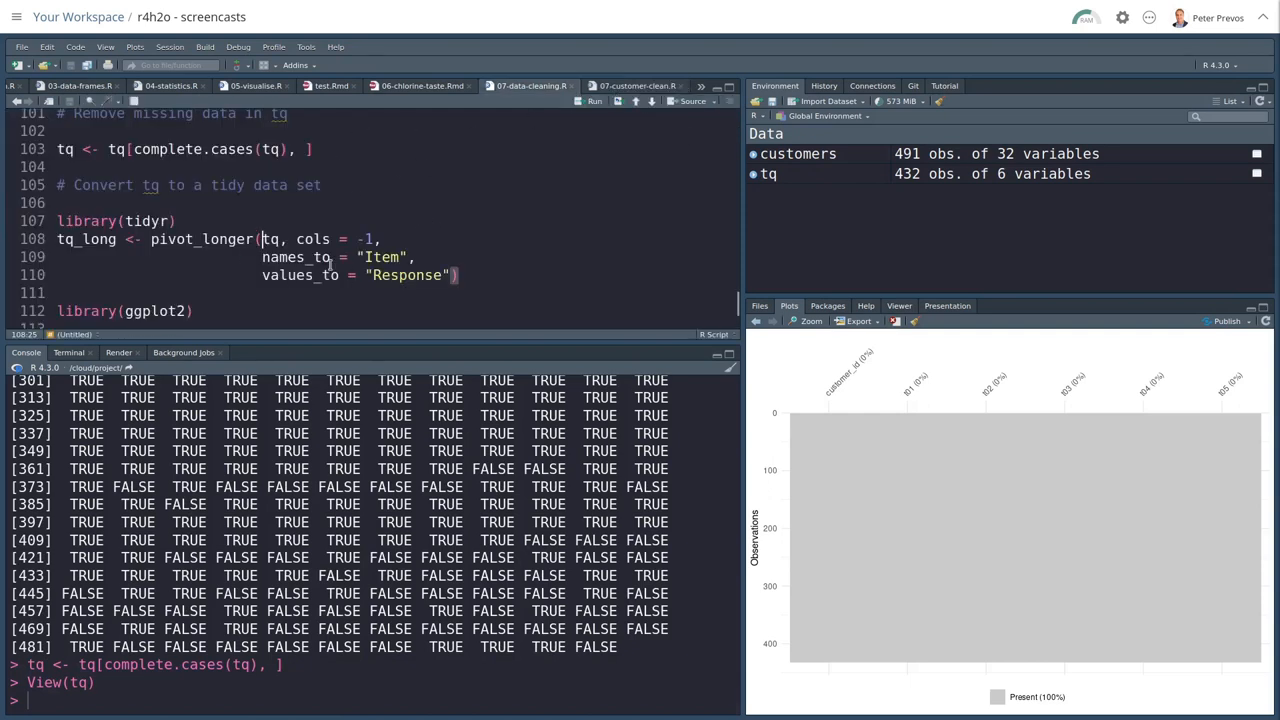
# - Print tq_long and highlight the second customer's five Item/Response rows
pyautogui.write('tq_long, aes(Item, Response)) +')
pyautogui.write('geom_boxplot() +')
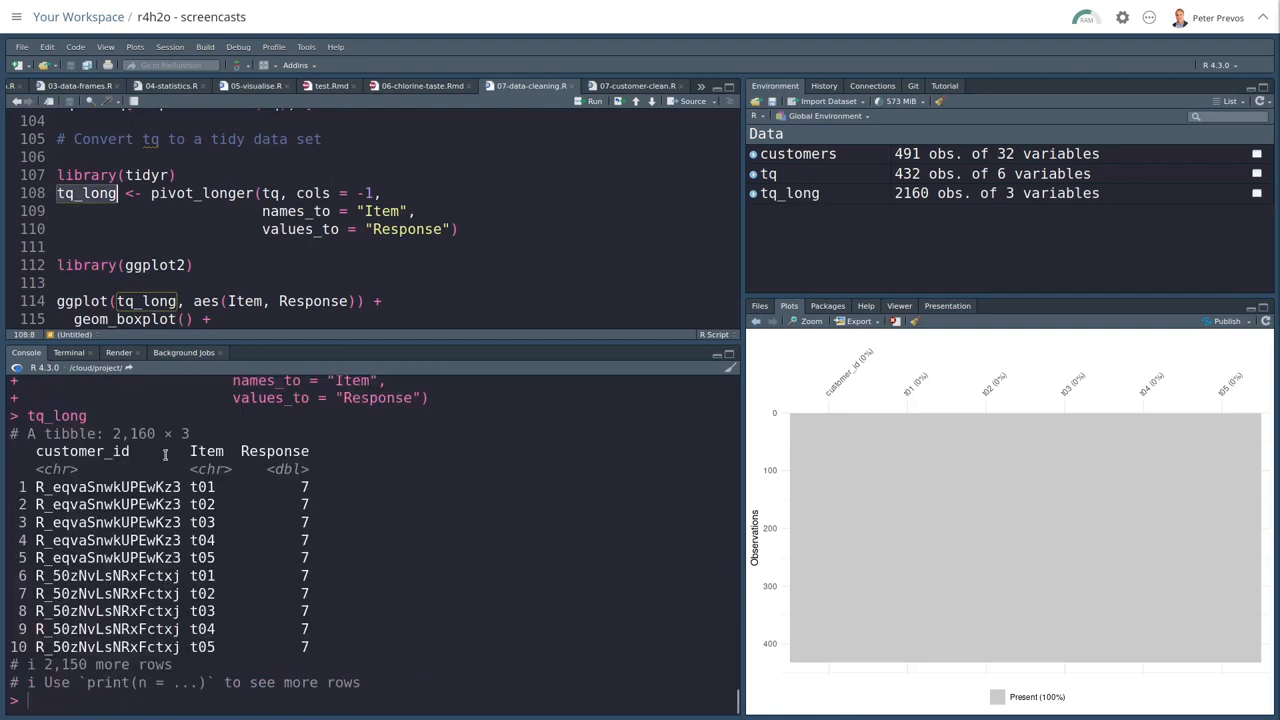
pyautogui.moveTo(35, 487); pyautogui.dragTo(220, 558)
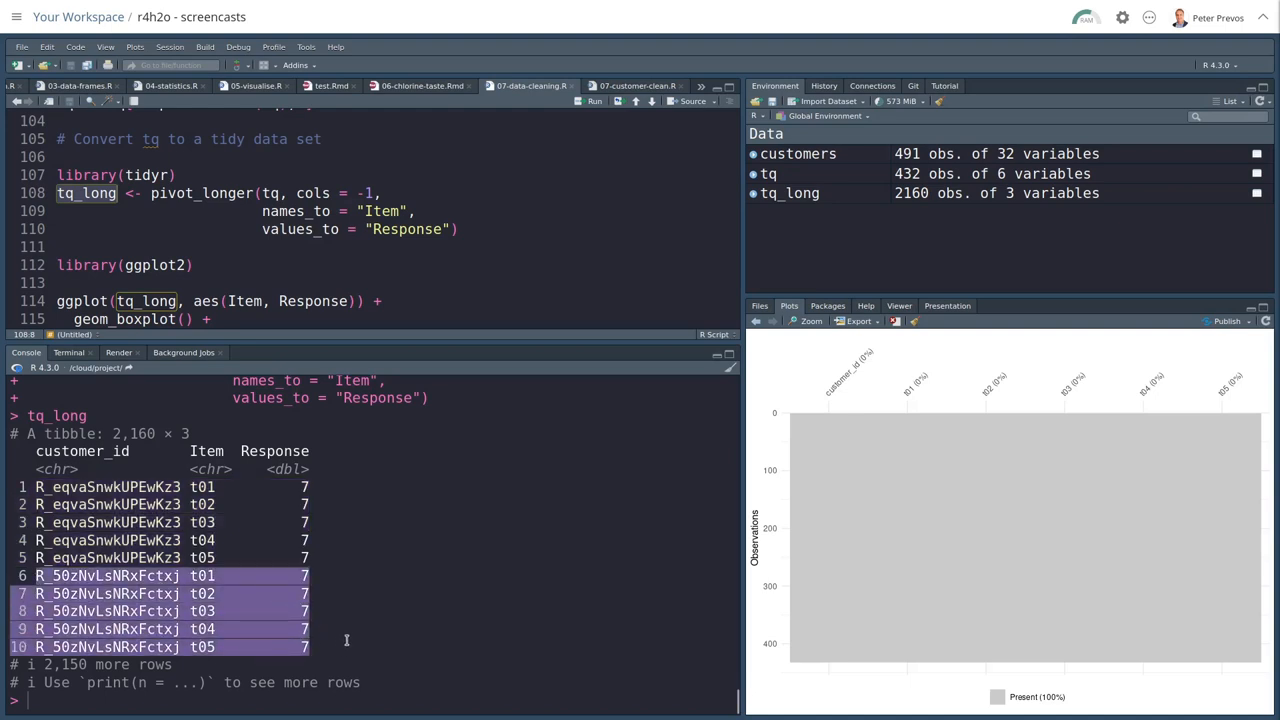
pyautogui.moveTo(398, 594)
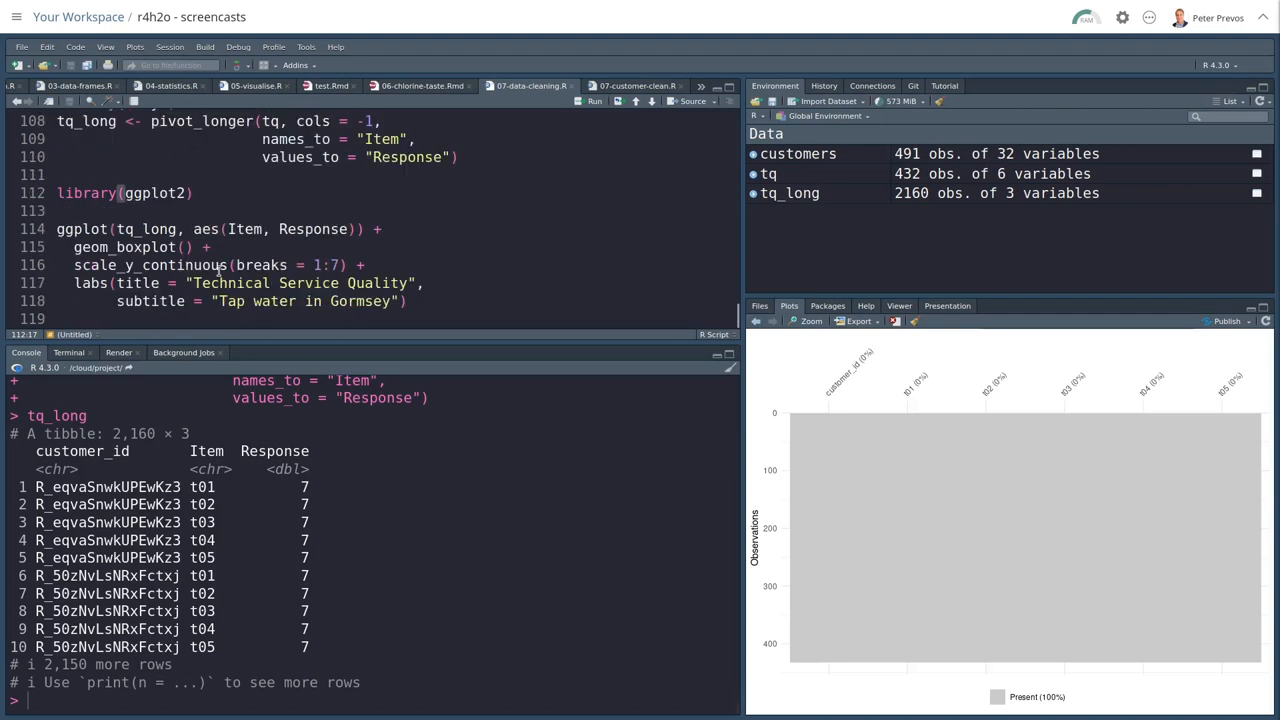
# - Run the ggplot2 block mapping Item and Response into a boxplot of tq_long
pyautogui.click(57, 211)
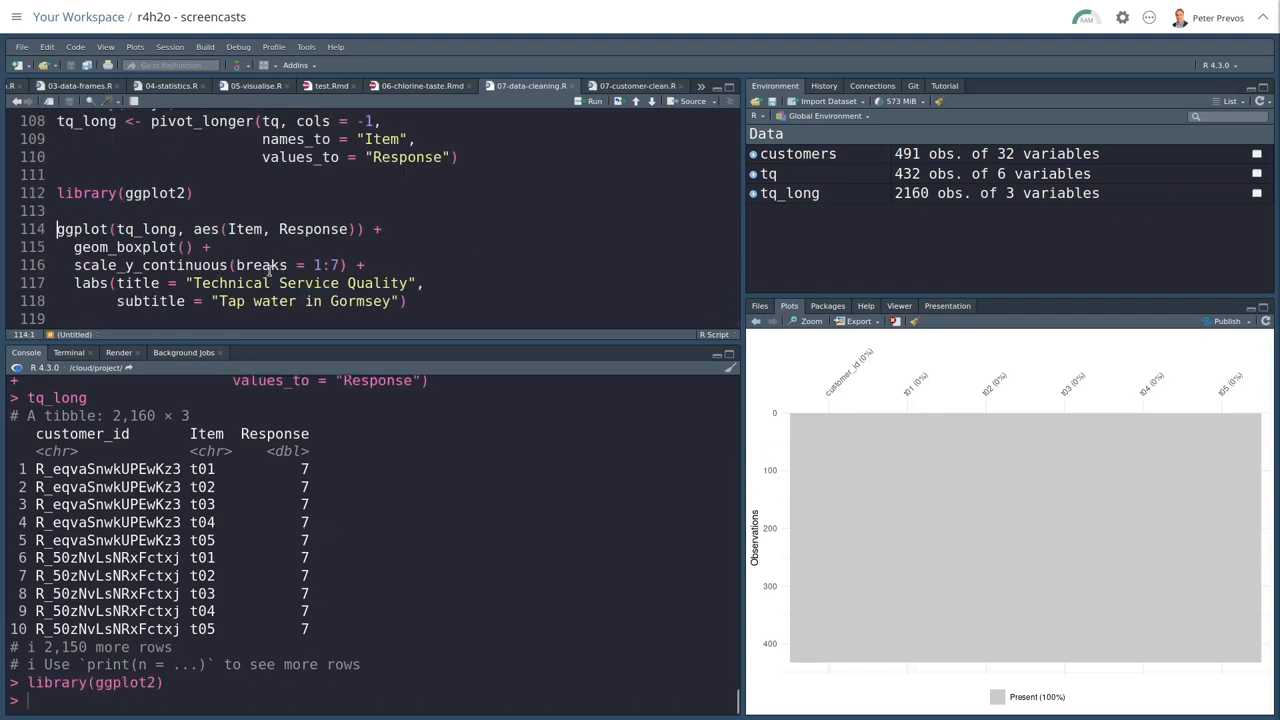
pyautogui.doubleClick(149, 229)
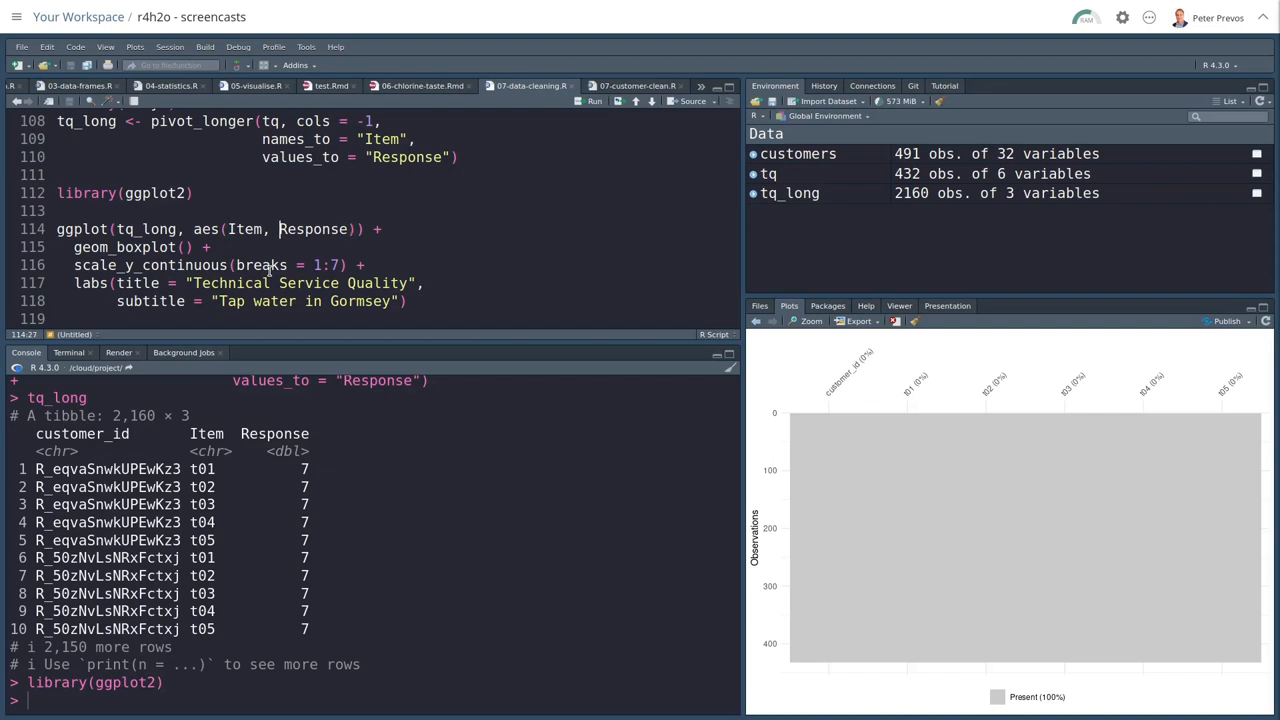
pyautogui.click(280, 229)
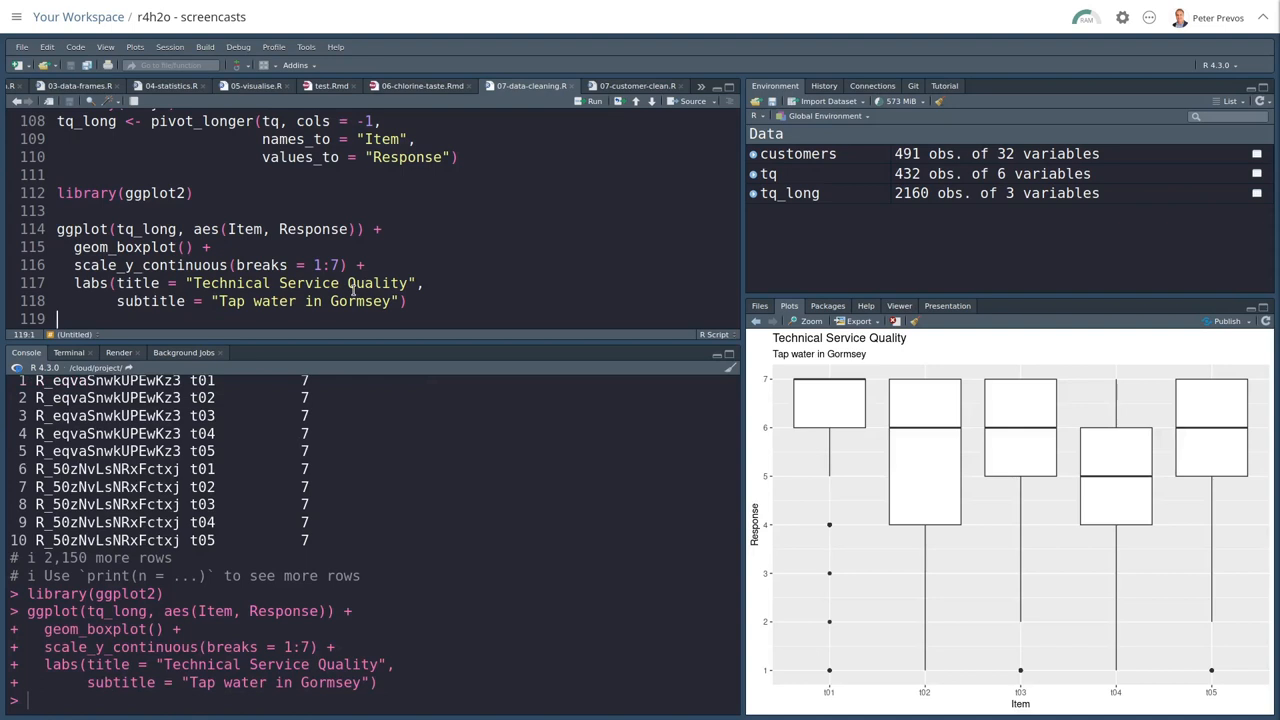
pyautogui.moveTo(436, 356)
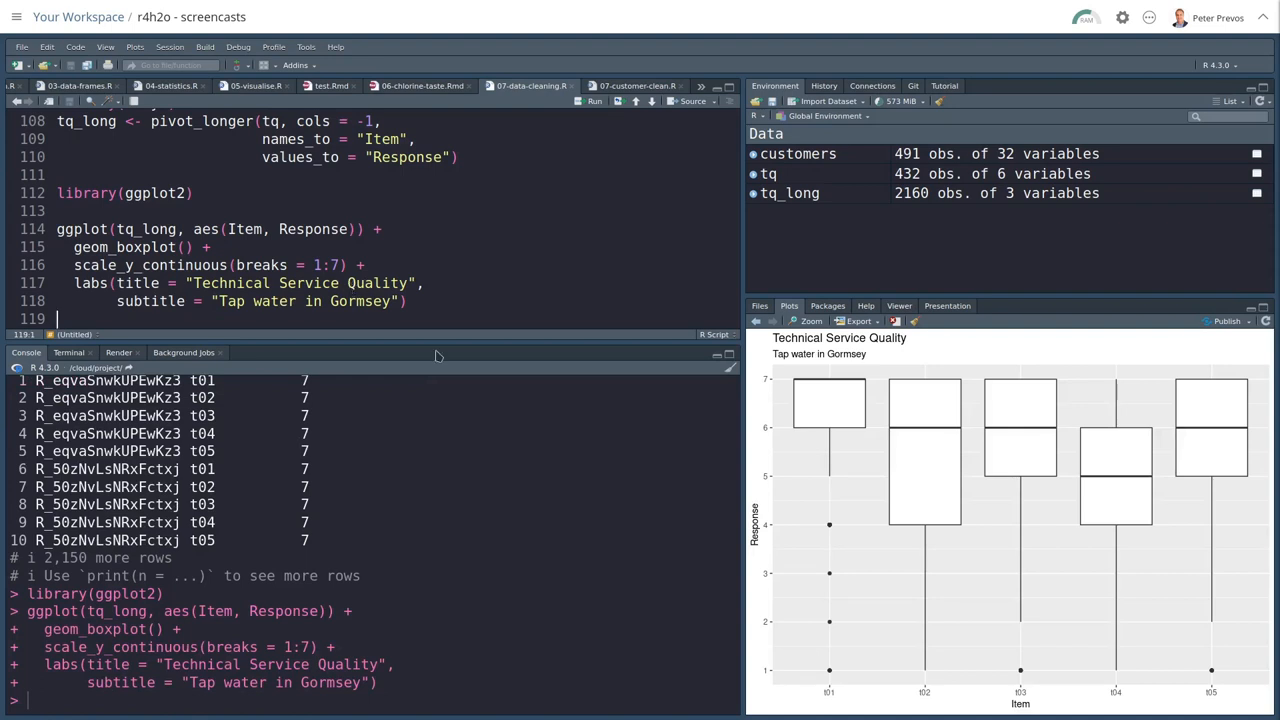
pyautogui.moveTo(843, 477)
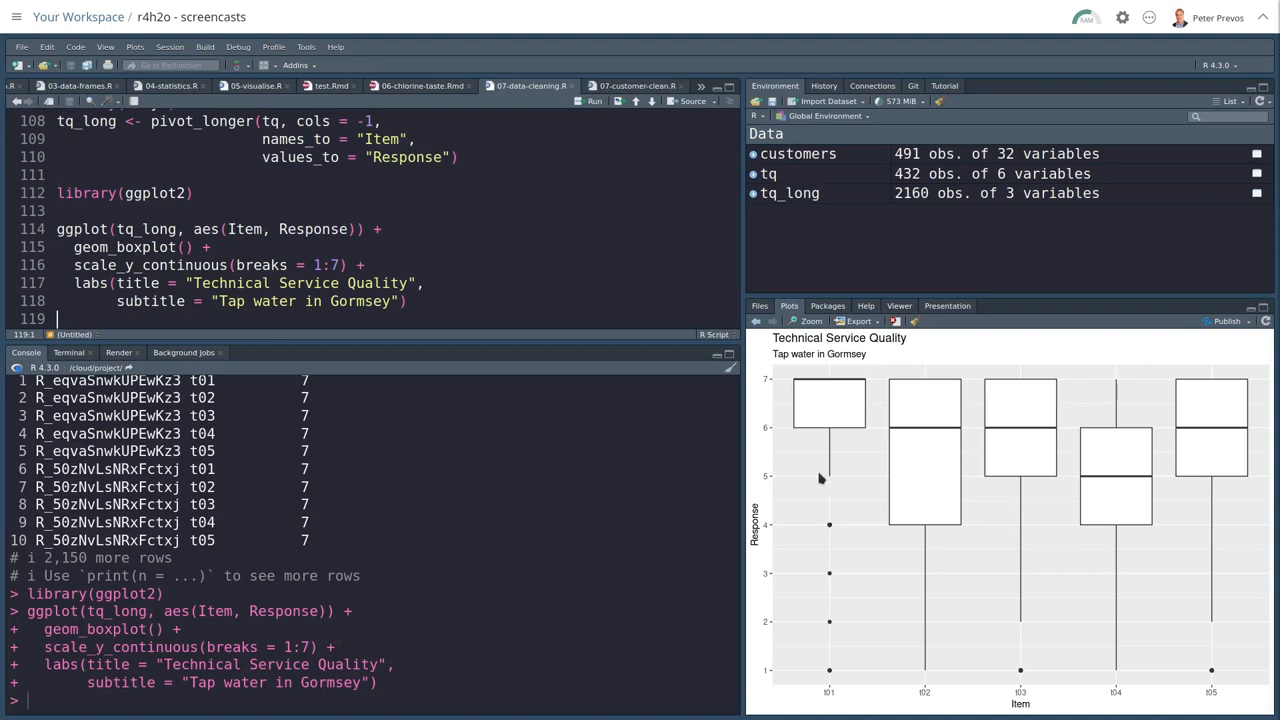
pyautogui.moveTo(845, 462)
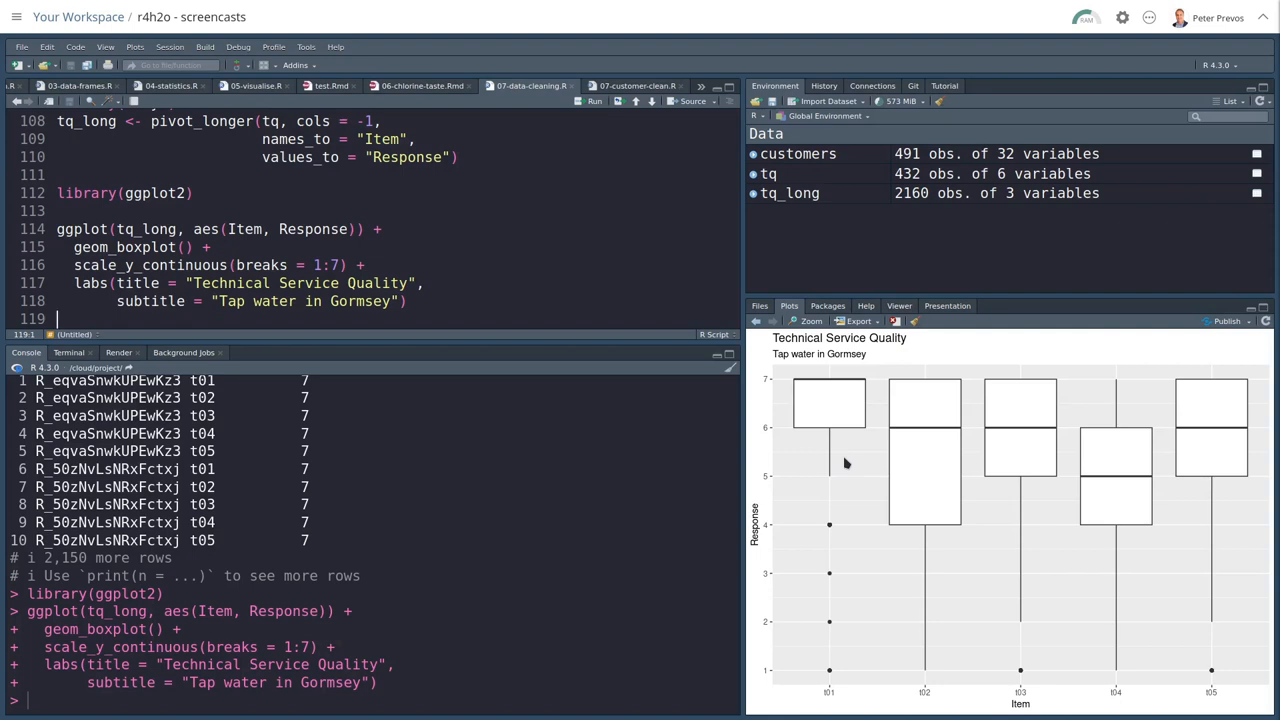
pyautogui.moveTo(888, 481)
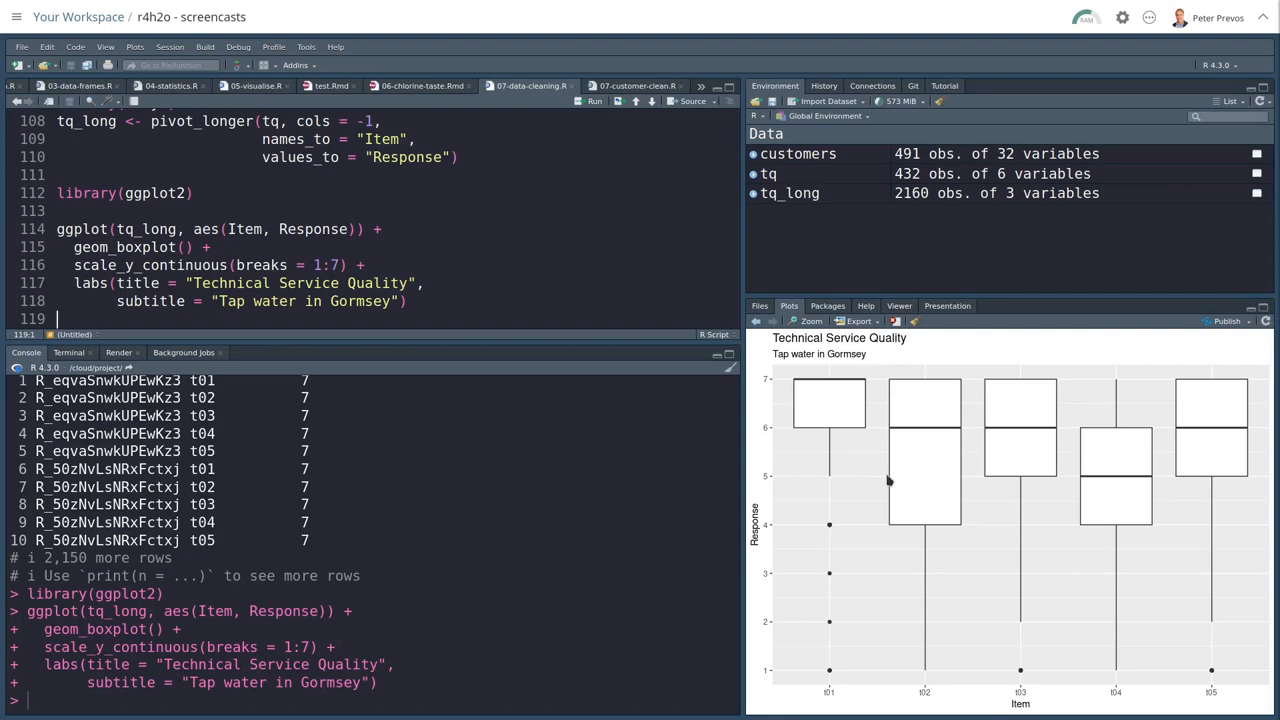
pyautogui.moveTo(1079, 439)
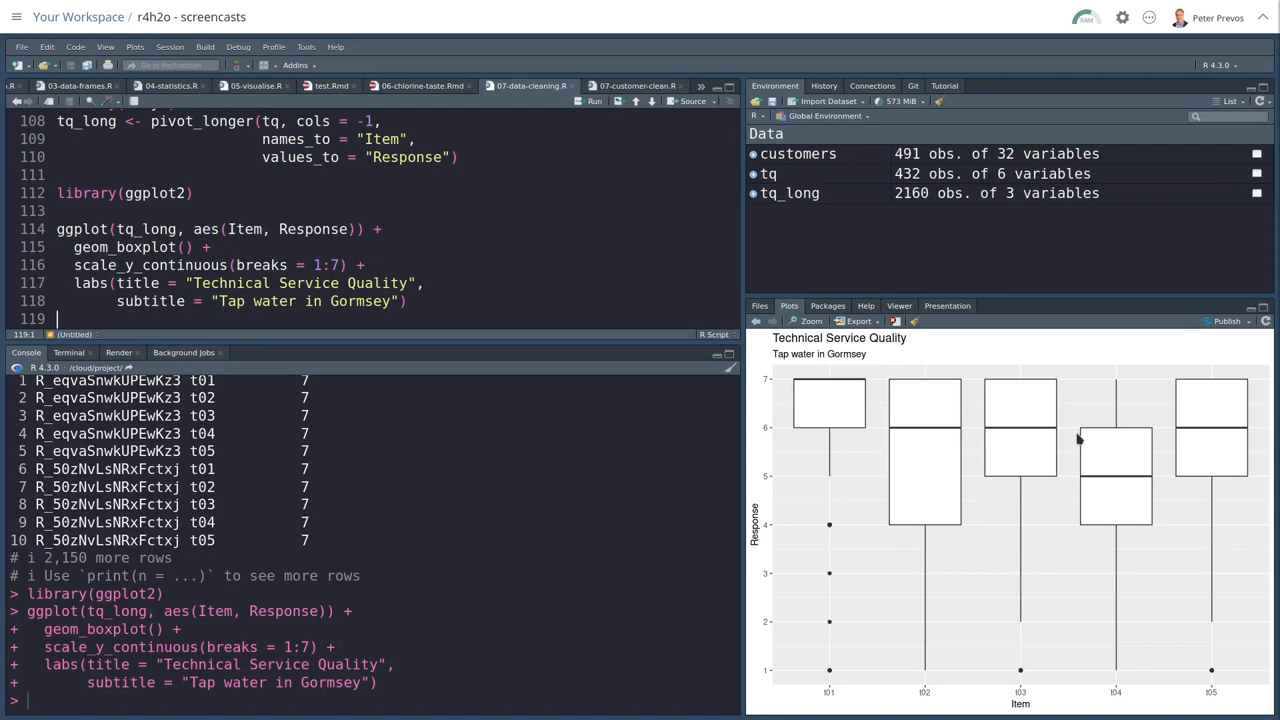
pyautogui.moveTo(1062, 453)
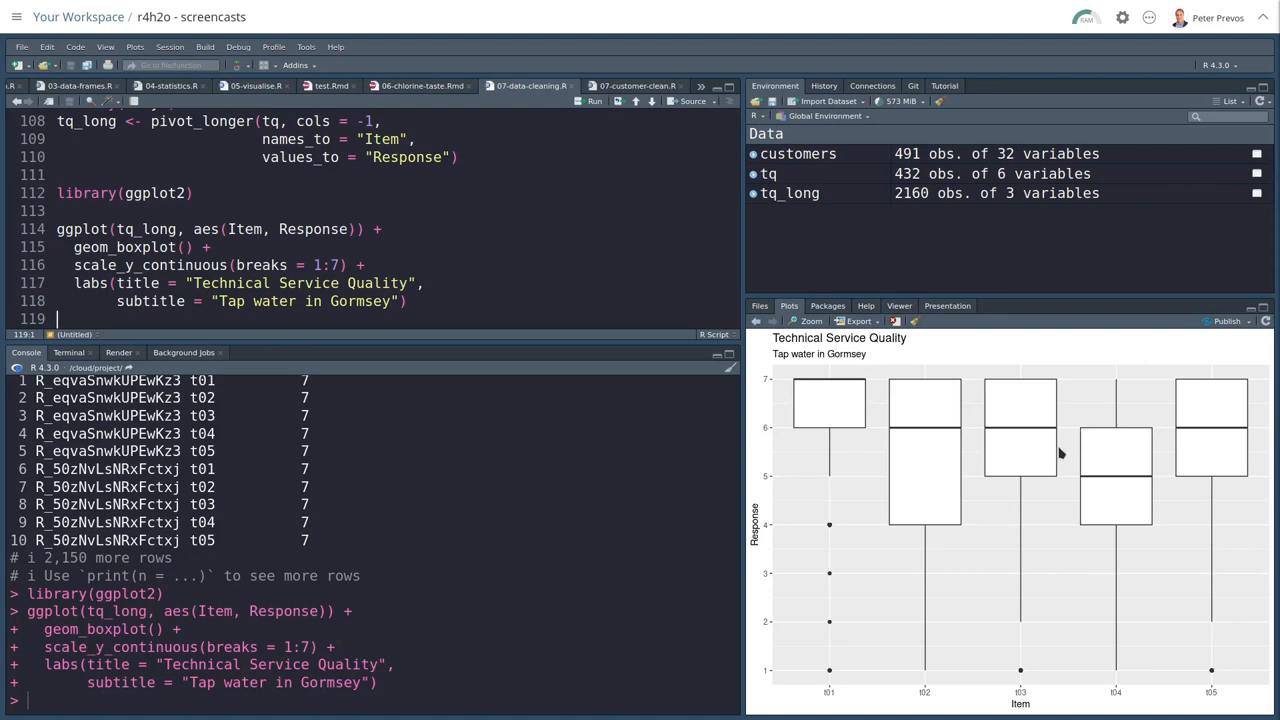